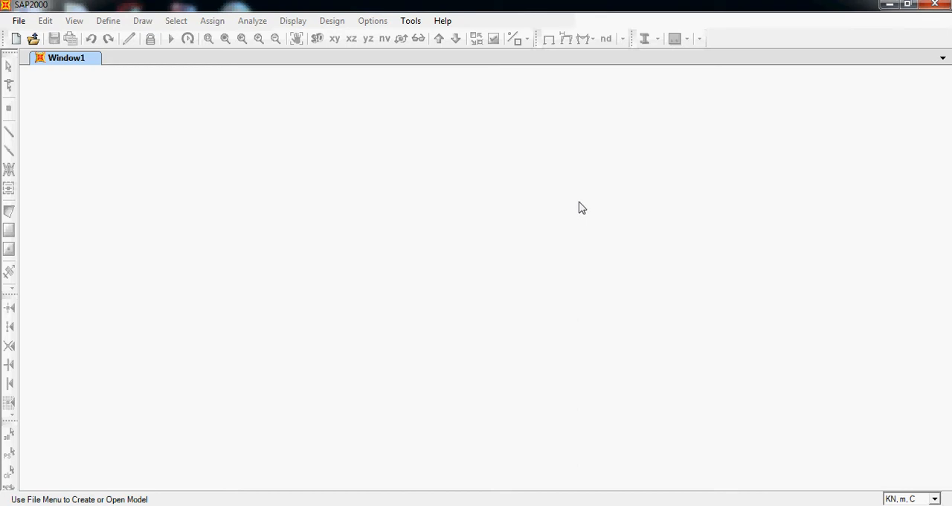
{"action": "mouse_move", "coordinate": [485, 216]}
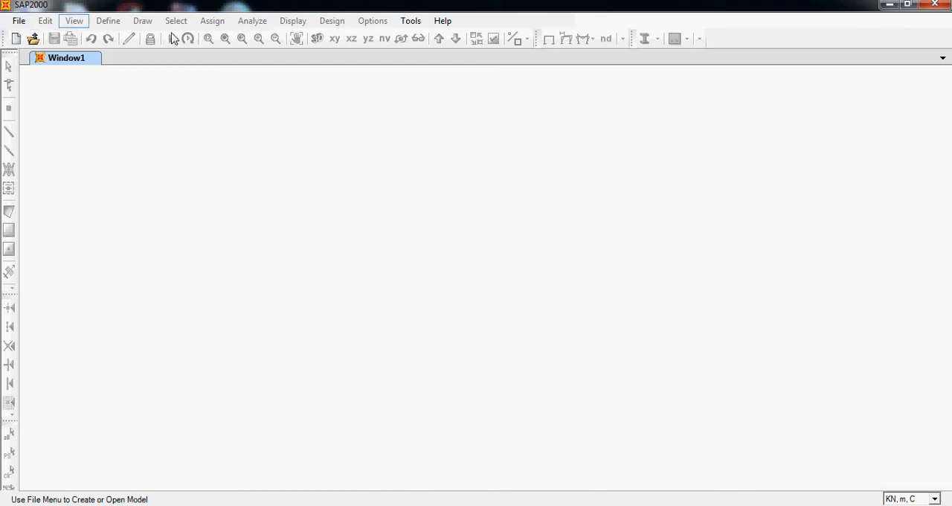
{"action": "mouse_move", "coordinate": [758, 23]}
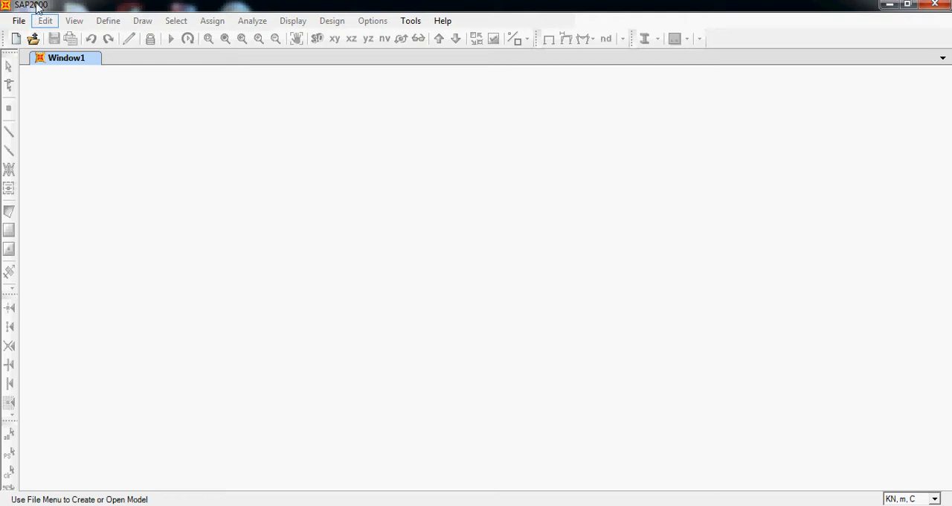
{"action": "mouse_move", "coordinate": [33, 14]}
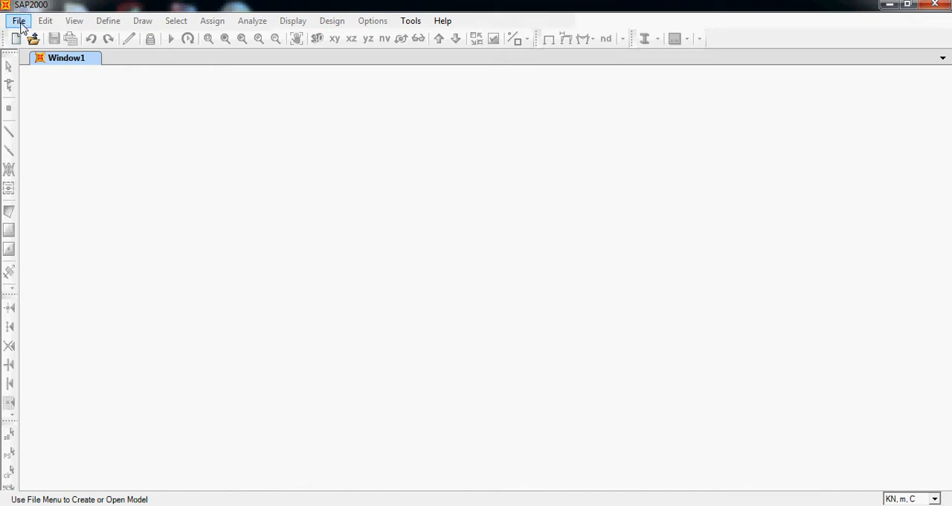
{"action": "mouse_move", "coordinate": [14, 39]}
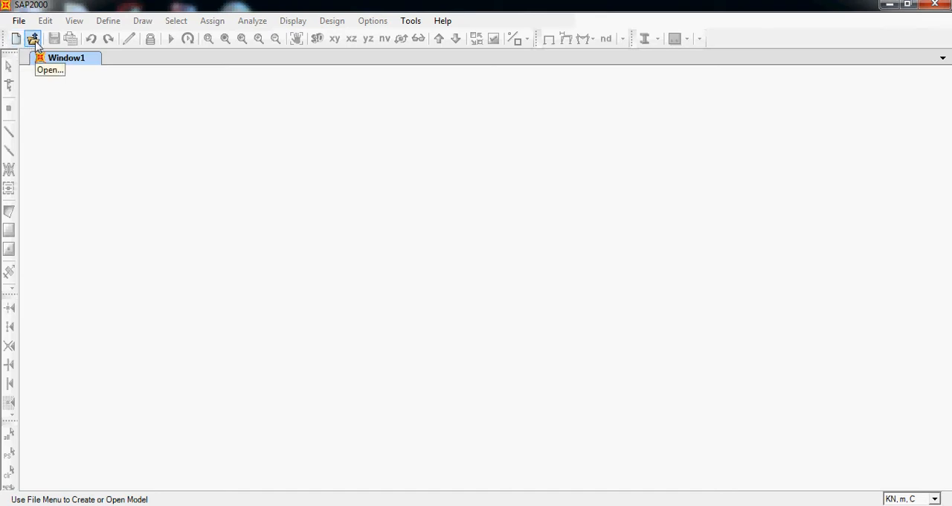
{"action": "mouse_move", "coordinate": [258, 39]}
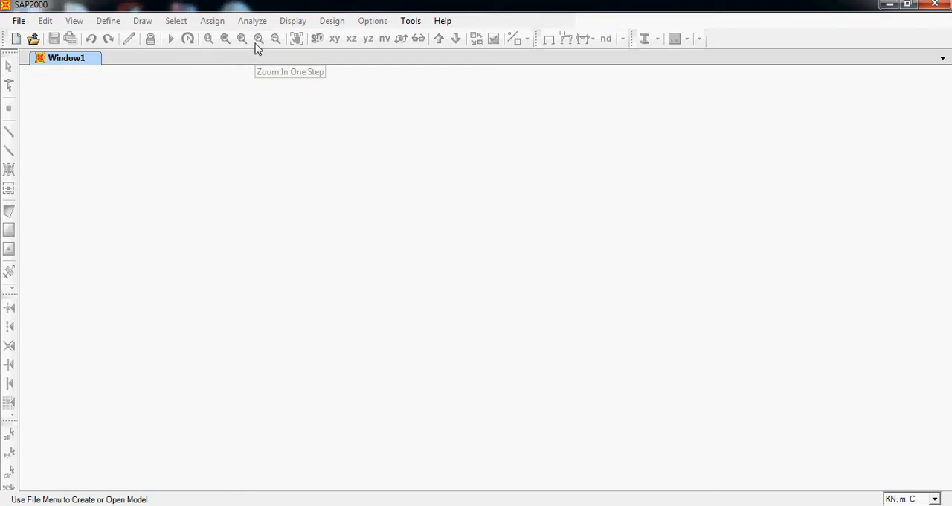
{"action": "mouse_move", "coordinate": [321, 34]}
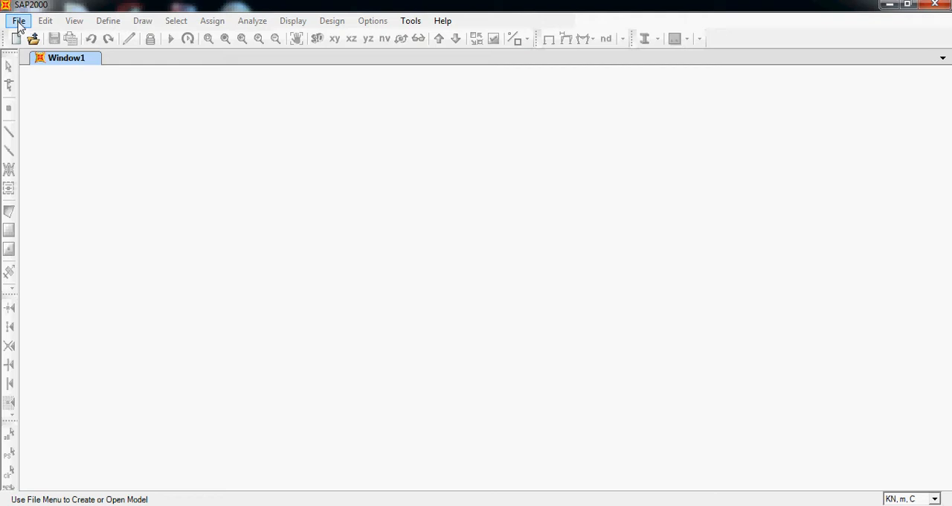
Step: Browse the File menu entries for creating, opening and importing a model, stopping on New Model
{"action": "left_click", "coordinate": [18, 21]}
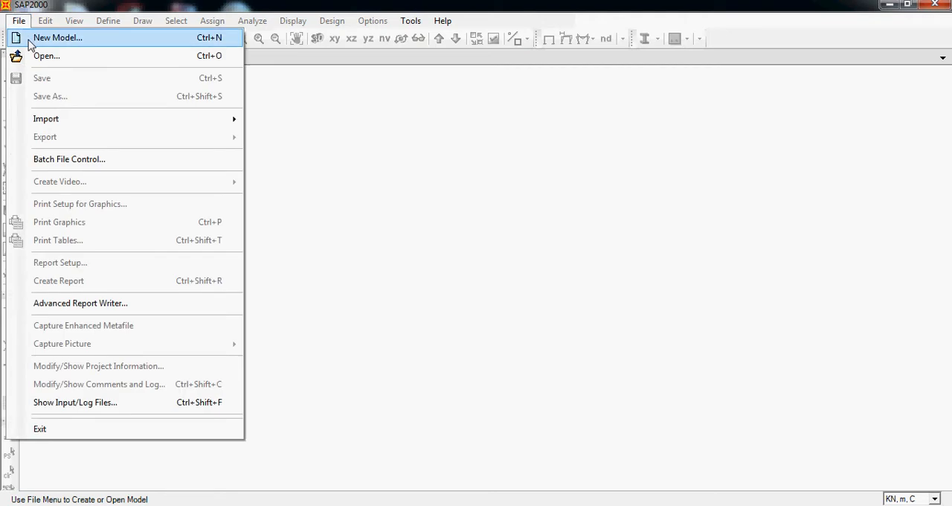
{"action": "mouse_move", "coordinate": [56, 47]}
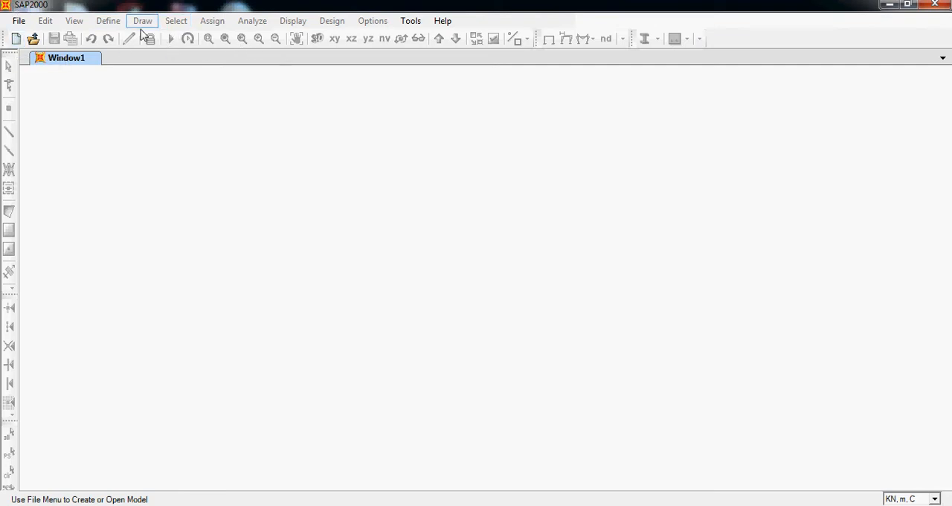
{"action": "mouse_move", "coordinate": [690, 48]}
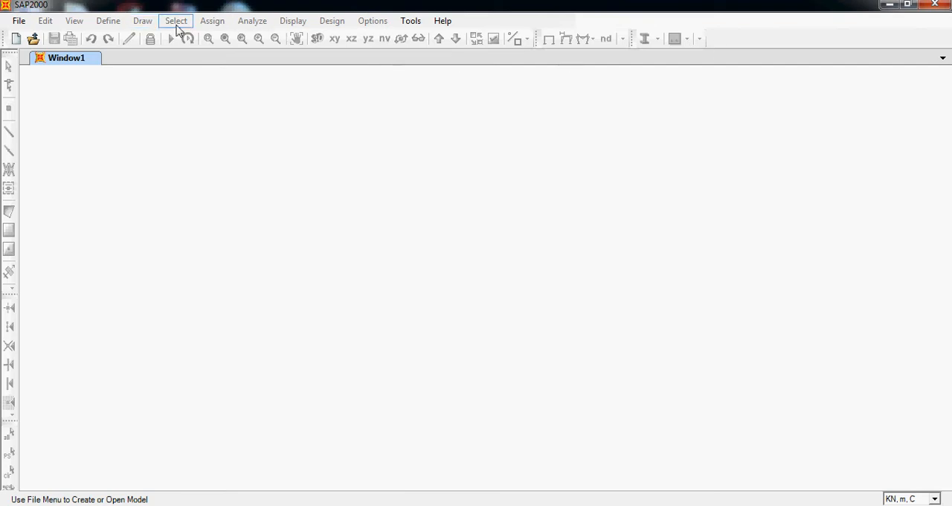
{"action": "mouse_move", "coordinate": [213, 21]}
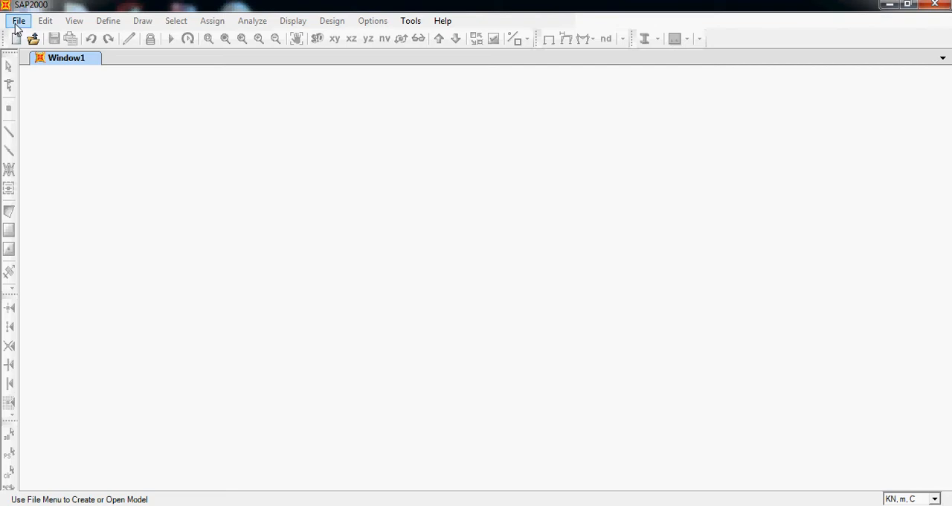
{"action": "left_click", "coordinate": [18, 21]}
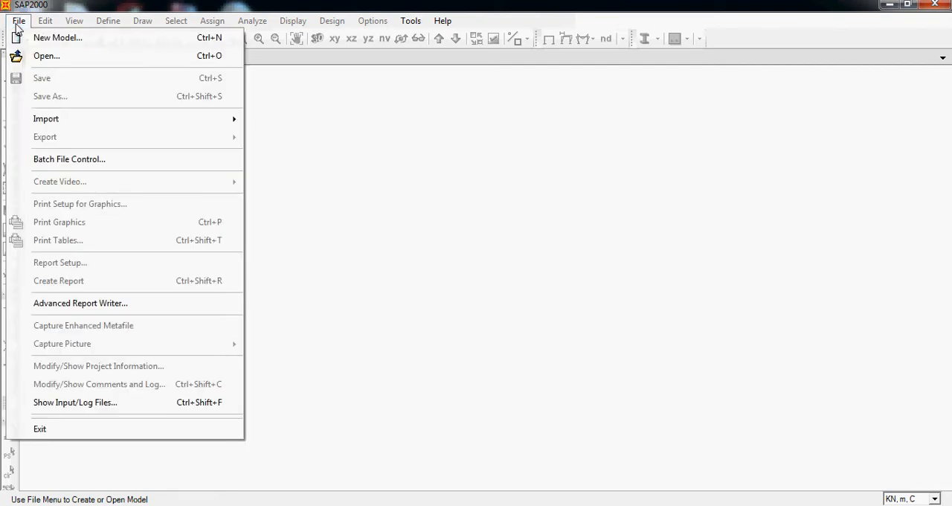
{"action": "mouse_move", "coordinate": [58, 38]}
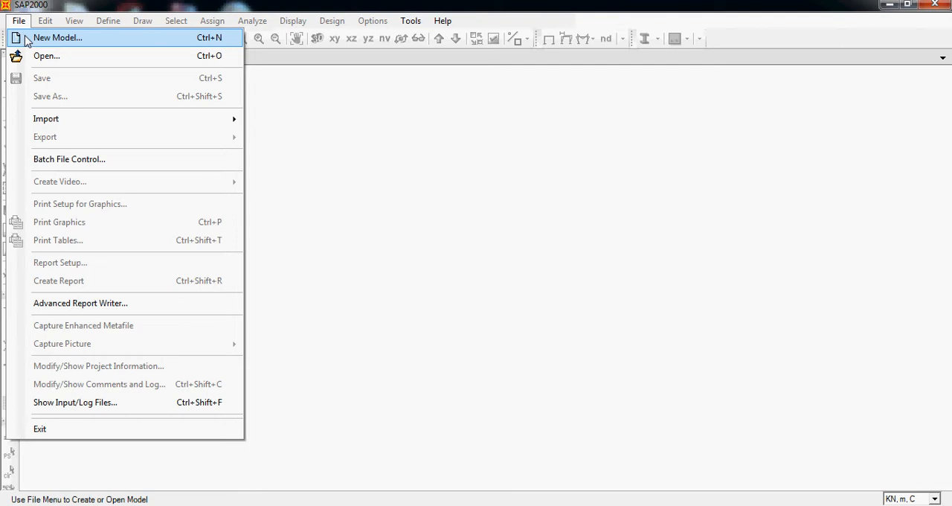
{"action": "mouse_move", "coordinate": [47, 56]}
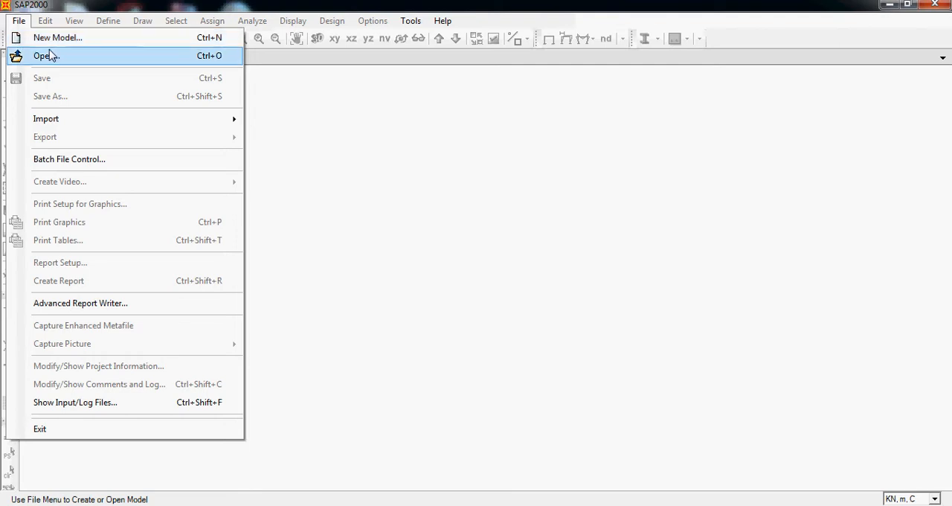
{"action": "mouse_move", "coordinate": [69, 159]}
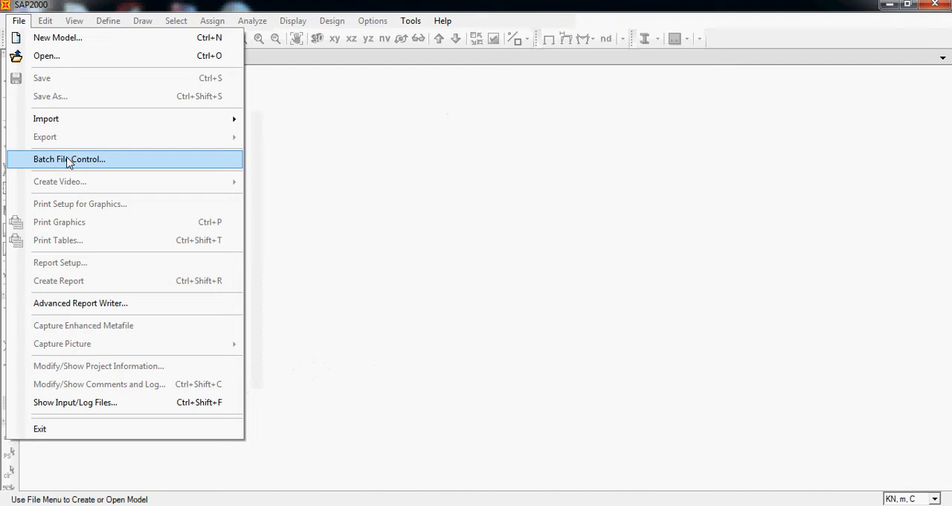
{"action": "mouse_move", "coordinate": [46, 119]}
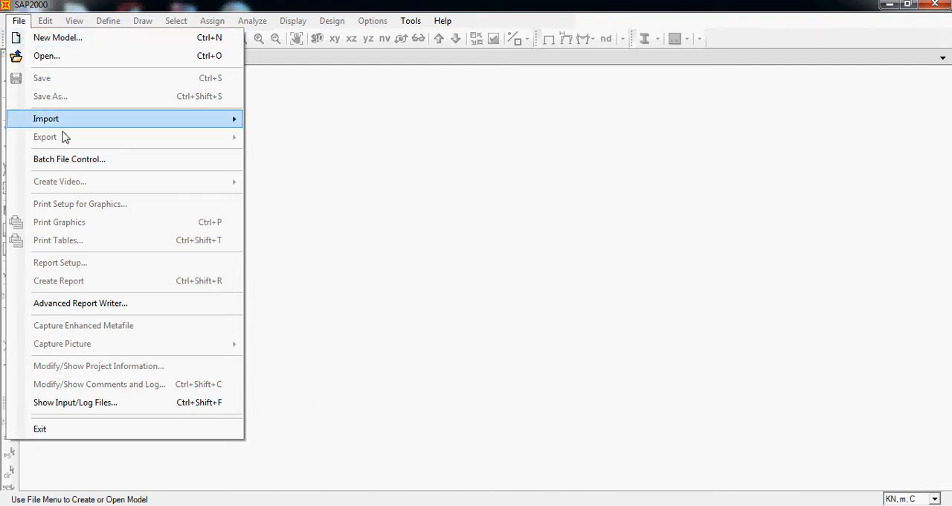
{"action": "mouse_move", "coordinate": [68, 159]}
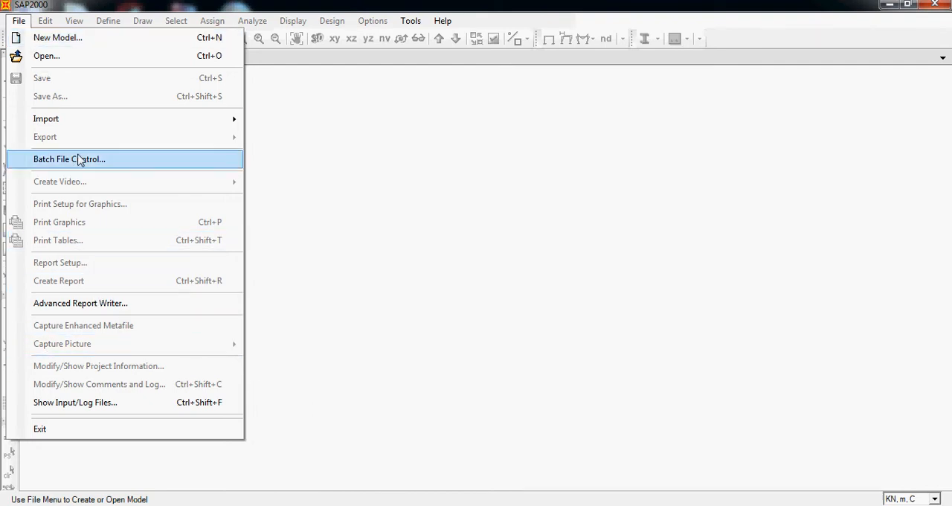
{"action": "mouse_move", "coordinate": [69, 279]}
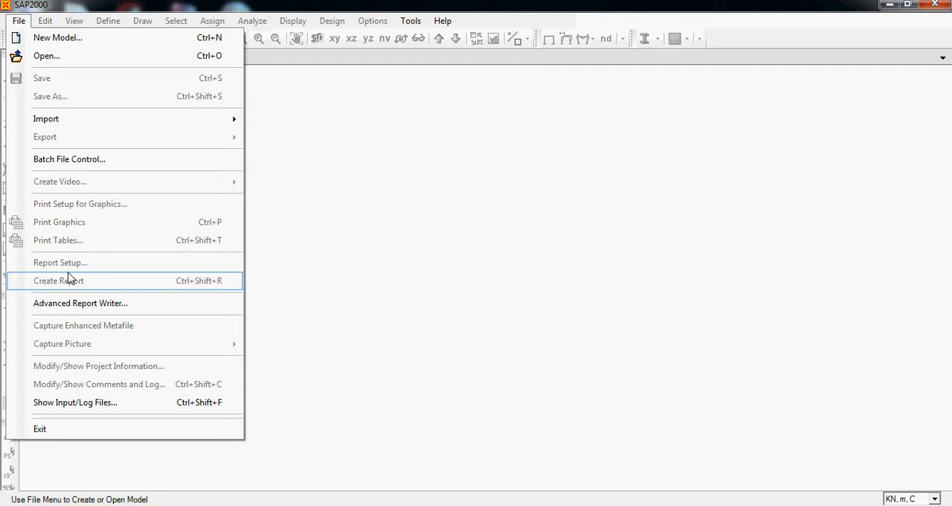
{"action": "mouse_move", "coordinate": [59, 262]}
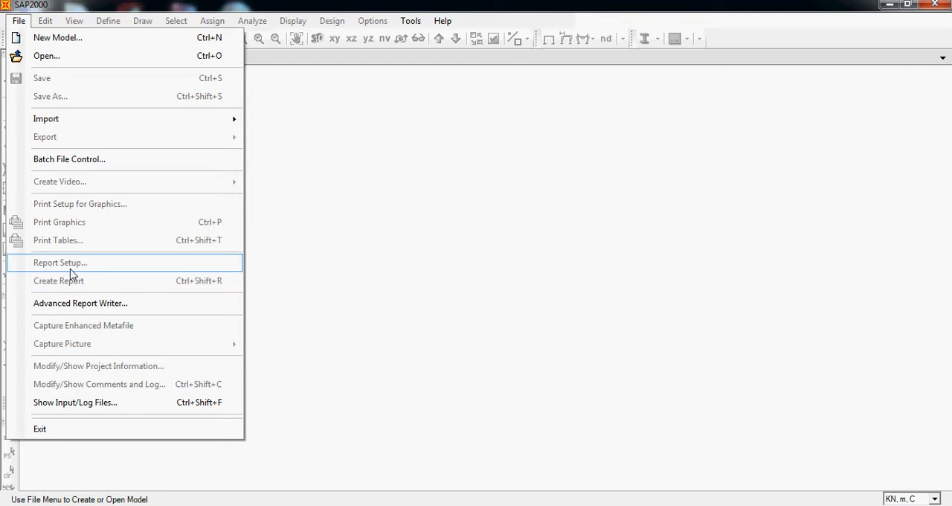
{"action": "mouse_move", "coordinate": [68, 157]}
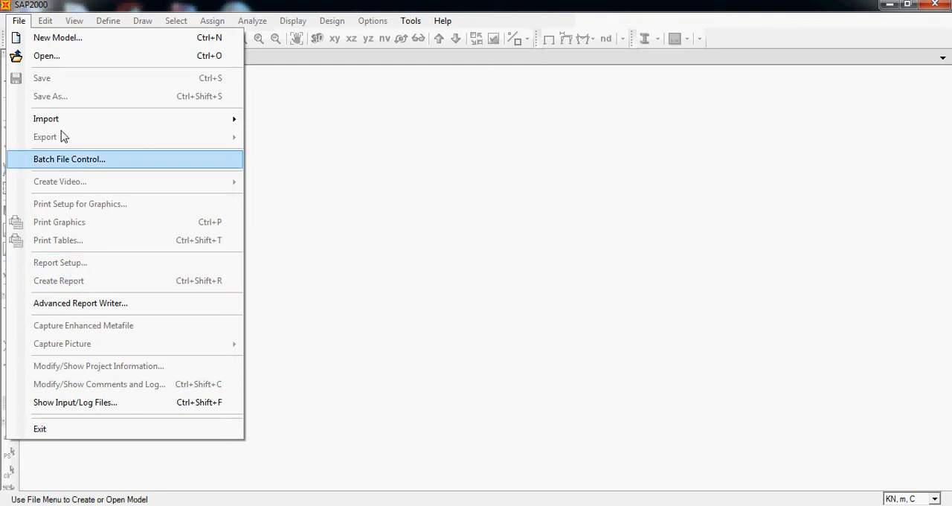
{"action": "mouse_move", "coordinate": [48, 37]}
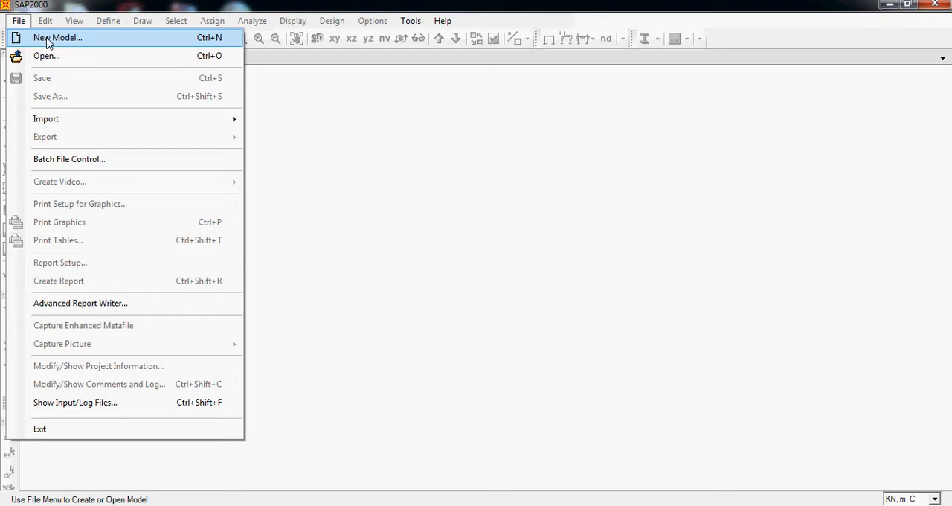
Step: Create a new 3D Frames model: 2 stories, 3 by 2 bays, 3 m story height, 6 m bay widths
{"action": "left_click", "coordinate": [57, 37]}
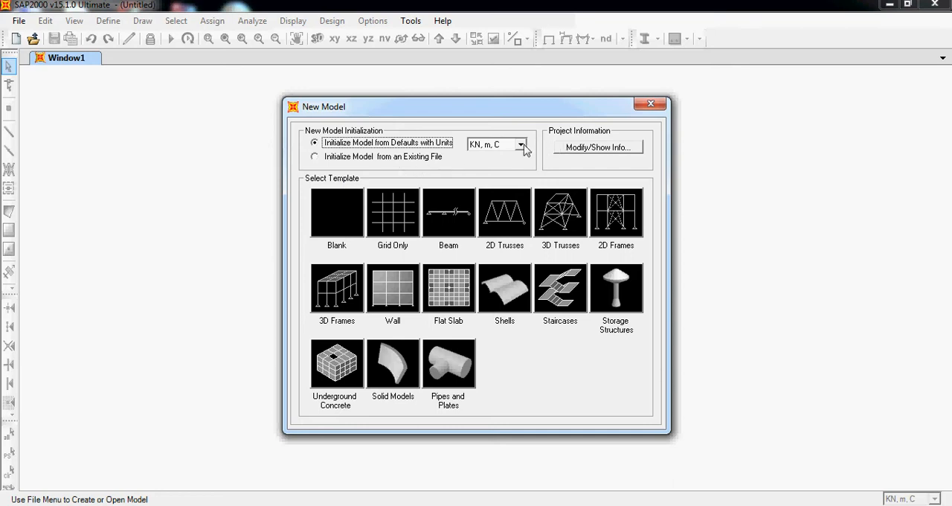
{"action": "left_click", "coordinate": [521, 144]}
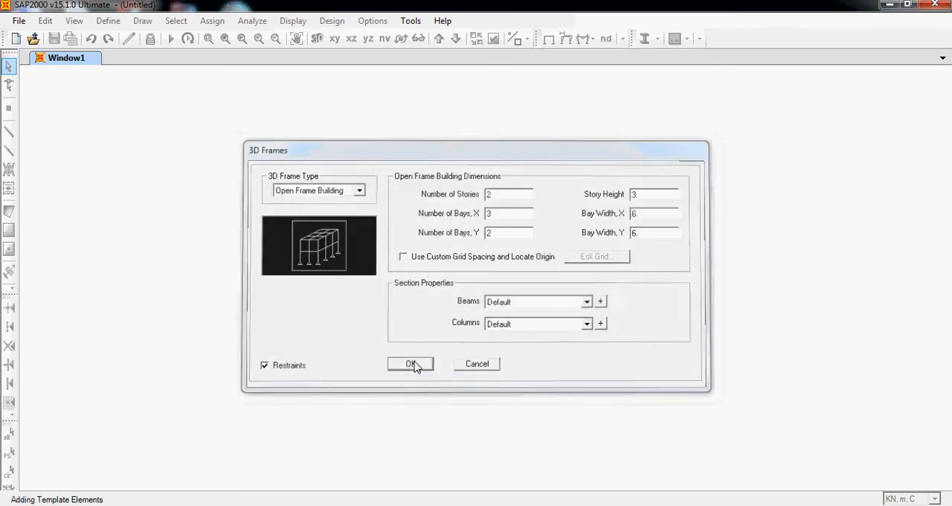
{"action": "left_click", "coordinate": [411, 363]}
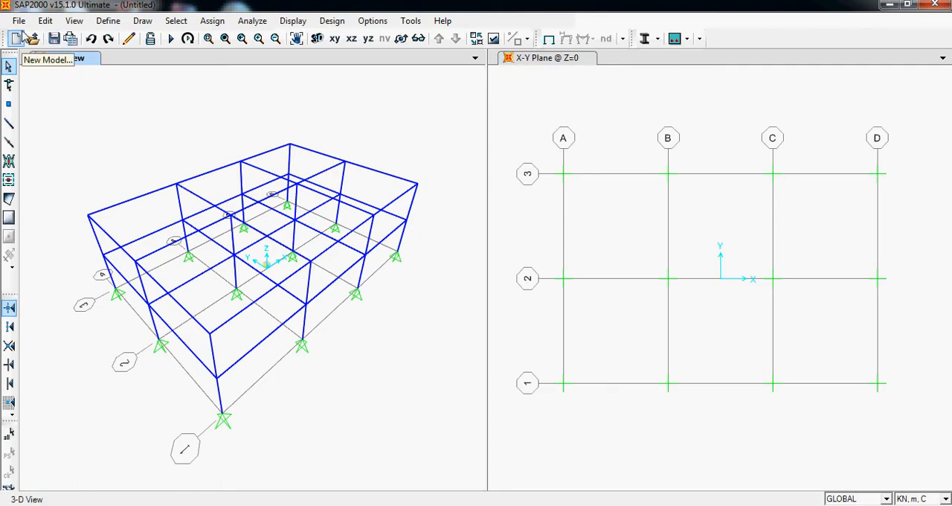
{"action": "left_click", "coordinate": [18, 20]}
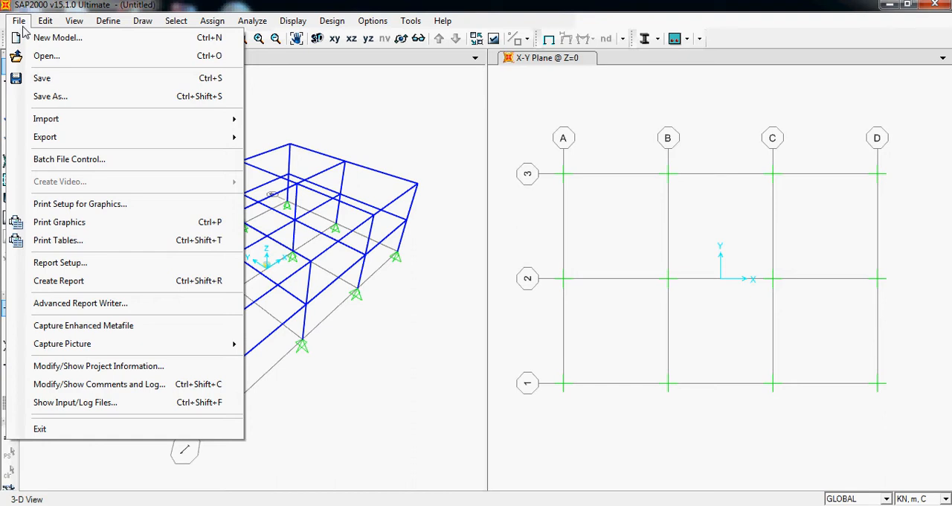
{"action": "left_click", "coordinate": [175, 21]}
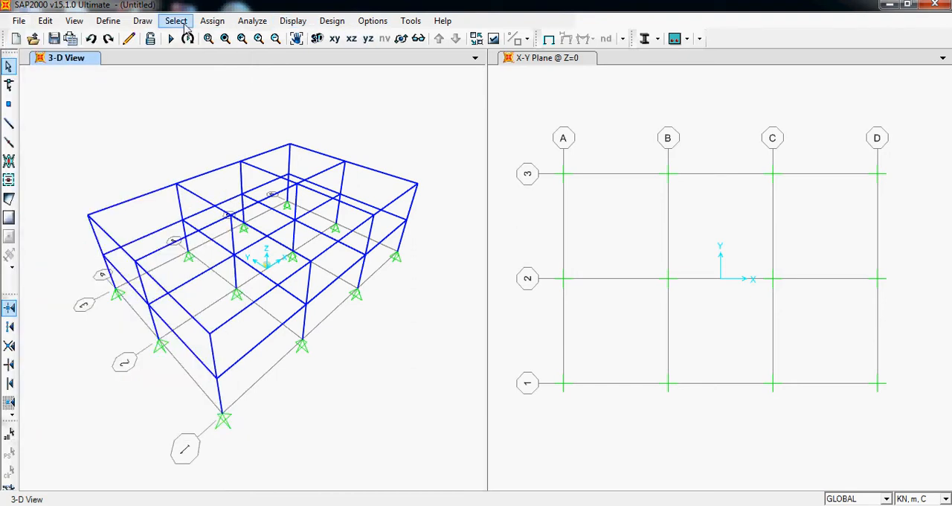
{"action": "mouse_move", "coordinate": [330, 50]}
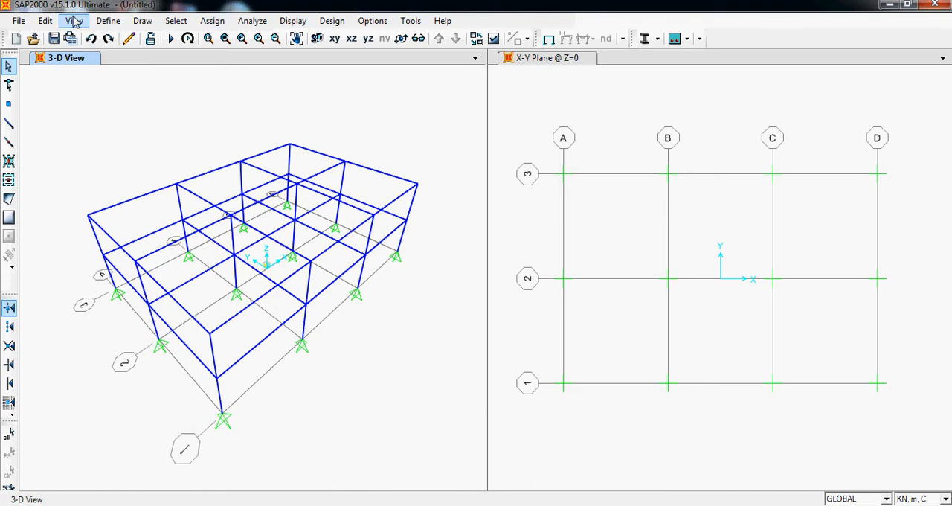
{"action": "left_click", "coordinate": [44, 20]}
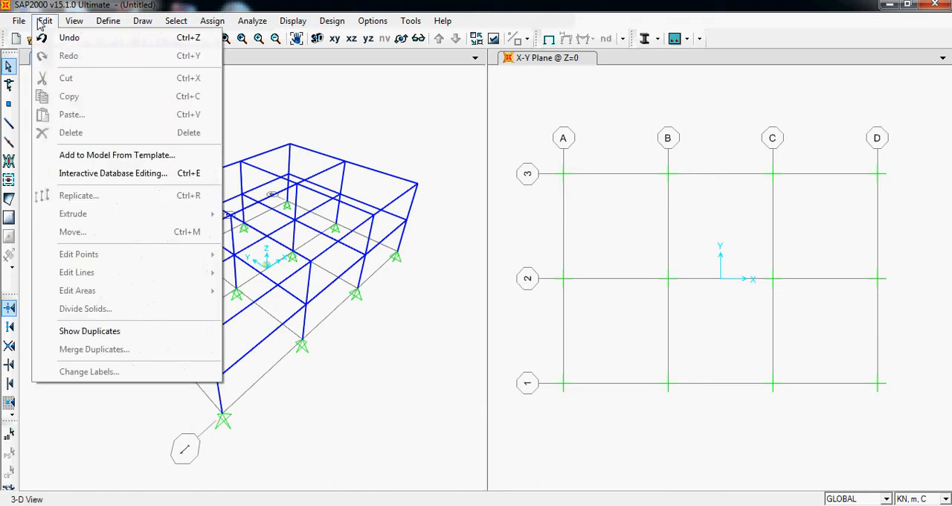
{"action": "left_click", "coordinate": [17, 21]}
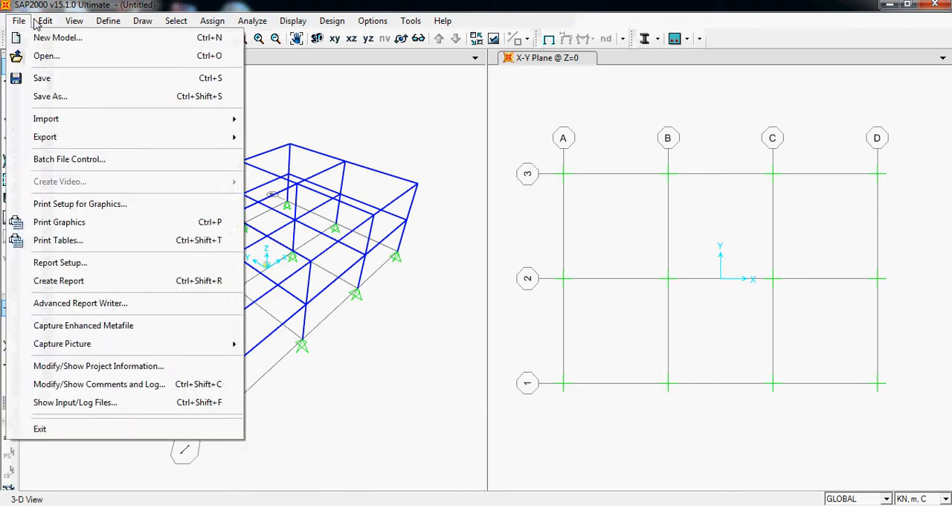
{"action": "left_click", "coordinate": [44, 20]}
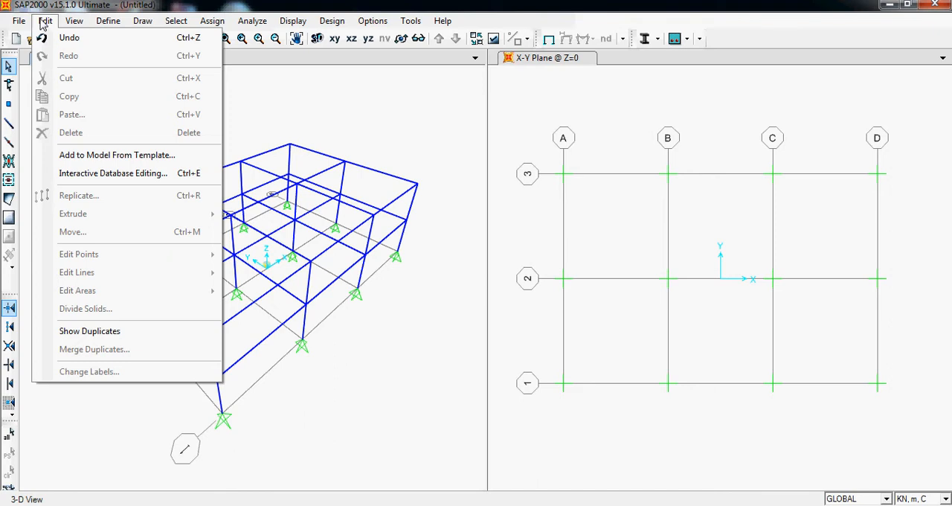
{"action": "mouse_move", "coordinate": [69, 39]}
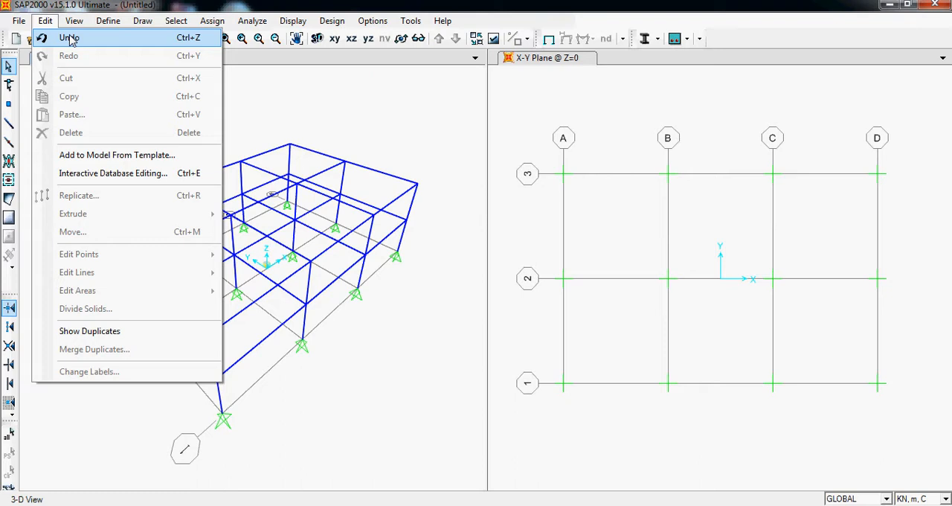
{"action": "left_click", "coordinate": [176, 21]}
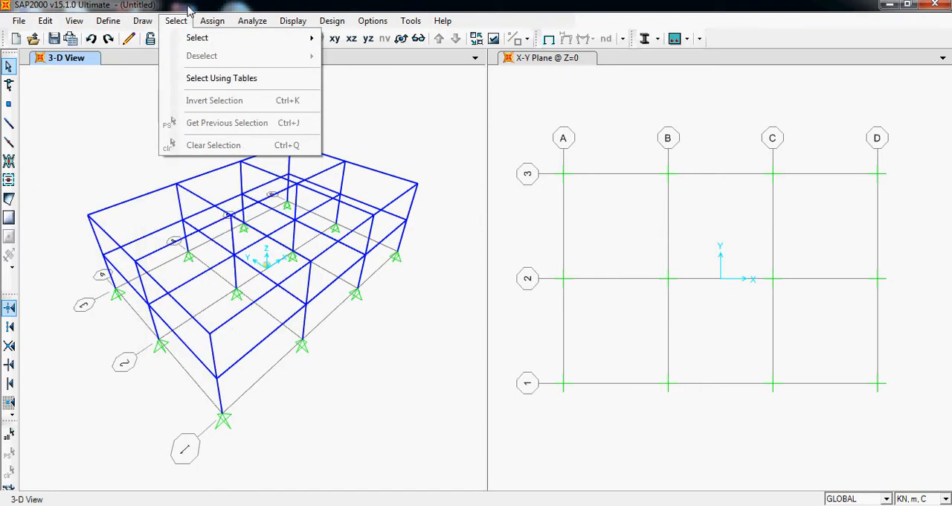
{"action": "left_click", "coordinate": [45, 21]}
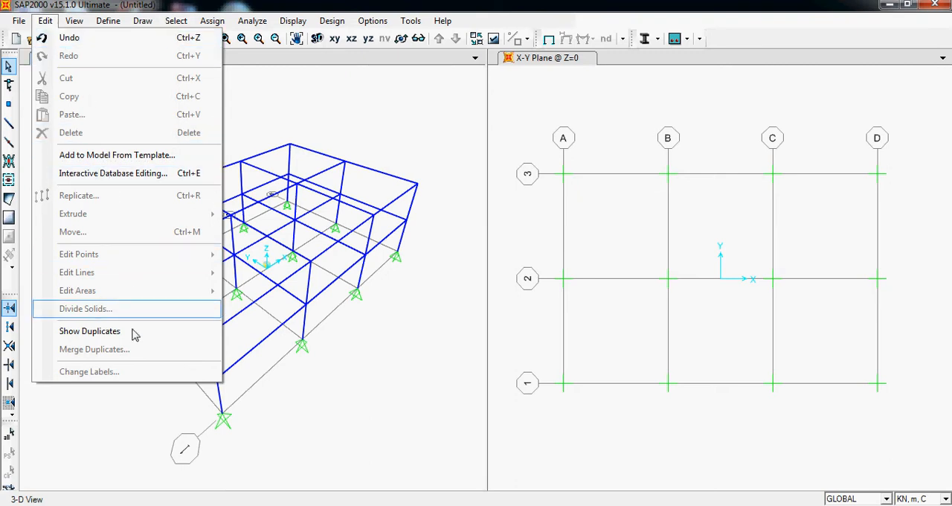
{"action": "left_click", "coordinate": [108, 21]}
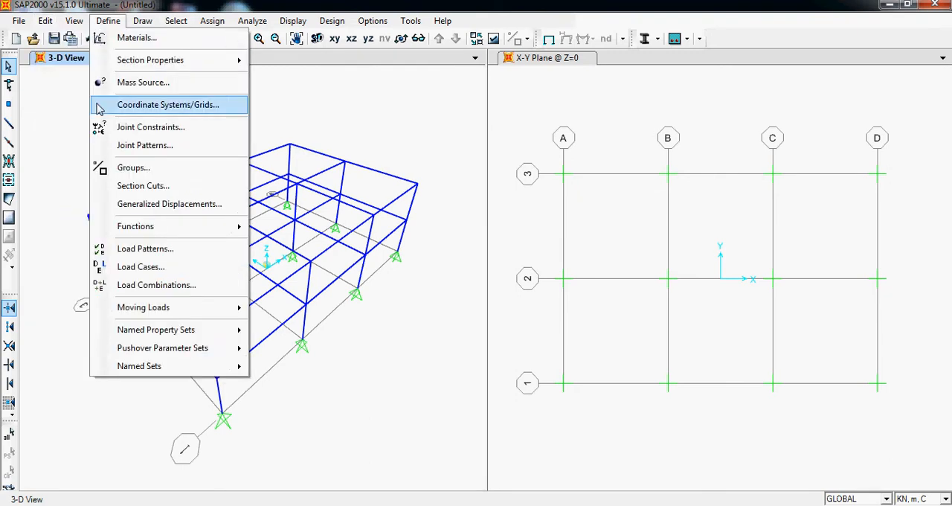
{"action": "left_click", "coordinate": [44, 21]}
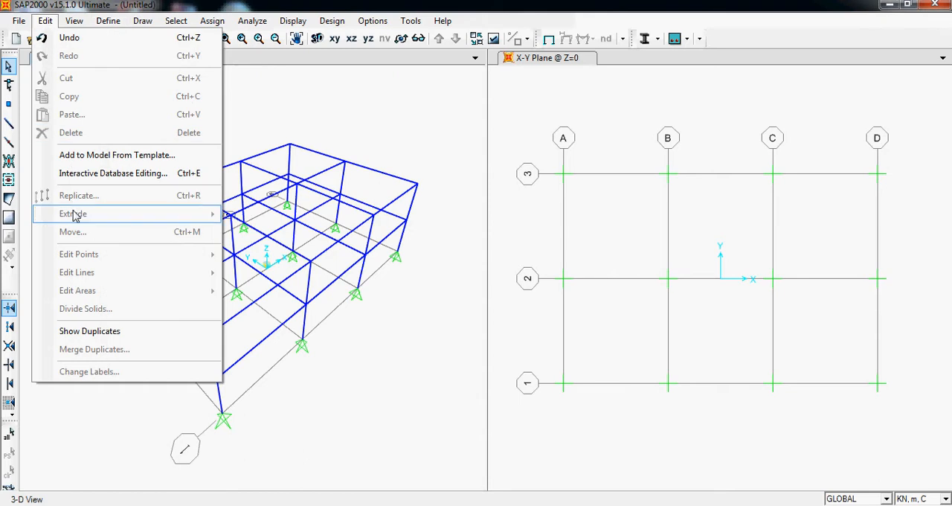
{"action": "mouse_move", "coordinate": [77, 290]}
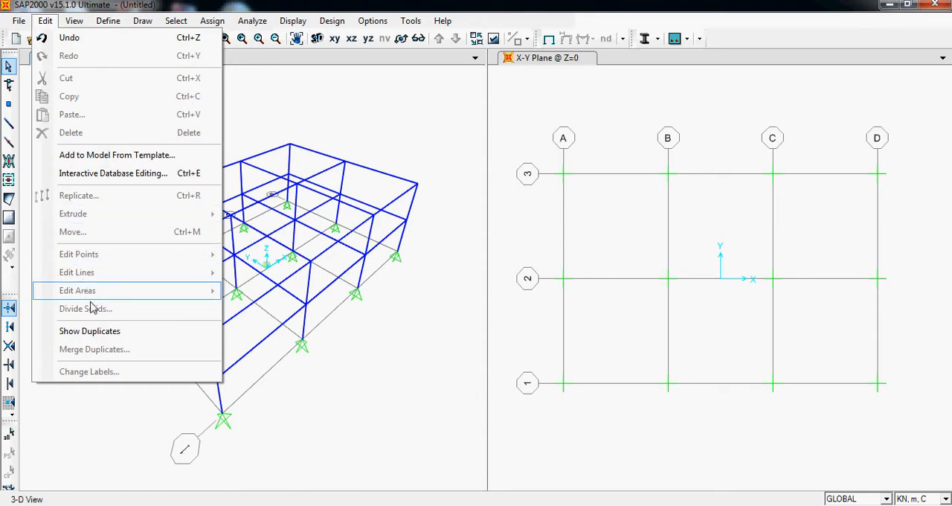
{"action": "left_click", "coordinate": [73, 21]}
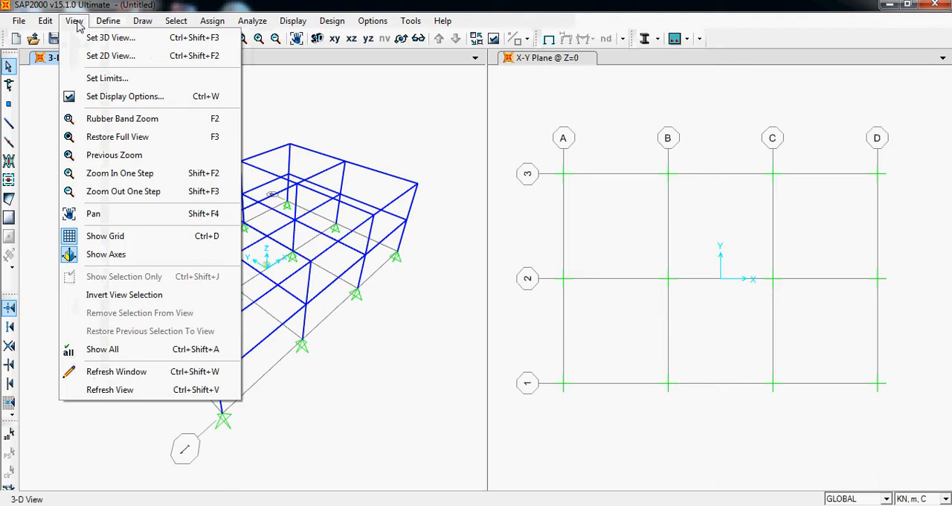
{"action": "mouse_move", "coordinate": [107, 78]}
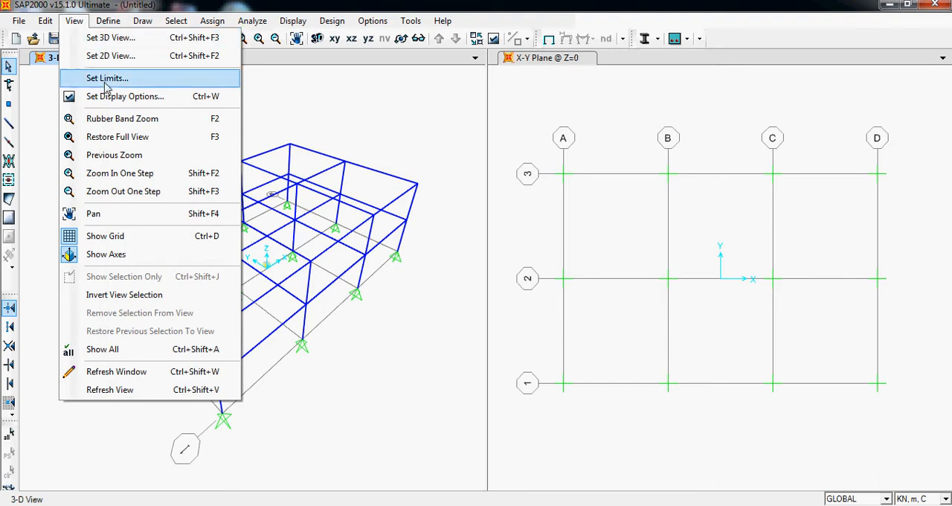
{"action": "mouse_move", "coordinate": [125, 95]}
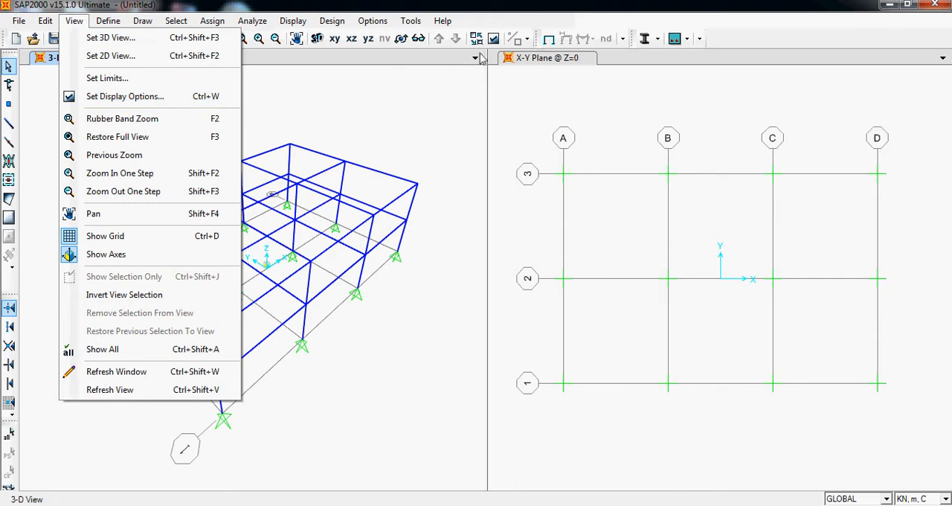
{"action": "mouse_move", "coordinate": [494, 46]}
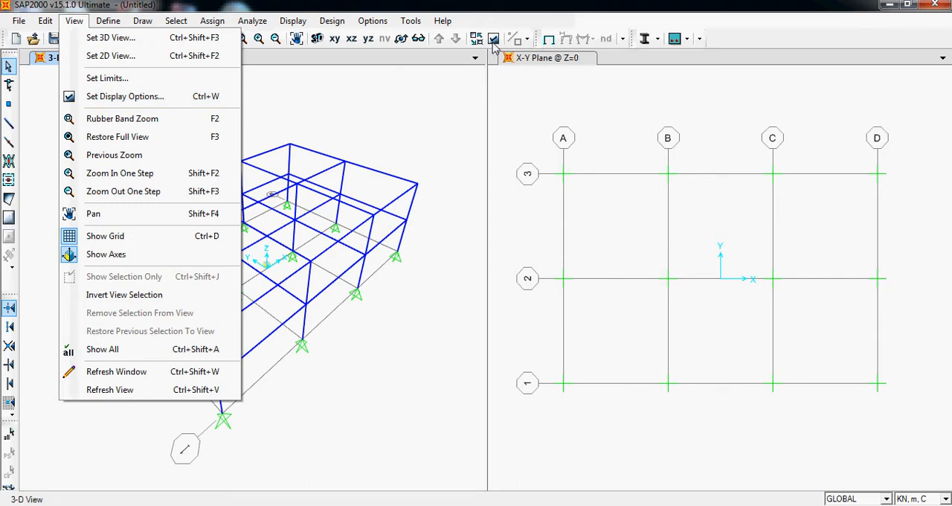
{"action": "mouse_move", "coordinate": [125, 96]}
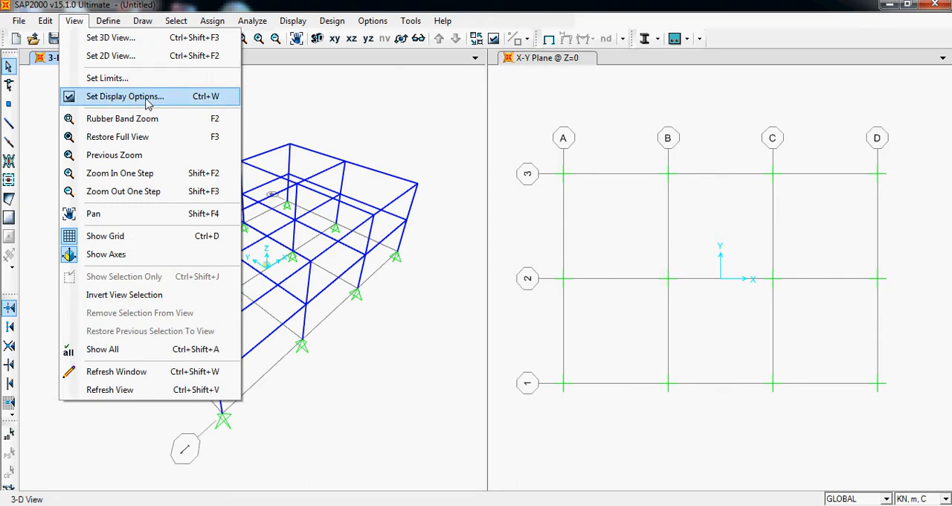
{"action": "mouse_move", "coordinate": [89, 67]}
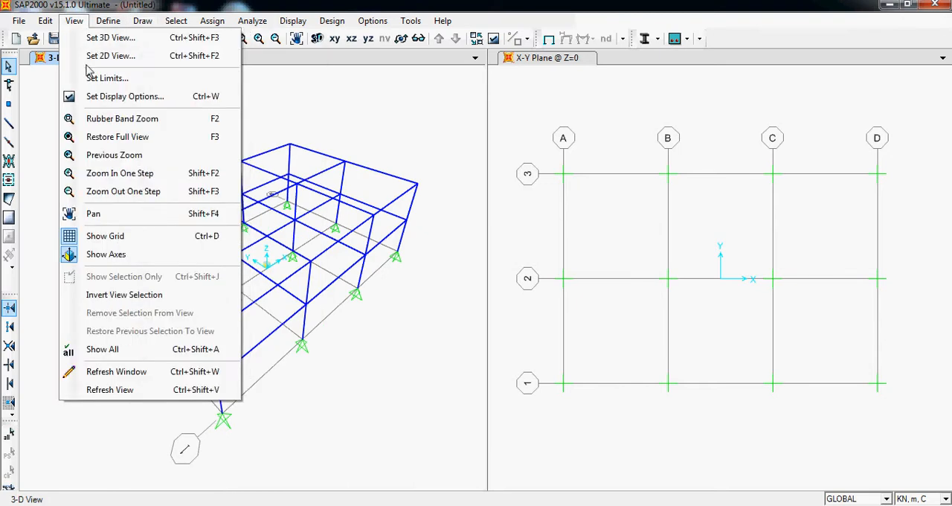
{"action": "mouse_move", "coordinate": [122, 191]}
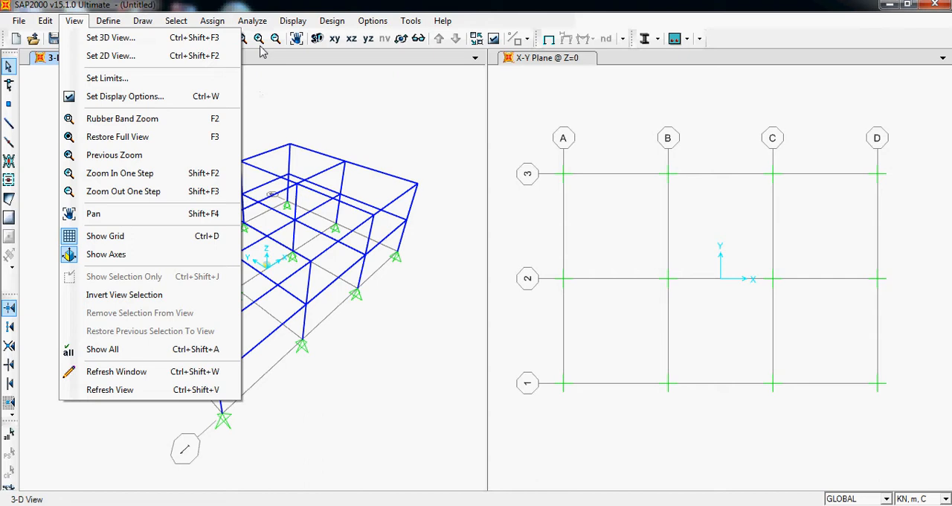
{"action": "mouse_move", "coordinate": [117, 136]}
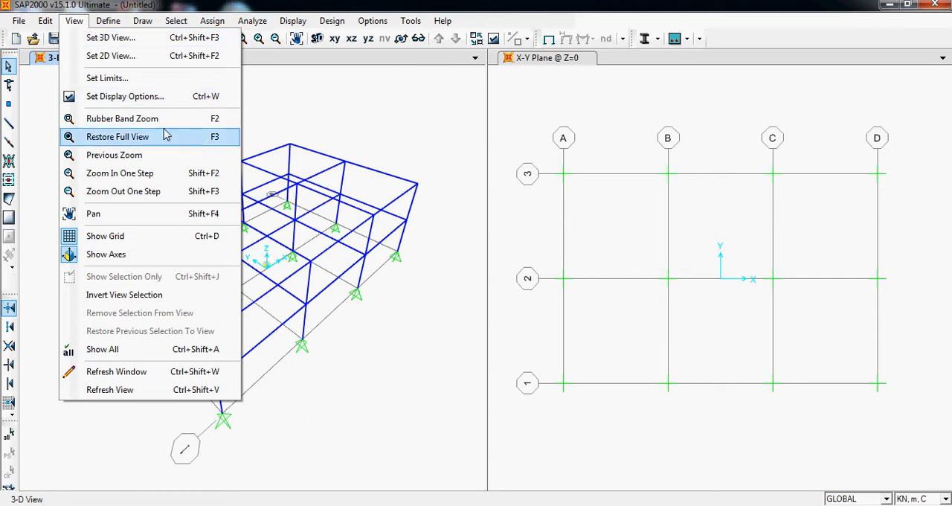
{"action": "mouse_move", "coordinate": [121, 140]}
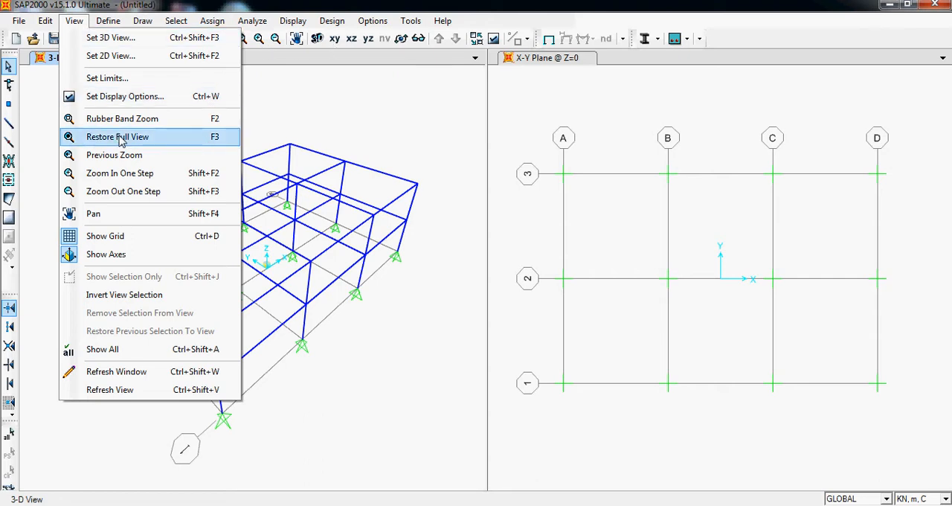
{"action": "mouse_move", "coordinate": [116, 218]}
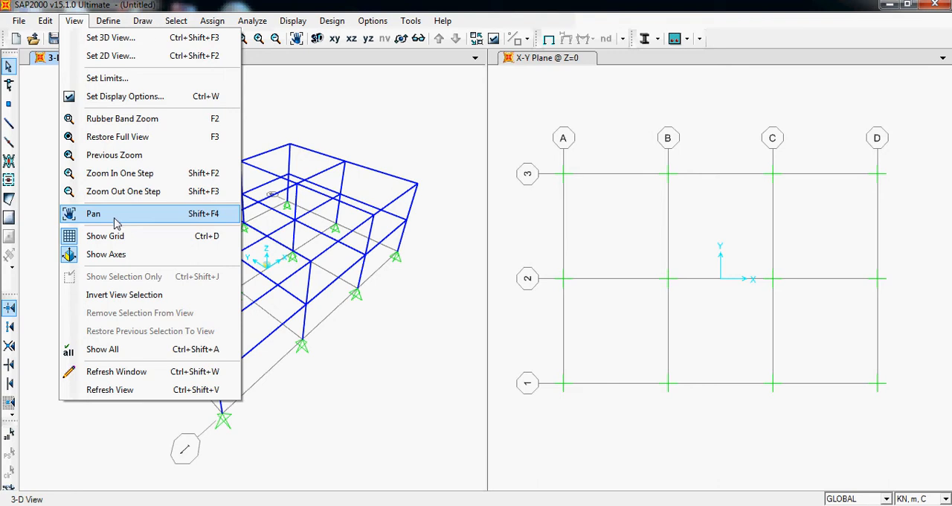
{"action": "mouse_move", "coordinate": [104, 235]}
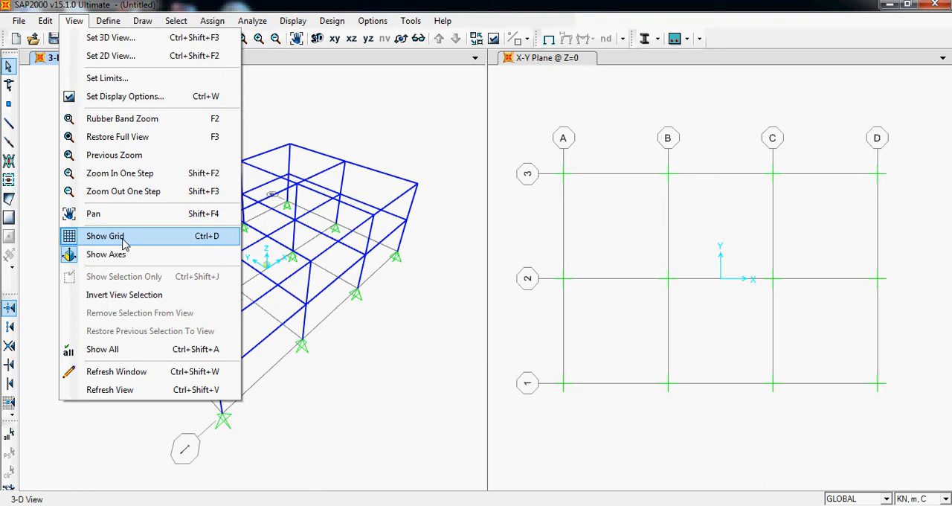
{"action": "left_click", "coordinate": [104, 235]}
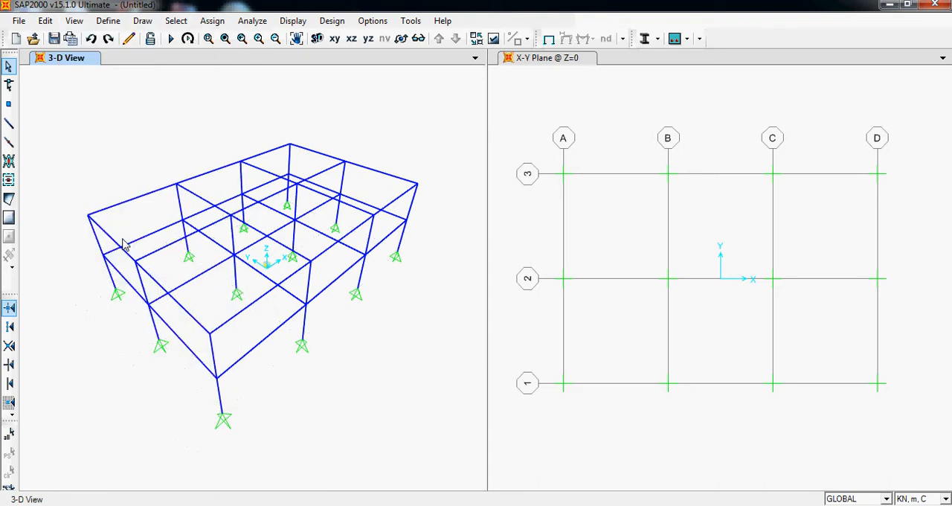
{"action": "left_click", "coordinate": [74, 20]}
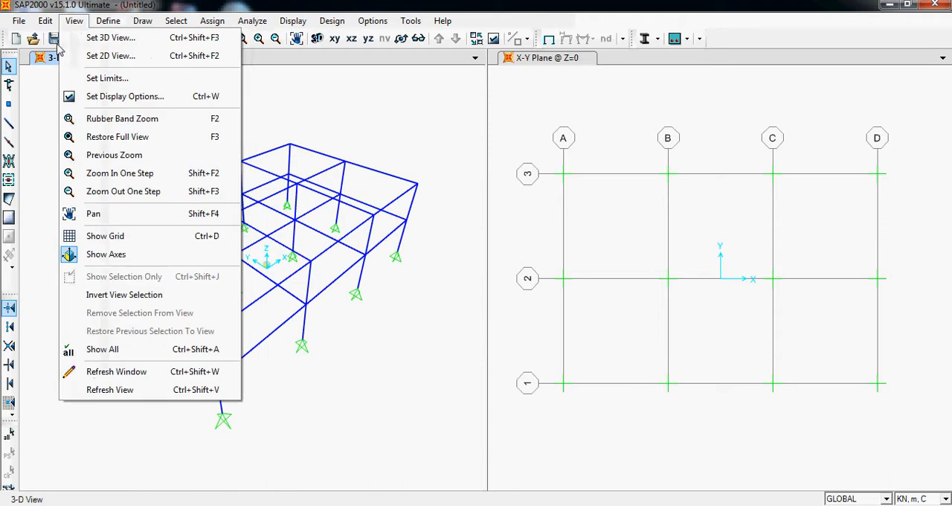
{"action": "mouse_move", "coordinate": [39, 200]}
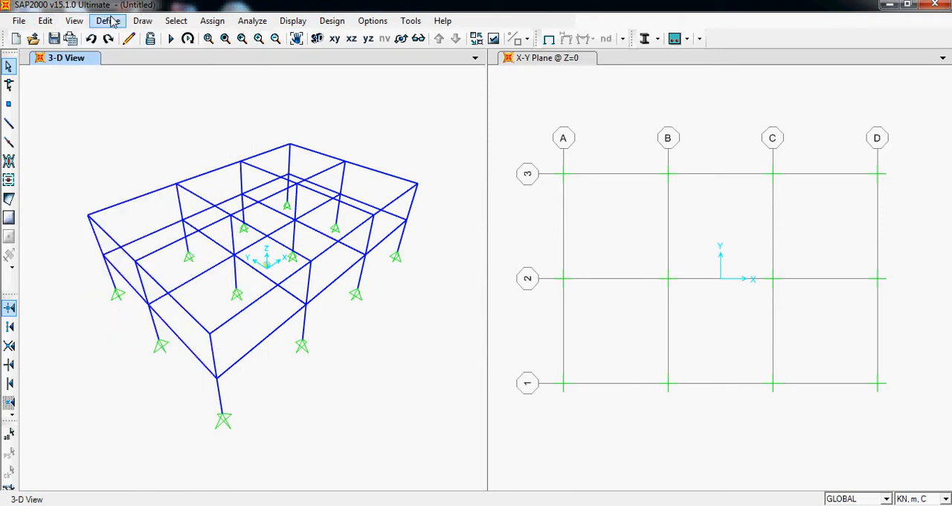
{"action": "left_click", "coordinate": [108, 21]}
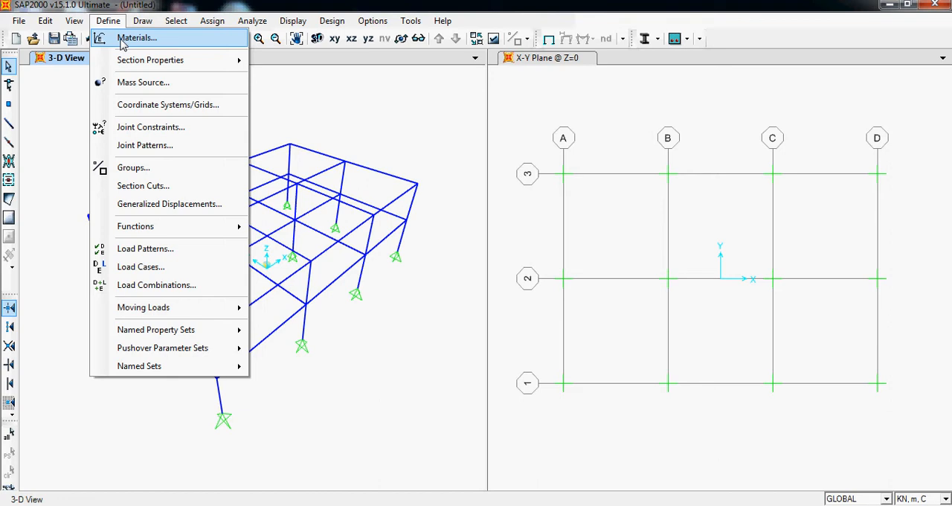
{"action": "mouse_move", "coordinate": [150, 60]}
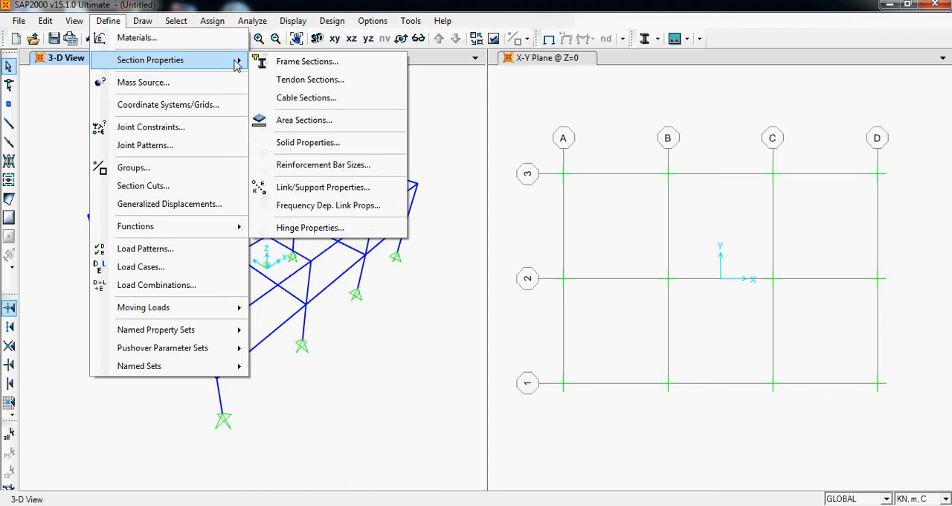
{"action": "mouse_move", "coordinate": [306, 61]}
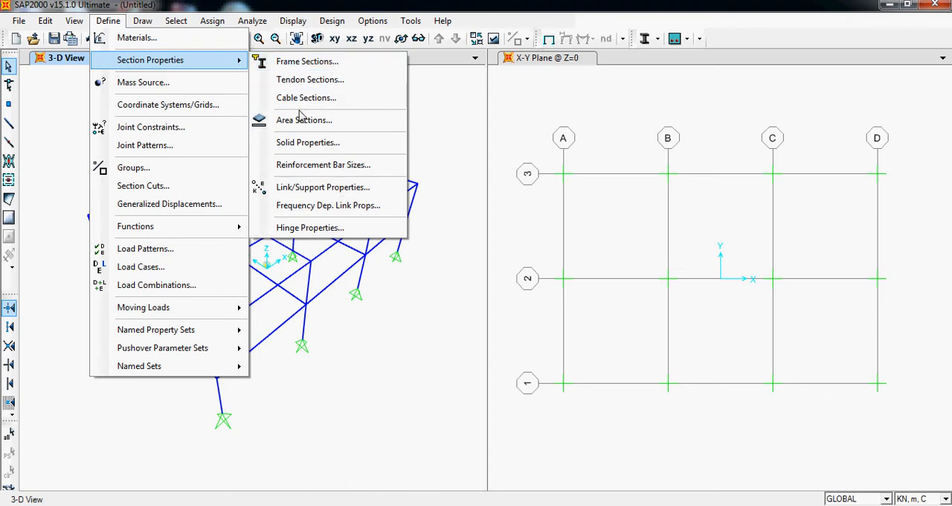
{"action": "mouse_move", "coordinate": [309, 80]}
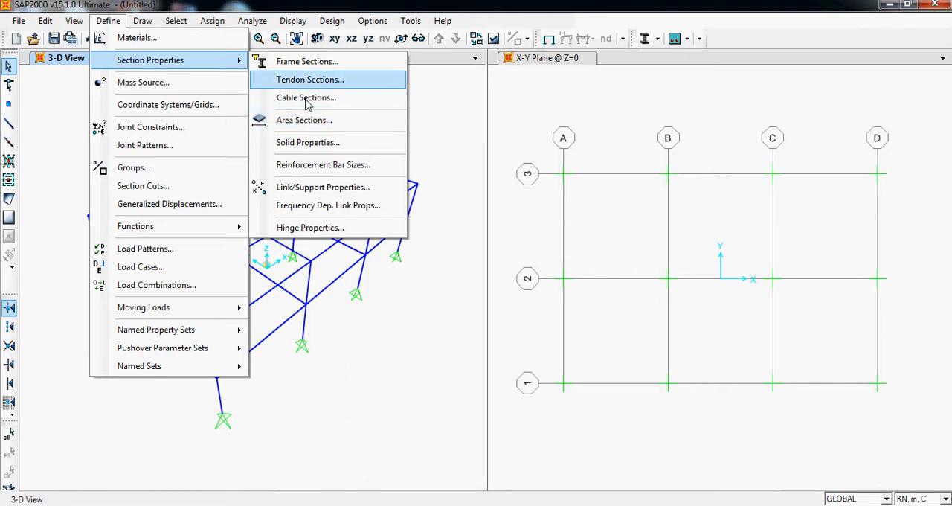
{"action": "mouse_move", "coordinate": [306, 98]}
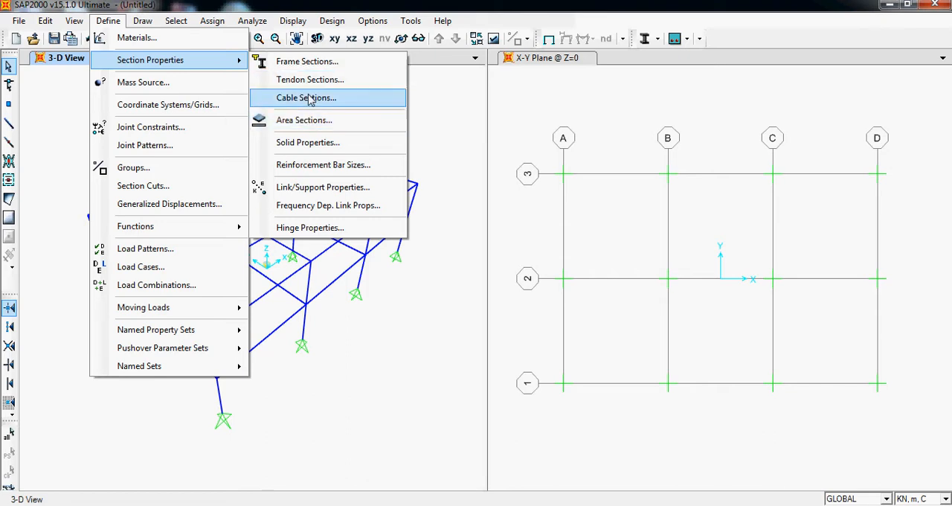
{"action": "mouse_move", "coordinate": [290, 235]}
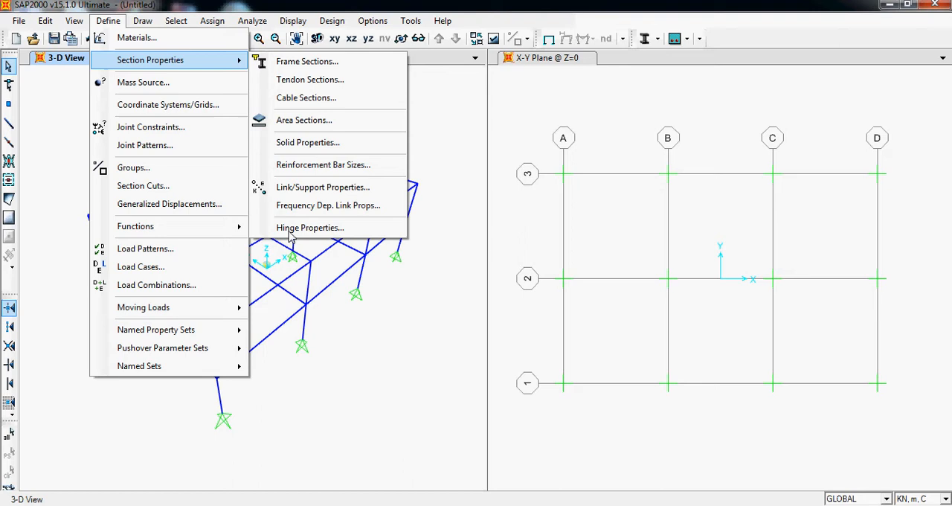
{"action": "mouse_move", "coordinate": [143, 82]}
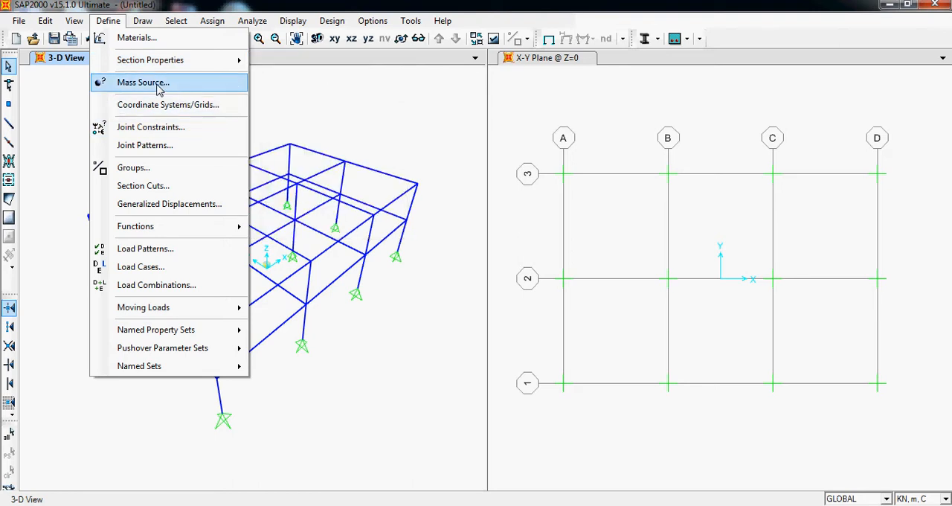
{"action": "mouse_move", "coordinate": [143, 184]}
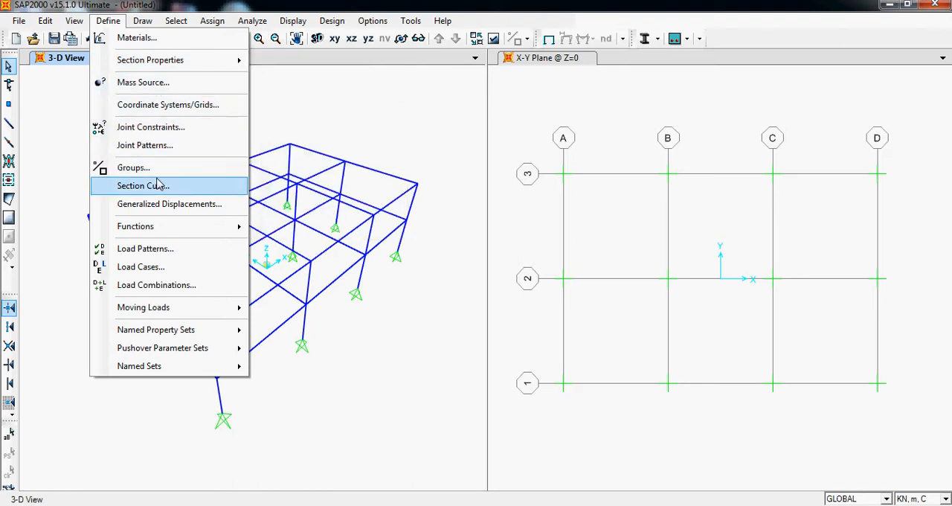
{"action": "mouse_move", "coordinate": [135, 226]}
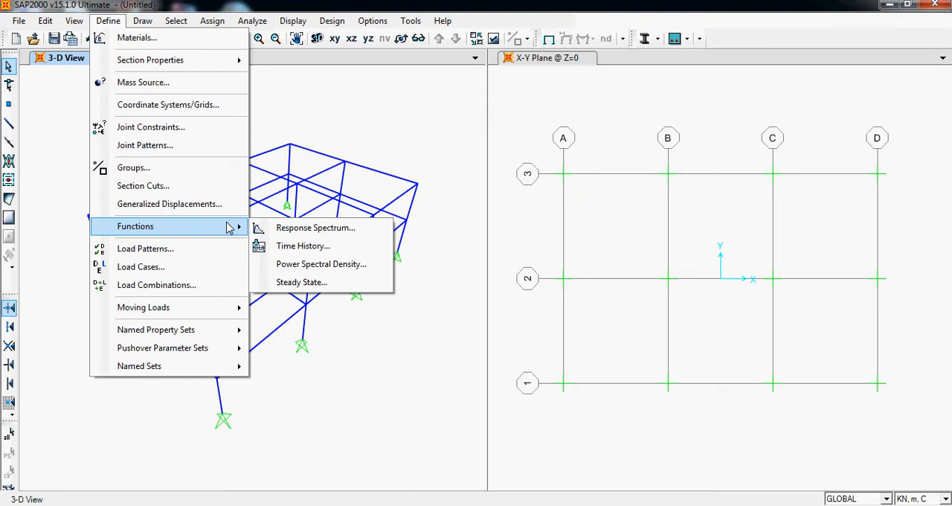
{"action": "mouse_move", "coordinate": [315, 228]}
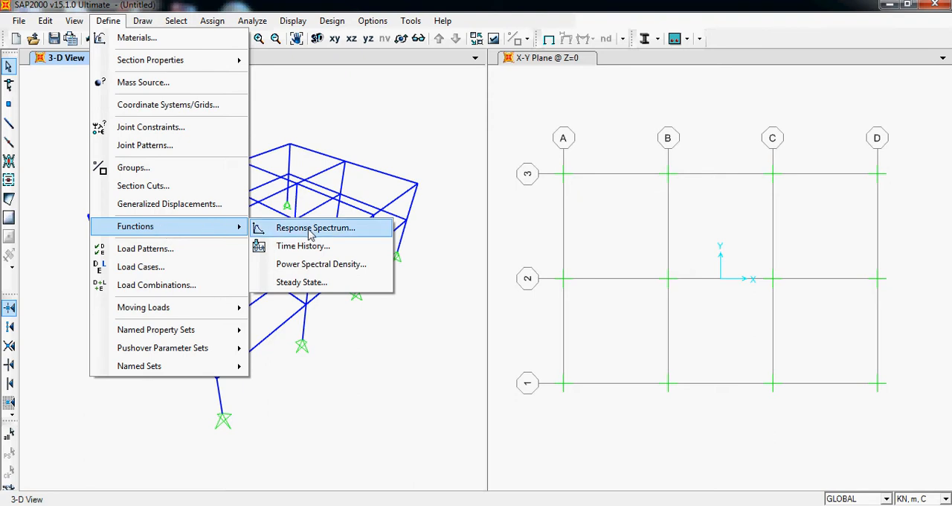
{"action": "mouse_move", "coordinate": [316, 282]}
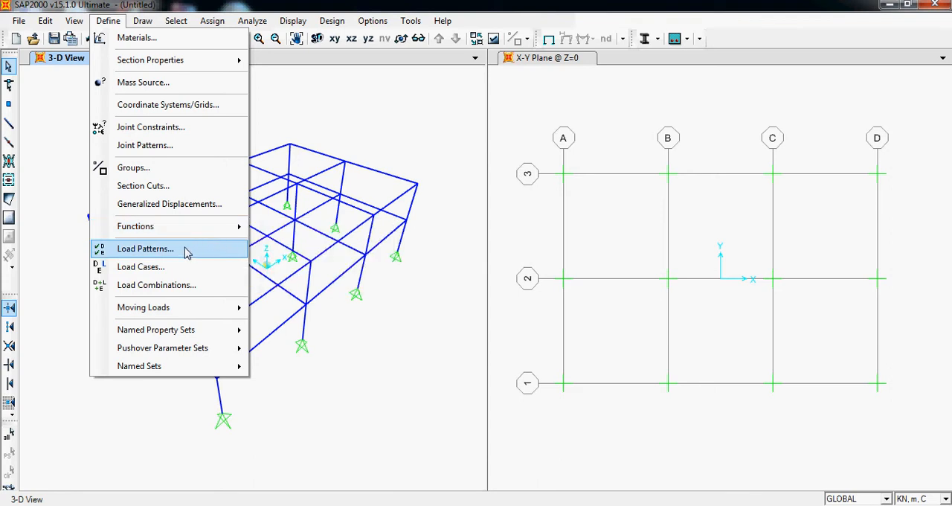
{"action": "mouse_move", "coordinate": [181, 249]}
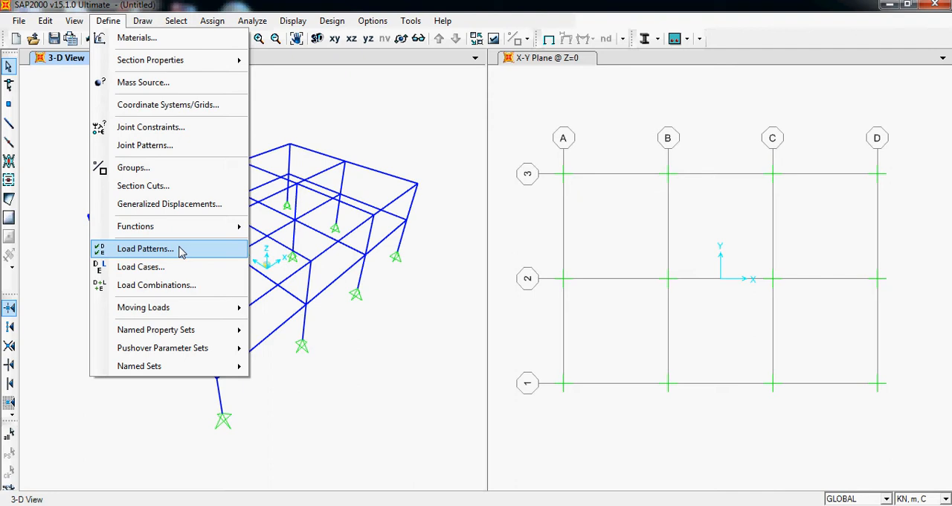
{"action": "mouse_move", "coordinate": [116, 256]}
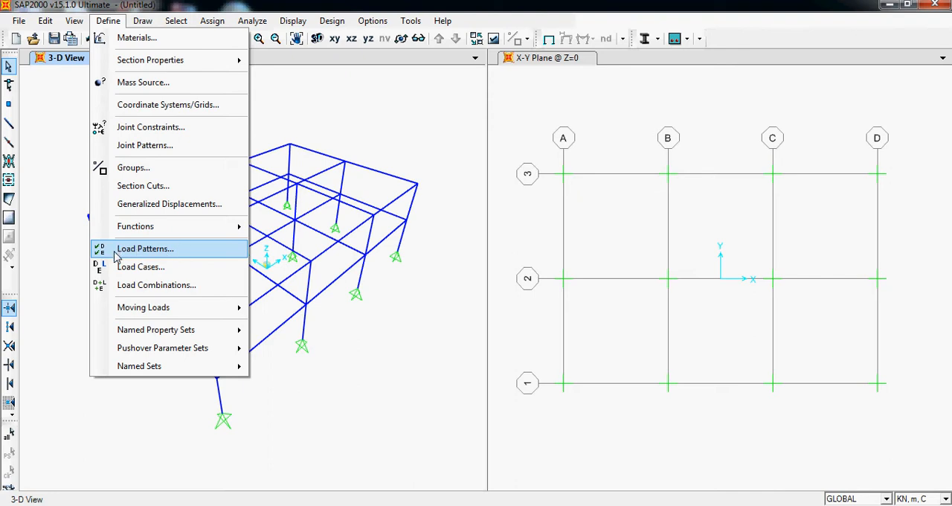
{"action": "mouse_move", "coordinate": [161, 258]}
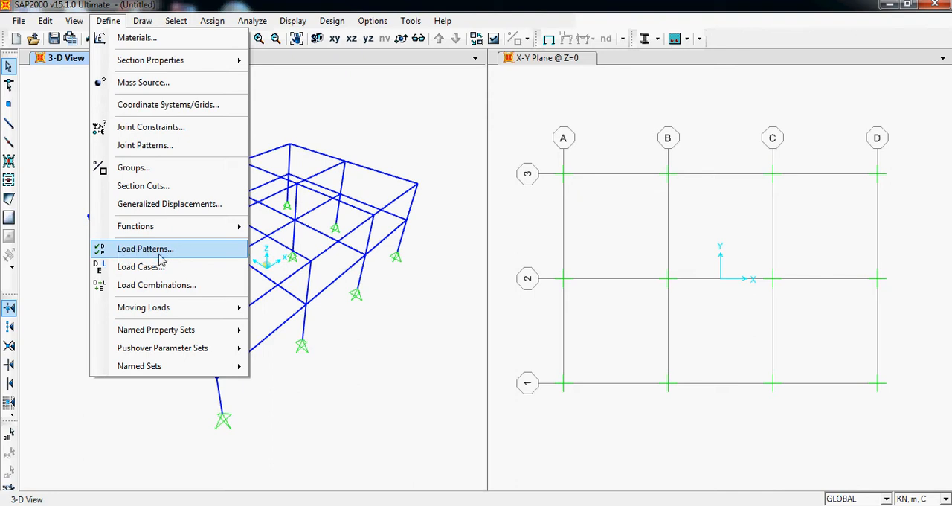
{"action": "mouse_move", "coordinate": [161, 267]}
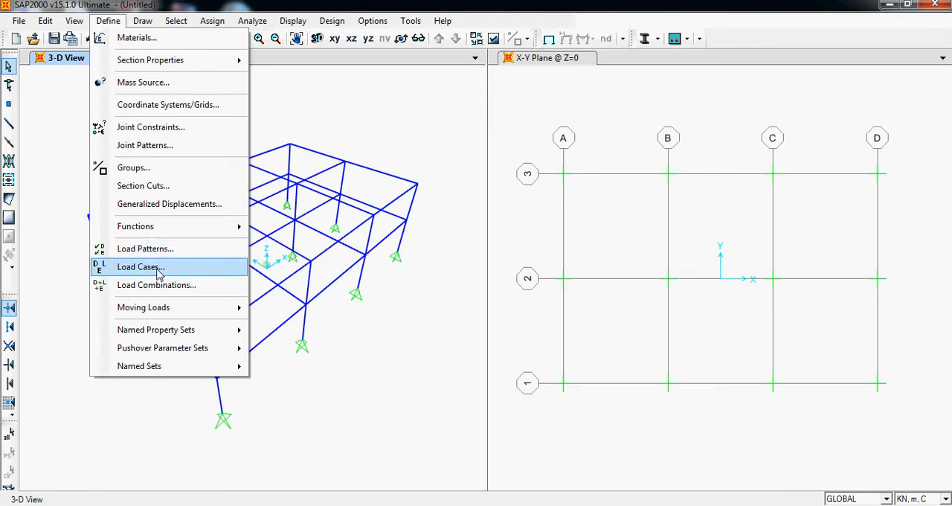
{"action": "mouse_move", "coordinate": [156, 285]}
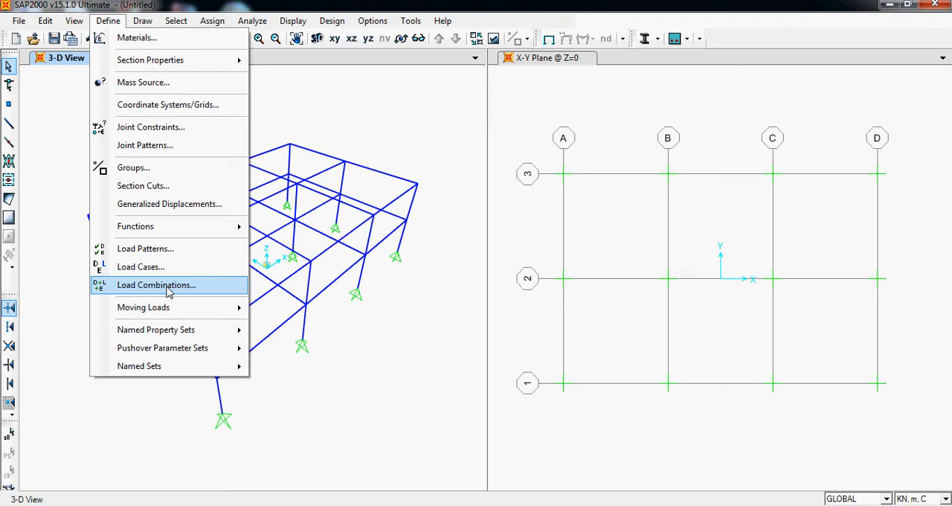
{"action": "mouse_move", "coordinate": [140, 267]}
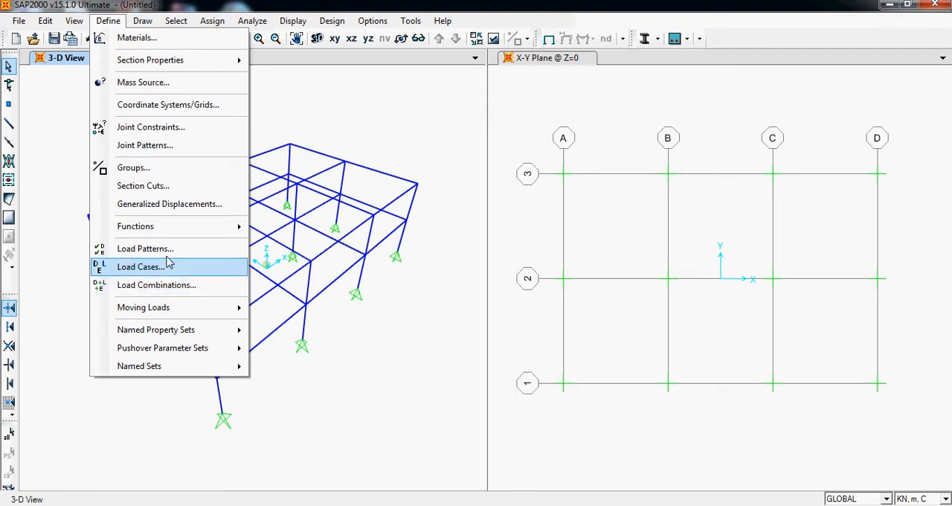
{"action": "mouse_move", "coordinate": [178, 285]}
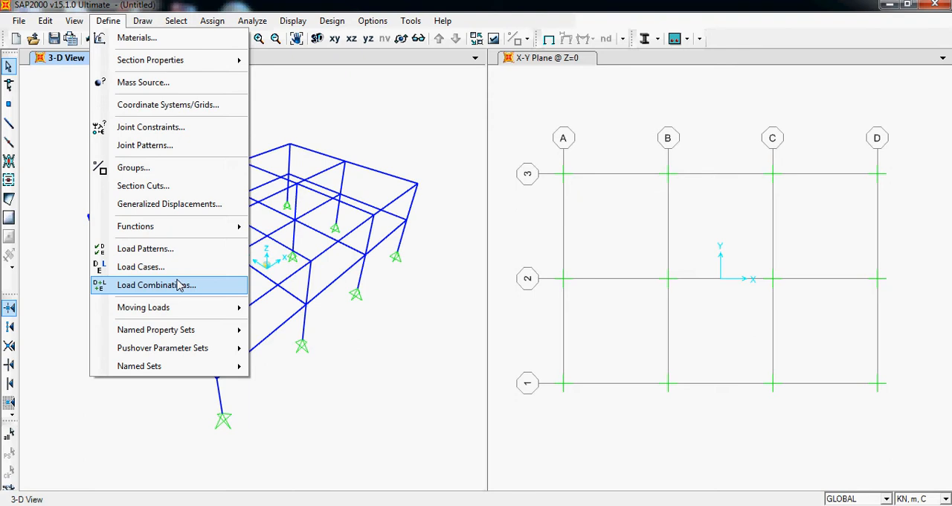
{"action": "mouse_move", "coordinate": [181, 287]}
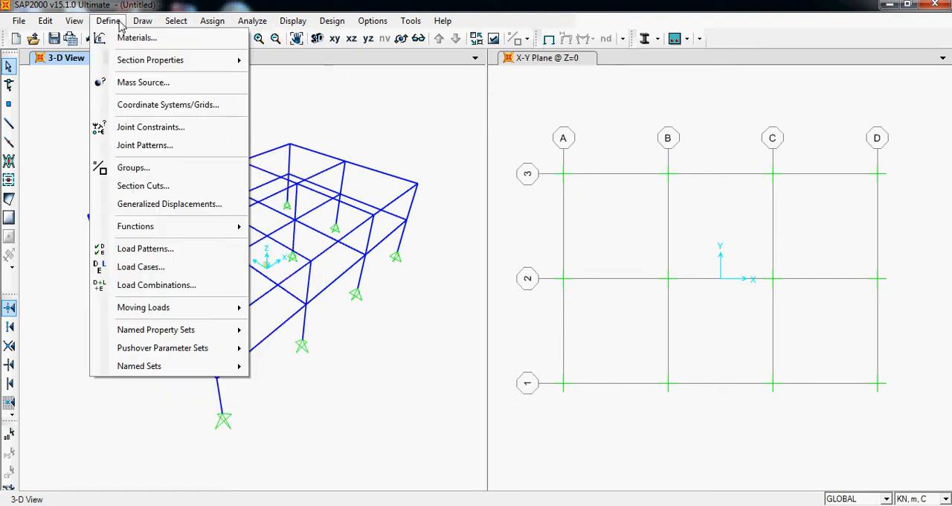
{"action": "mouse_move", "coordinate": [143, 306]}
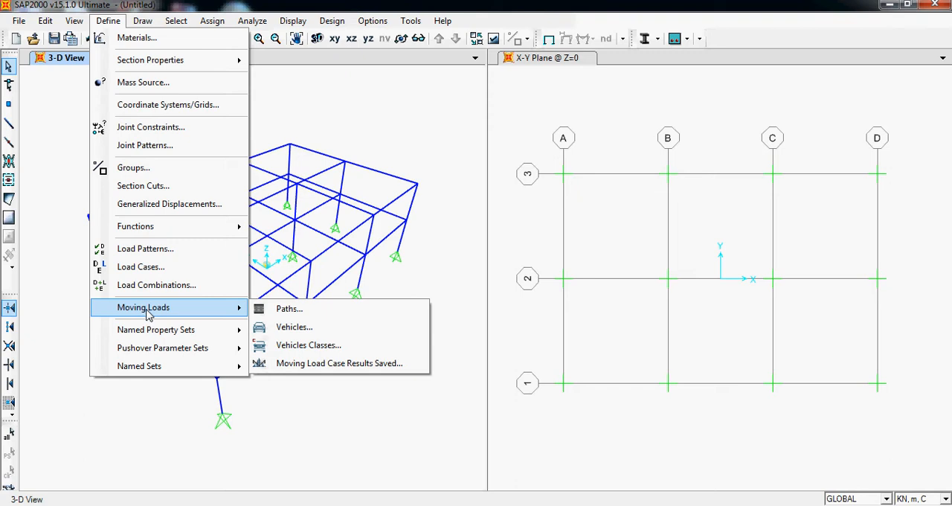
{"action": "mouse_move", "coordinate": [306, 345]}
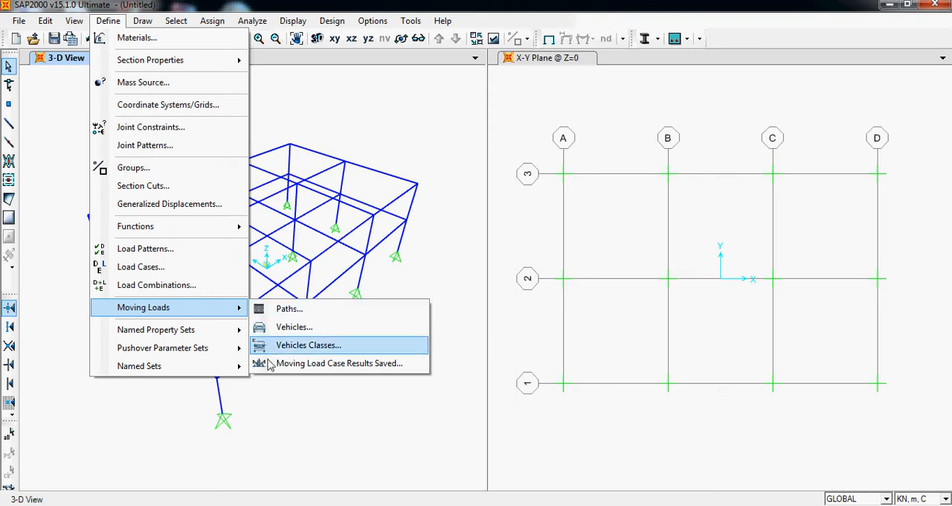
{"action": "mouse_move", "coordinate": [288, 308]}
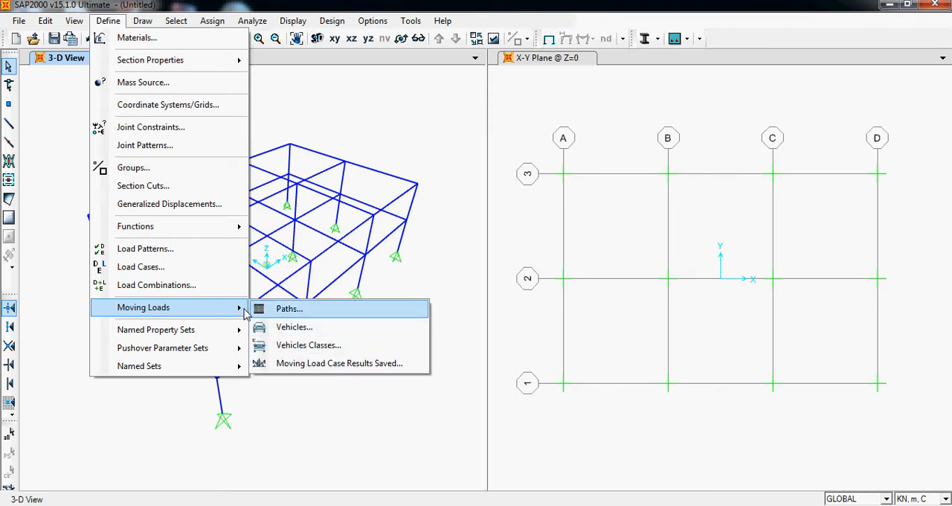
{"action": "mouse_move", "coordinate": [199, 306]}
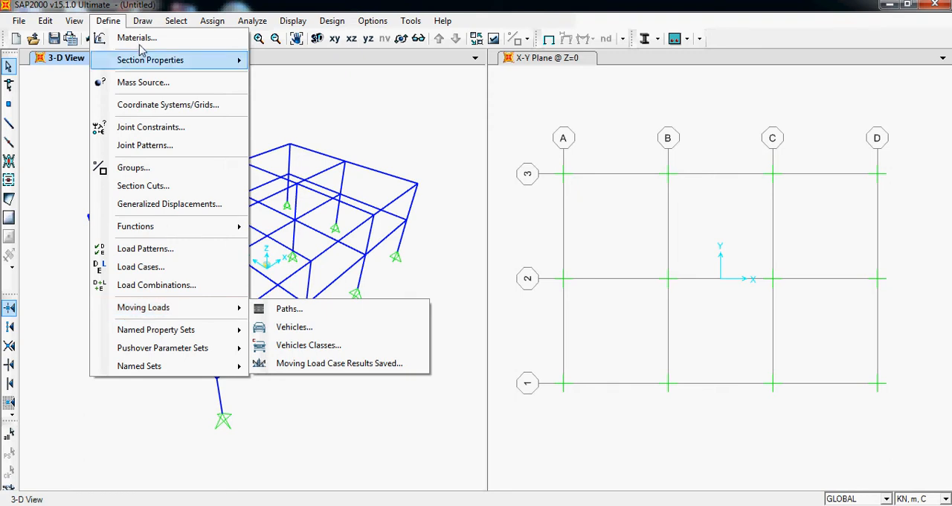
{"action": "left_click", "coordinate": [143, 21]}
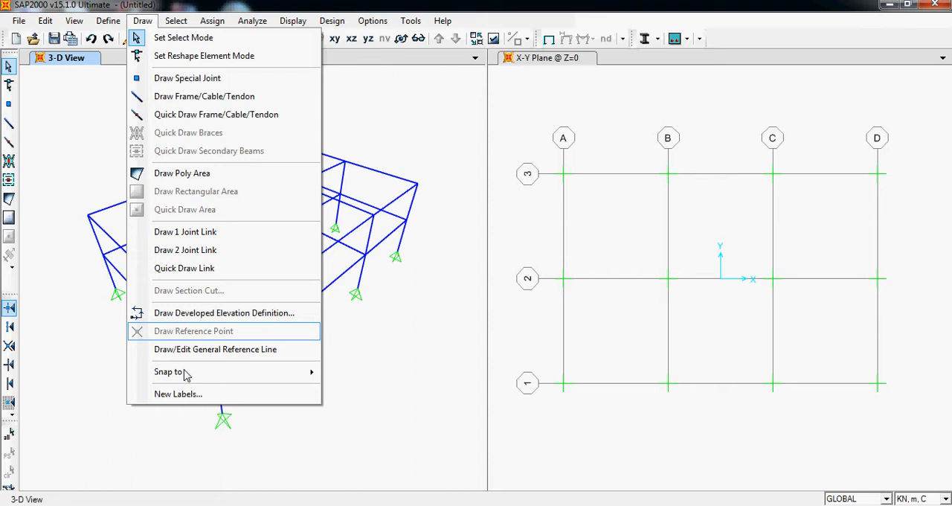
{"action": "mouse_move", "coordinate": [184, 208]}
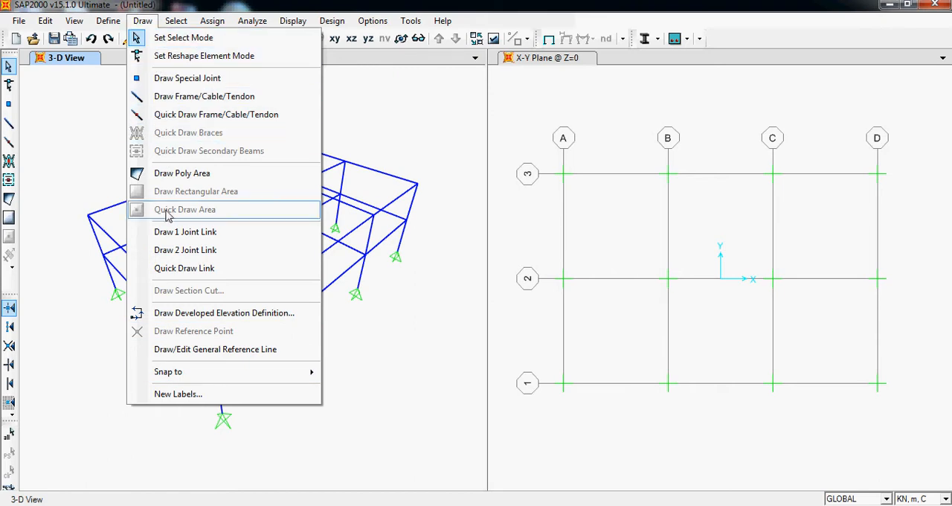
{"action": "left_click", "coordinate": [44, 21]}
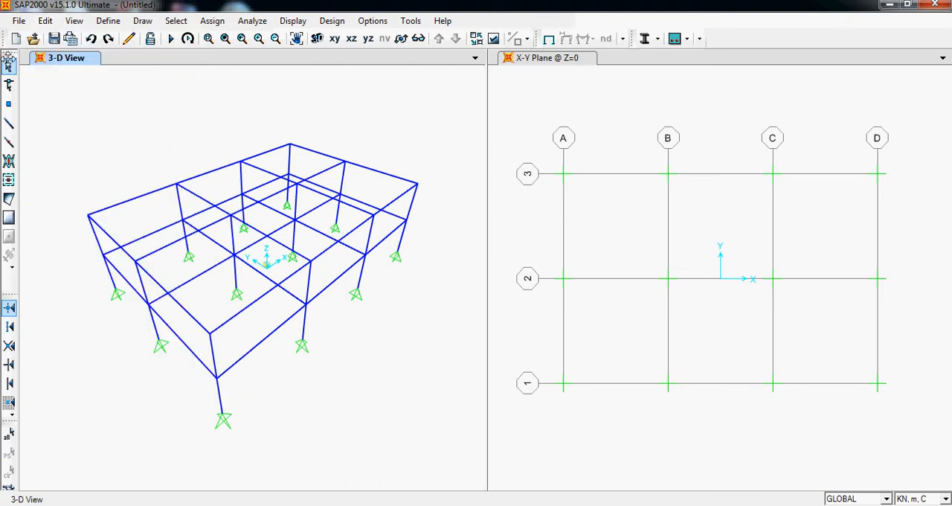
{"action": "left_click", "coordinate": [143, 21]}
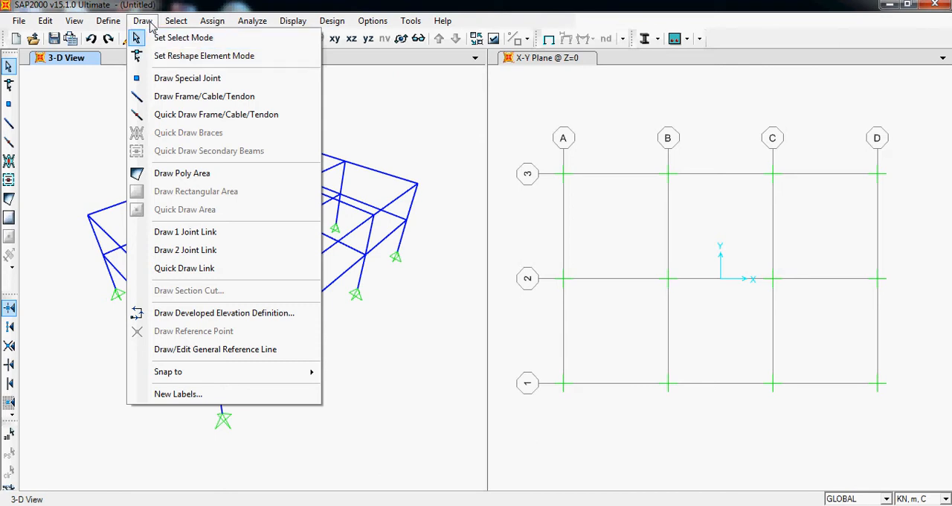
{"action": "left_click", "coordinate": [176, 21]}
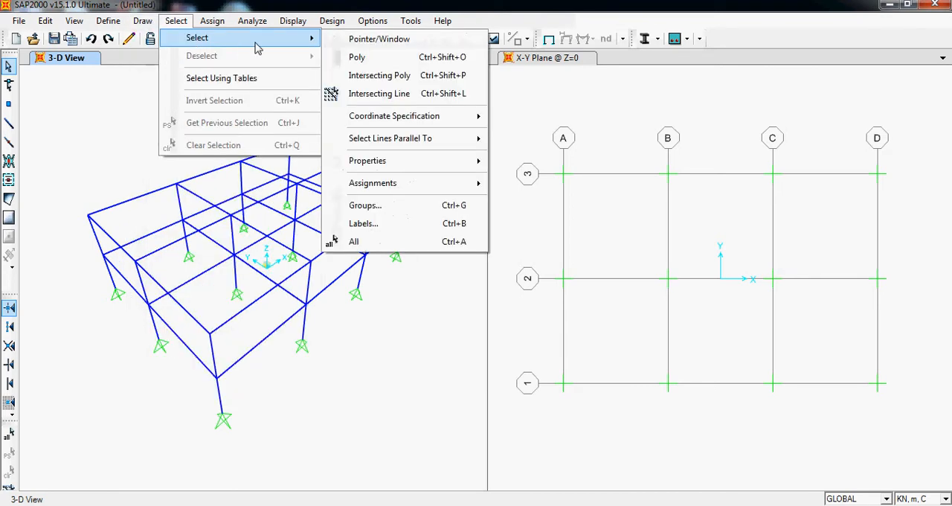
{"action": "mouse_move", "coordinate": [275, 42]}
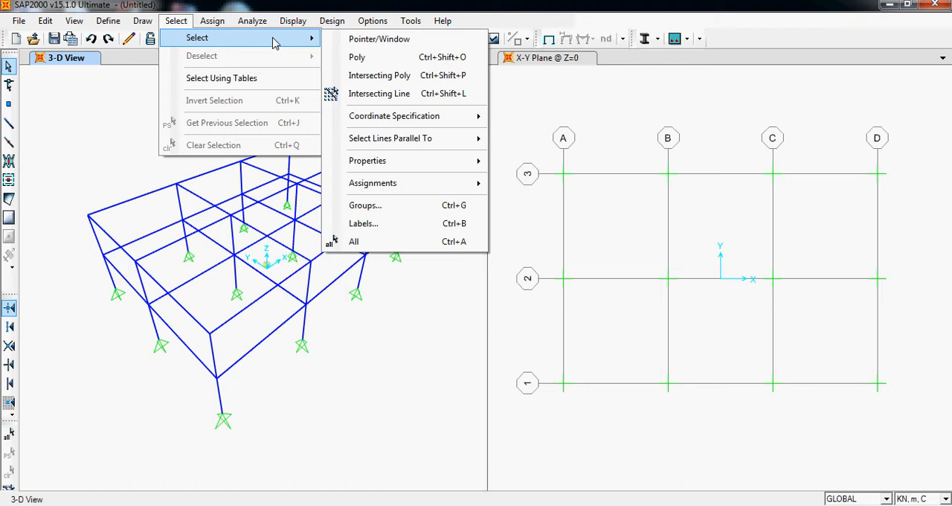
{"action": "mouse_move", "coordinate": [379, 38]}
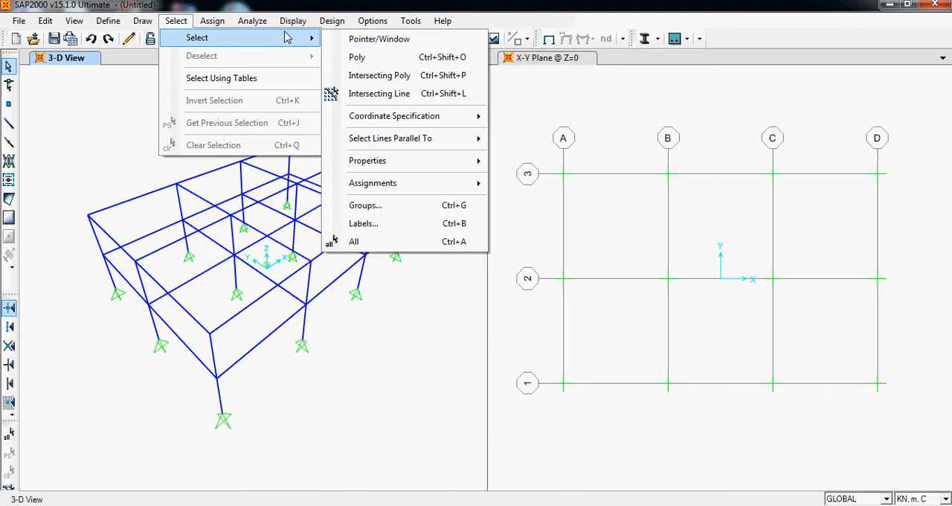
{"action": "mouse_move", "coordinate": [379, 38]}
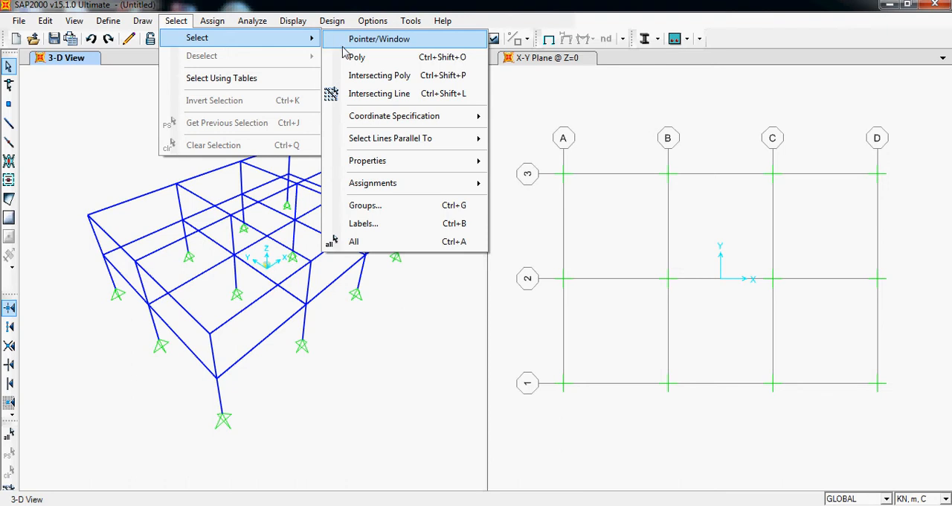
{"action": "mouse_move", "coordinate": [394, 116]}
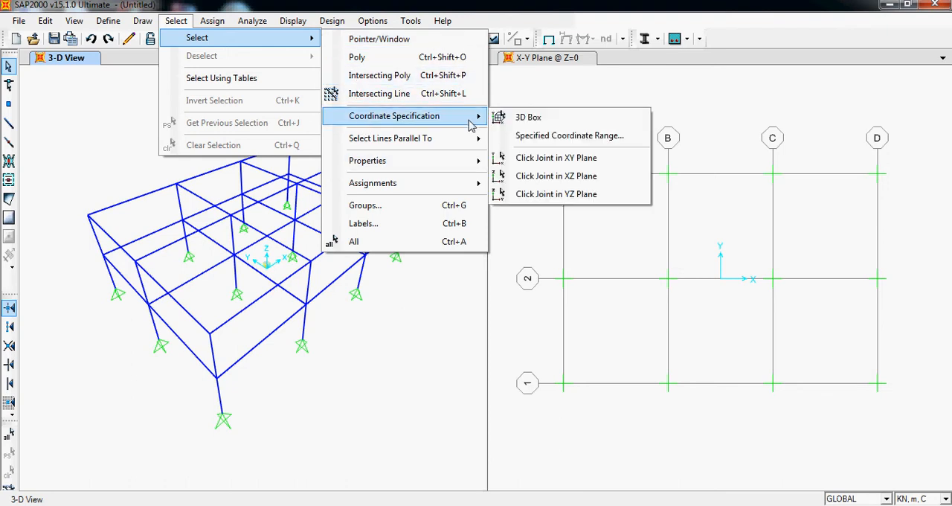
{"action": "mouse_move", "coordinate": [367, 161]}
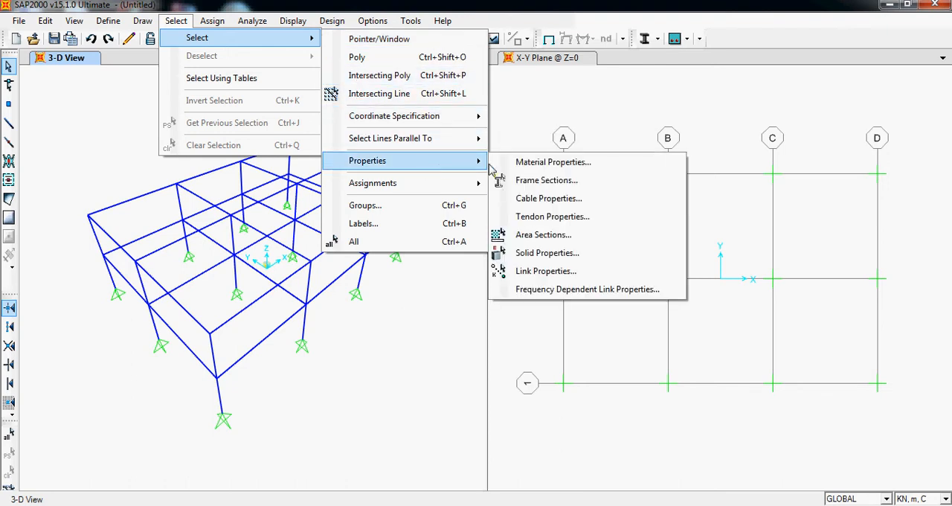
Step: Browse the Assign and Analyze menus, returning to the Assign commands
{"action": "left_click", "coordinate": [211, 21]}
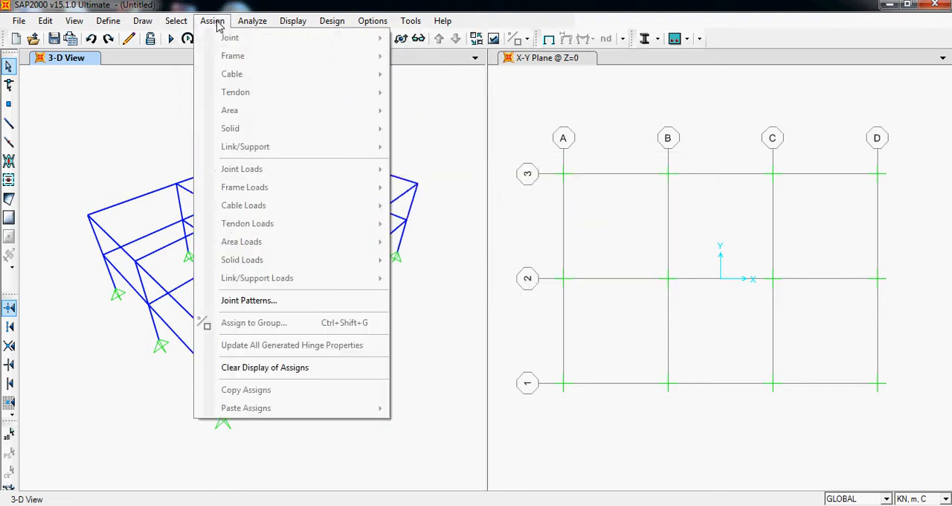
{"action": "mouse_move", "coordinate": [211, 28]}
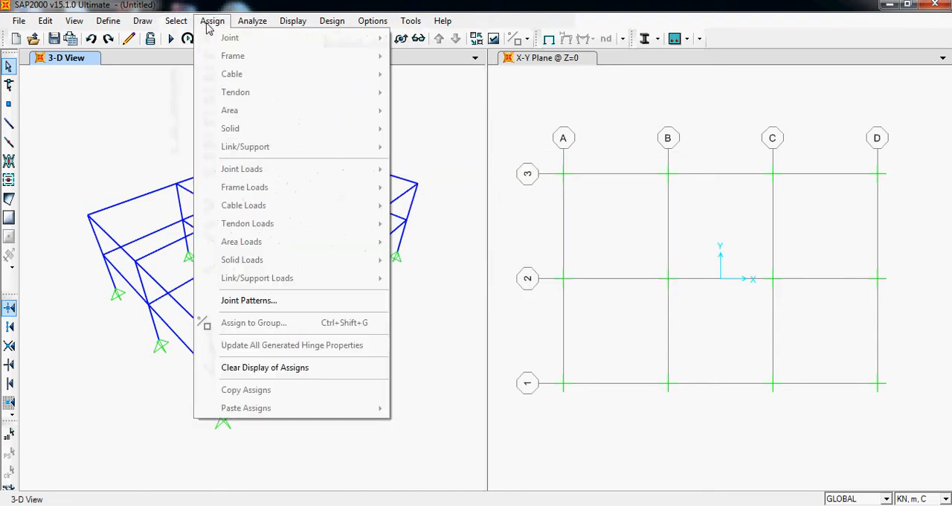
{"action": "mouse_move", "coordinate": [229, 39]}
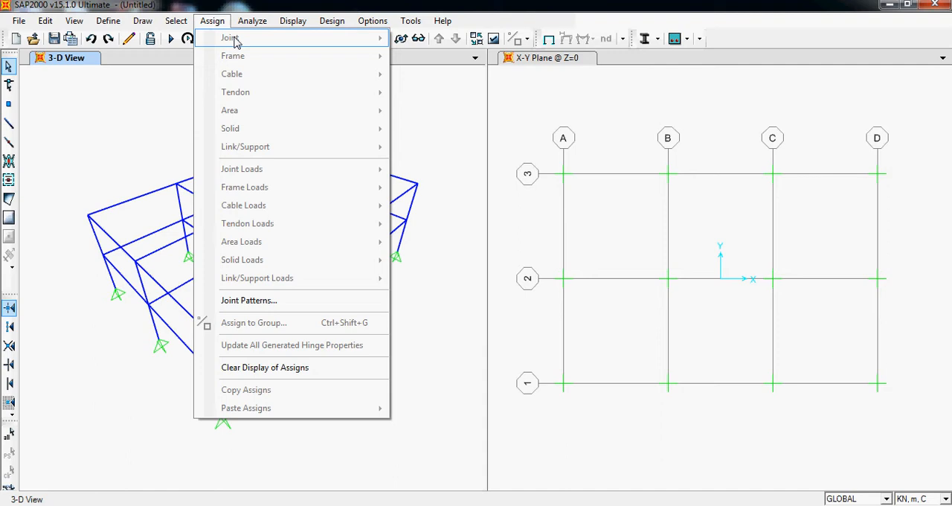
{"action": "left_click", "coordinate": [252, 21]}
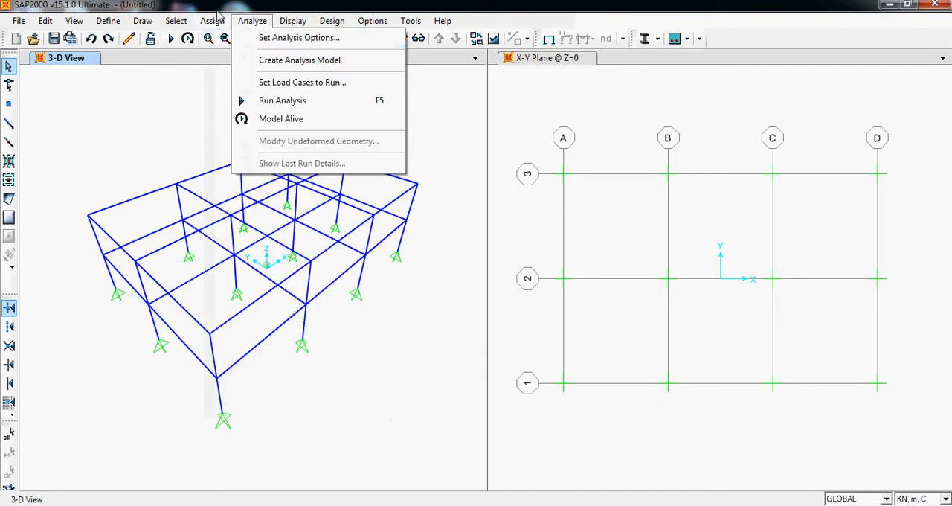
{"action": "left_click", "coordinate": [211, 21]}
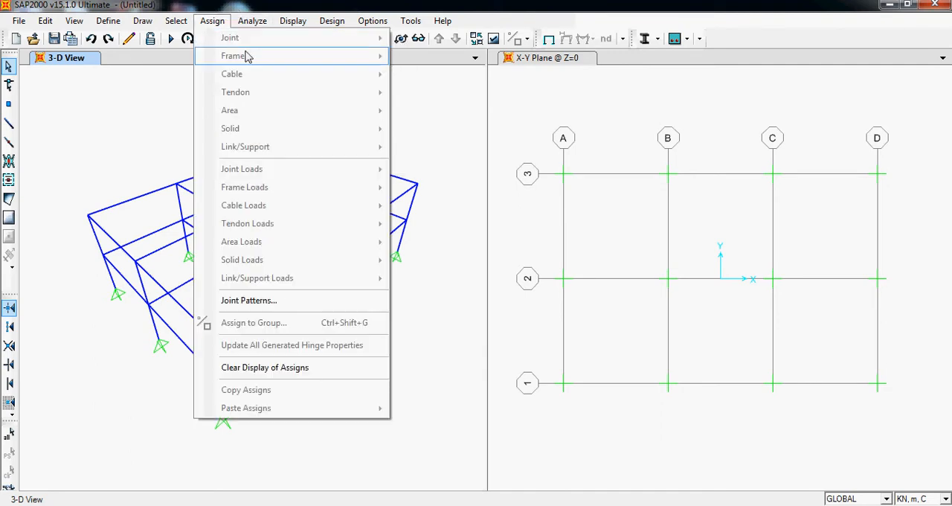
{"action": "mouse_move", "coordinate": [231, 39]}
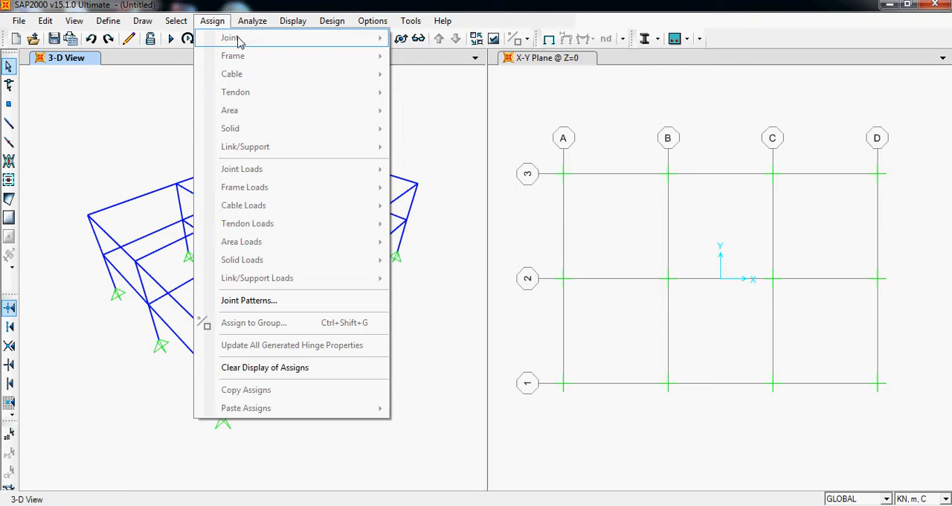
{"action": "mouse_move", "coordinate": [245, 75]}
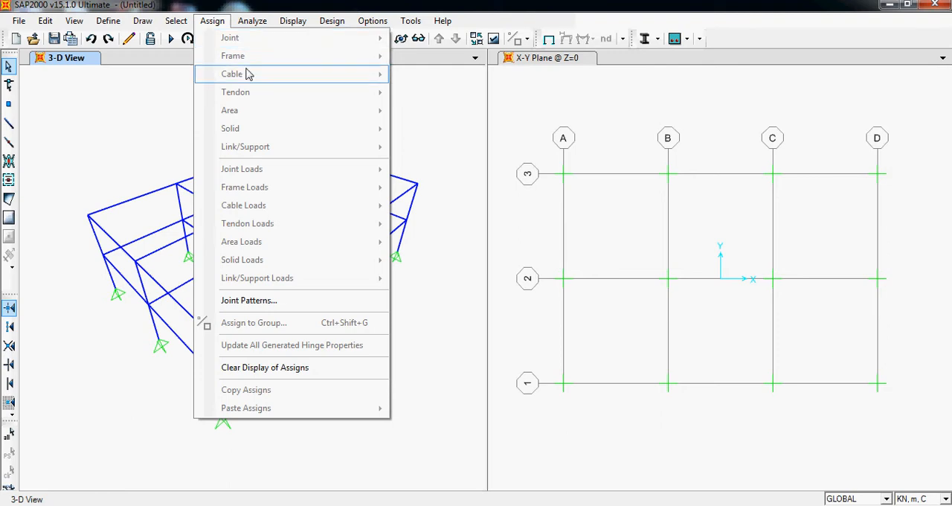
{"action": "mouse_move", "coordinate": [235, 39]}
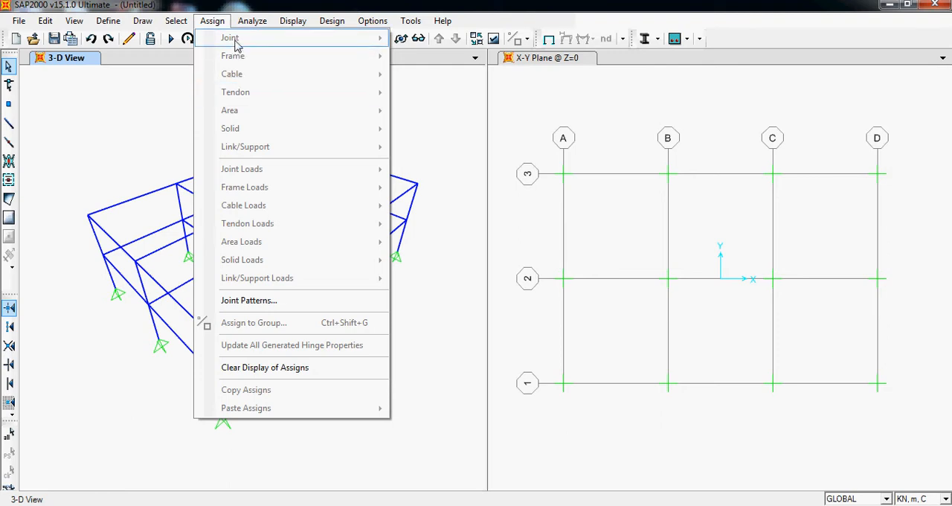
{"action": "mouse_move", "coordinate": [141, 182]}
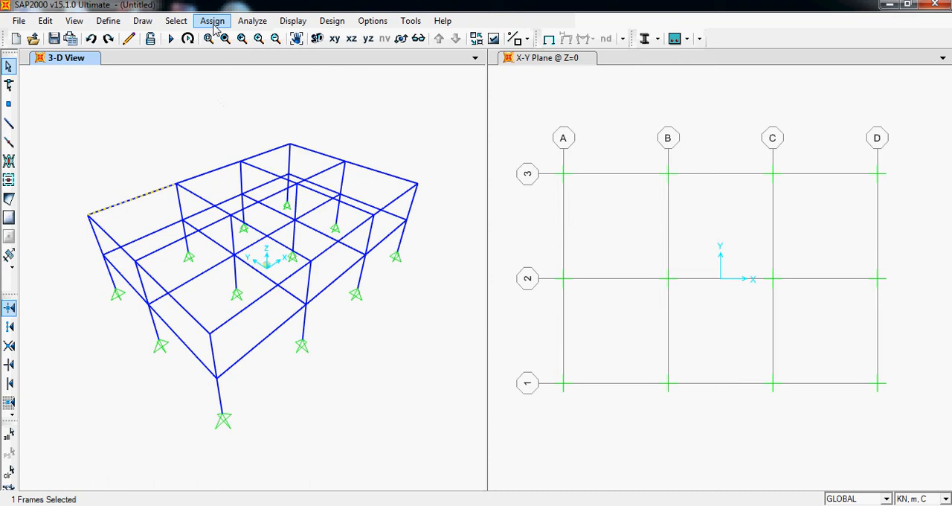
Step: Browse the Assign menu's Frame entries before moving to the Analyze menu
{"action": "left_click", "coordinate": [212, 21]}
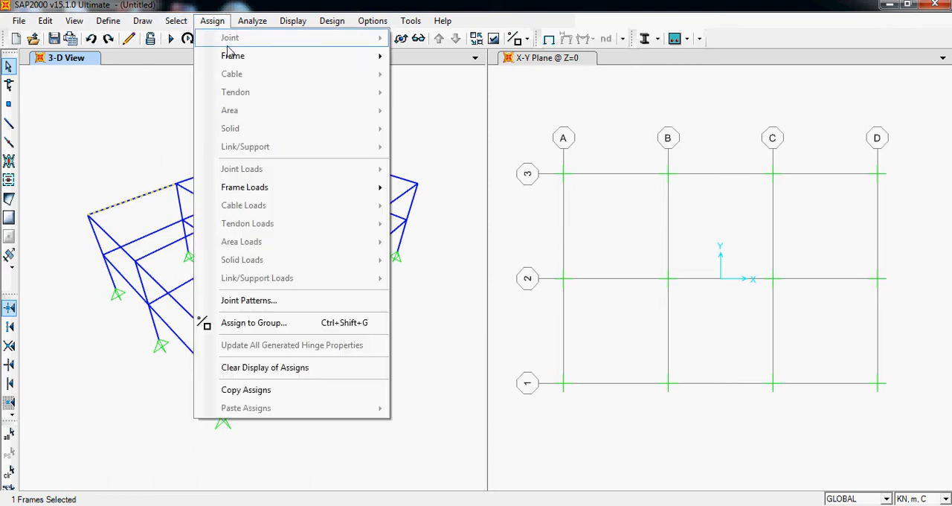
{"action": "mouse_move", "coordinate": [232, 55]}
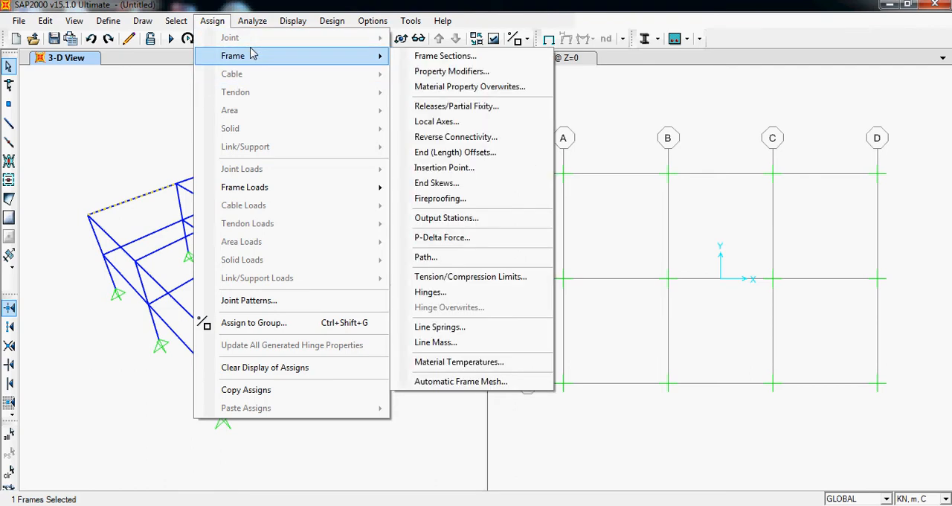
{"action": "mouse_move", "coordinate": [274, 42]}
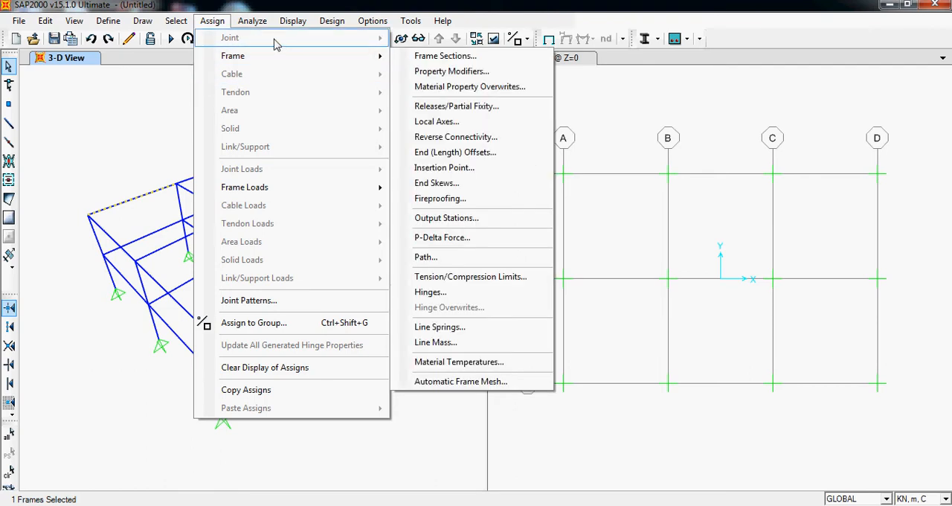
{"action": "mouse_move", "coordinate": [275, 110]}
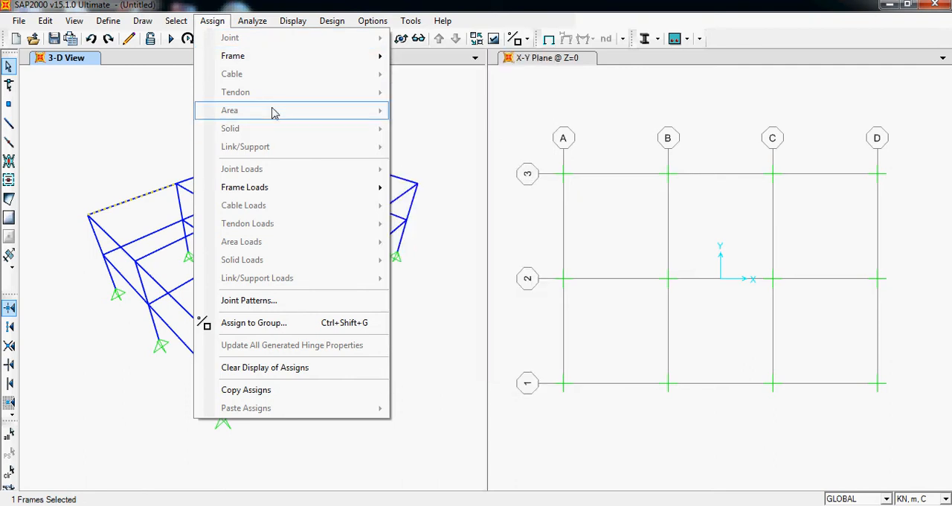
{"action": "mouse_move", "coordinate": [265, 170]}
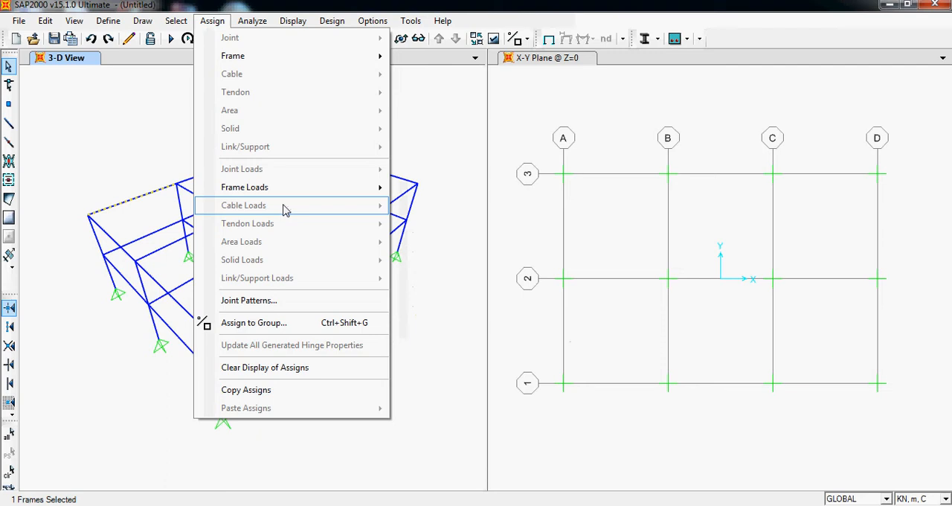
{"action": "mouse_move", "coordinate": [286, 241]}
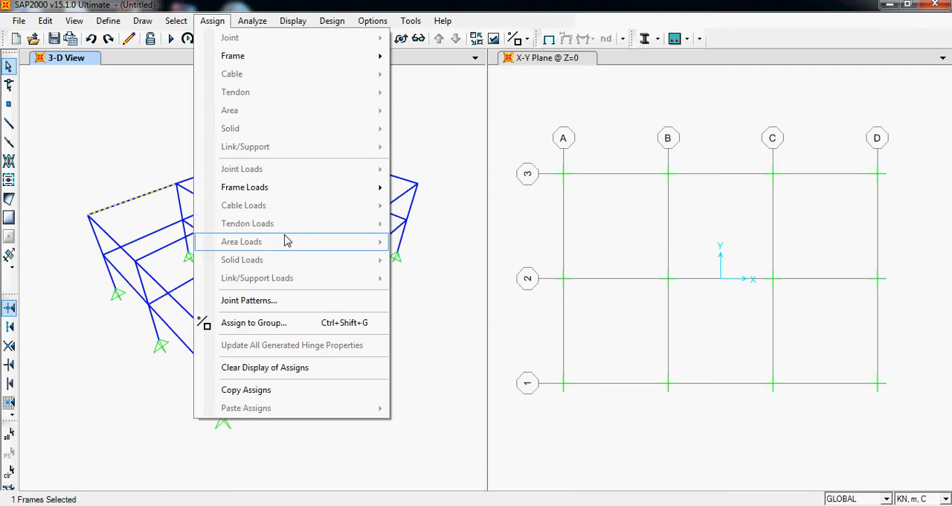
{"action": "mouse_move", "coordinate": [290, 321]}
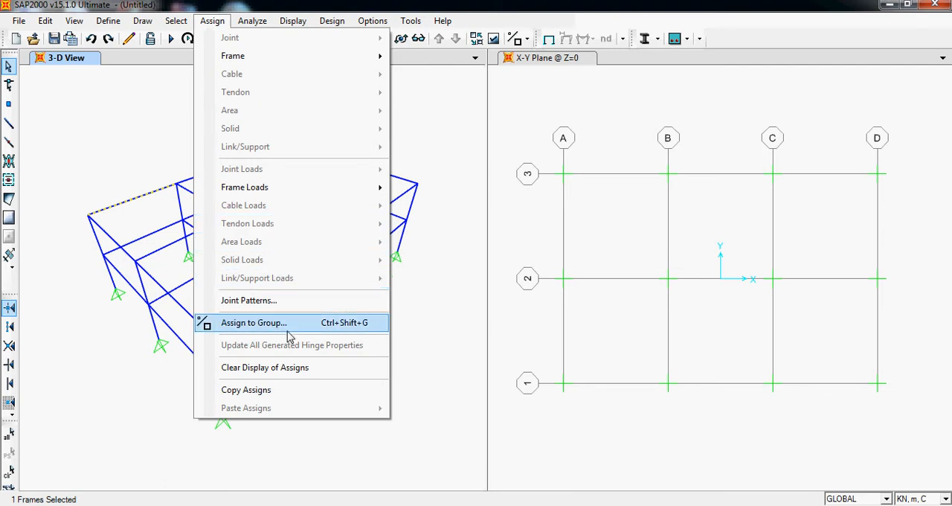
{"action": "mouse_move", "coordinate": [282, 378]}
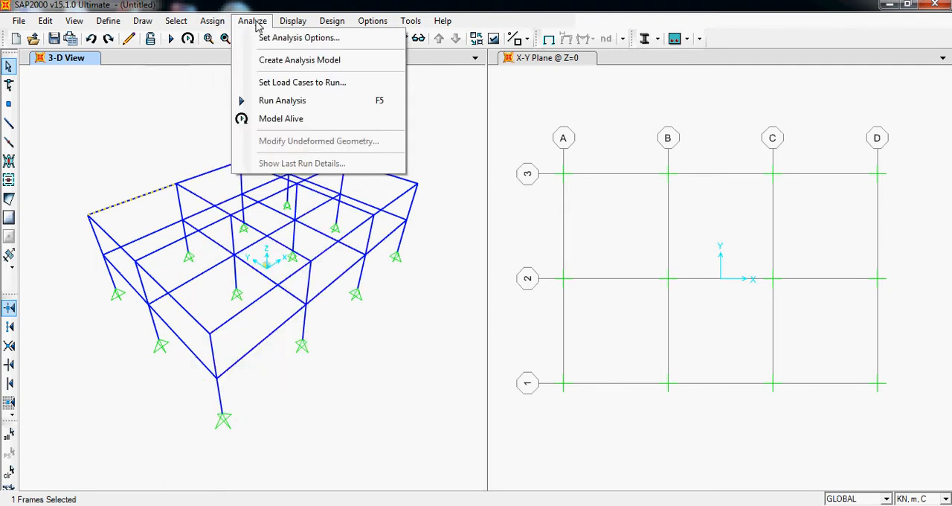
{"action": "mouse_move", "coordinate": [284, 51]}
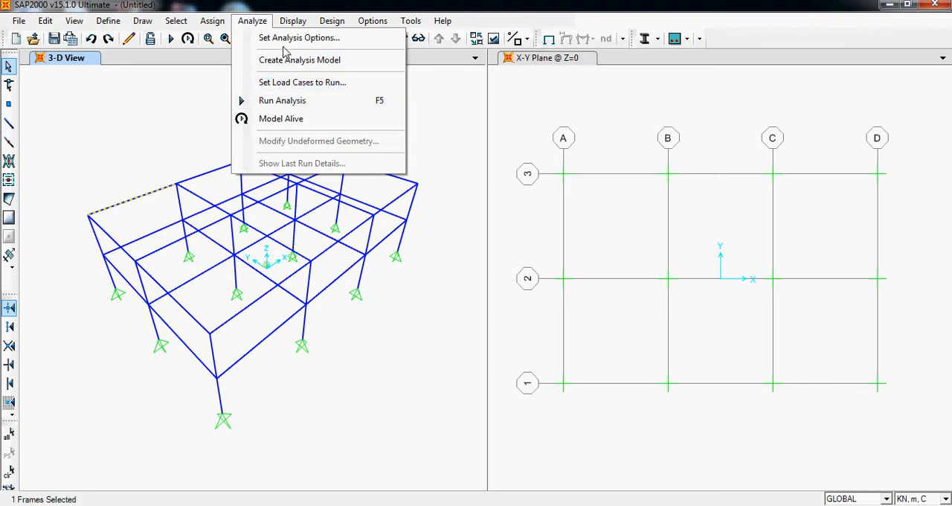
{"action": "mouse_move", "coordinate": [283, 101]}
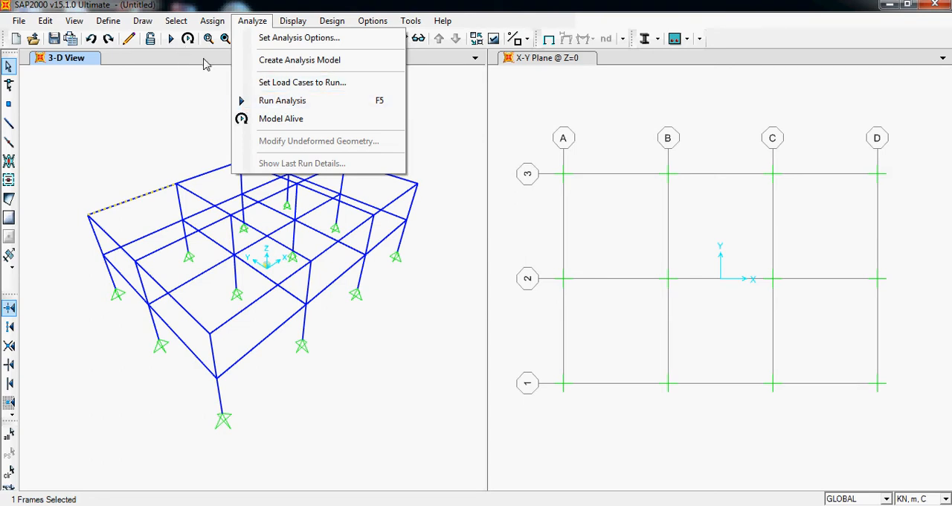
Step: Show the Display menu with its shape, assigns, forces and tables commands
{"action": "left_click", "coordinate": [292, 21]}
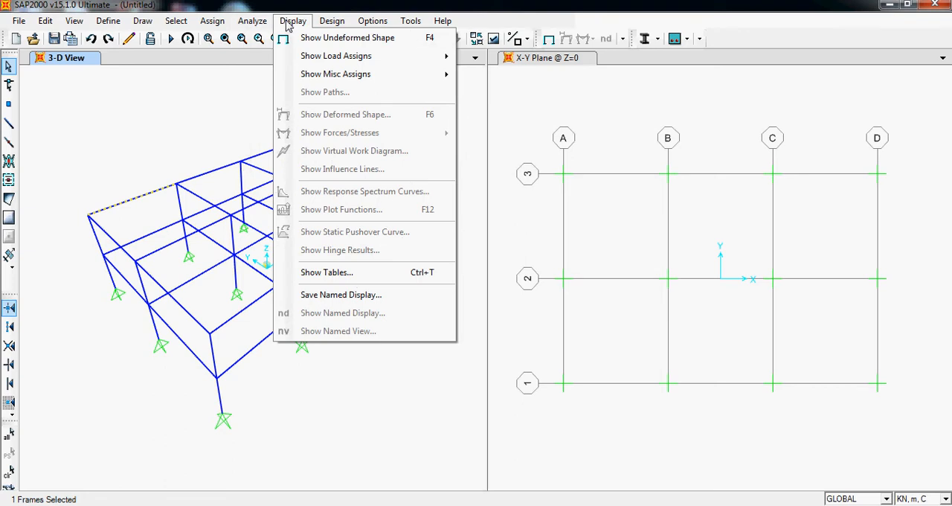
{"action": "mouse_move", "coordinate": [348, 37]}
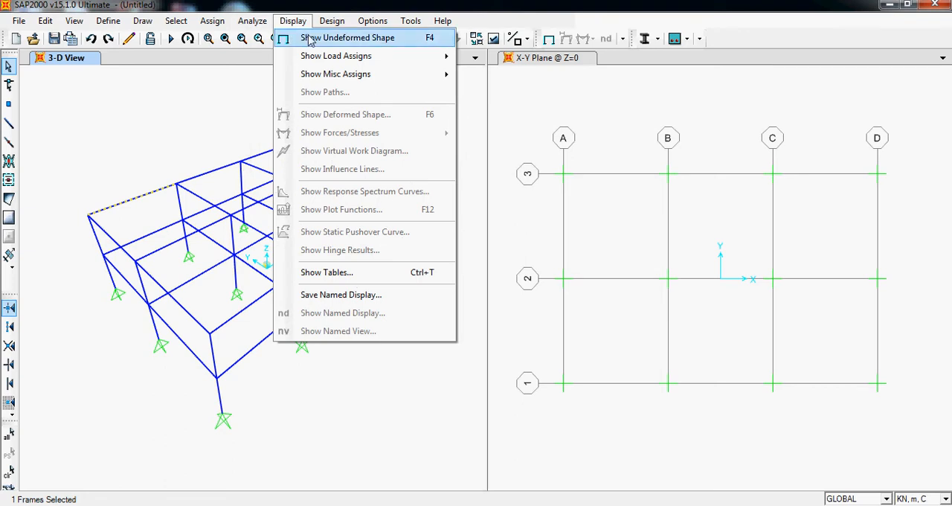
{"action": "mouse_move", "coordinate": [336, 56]}
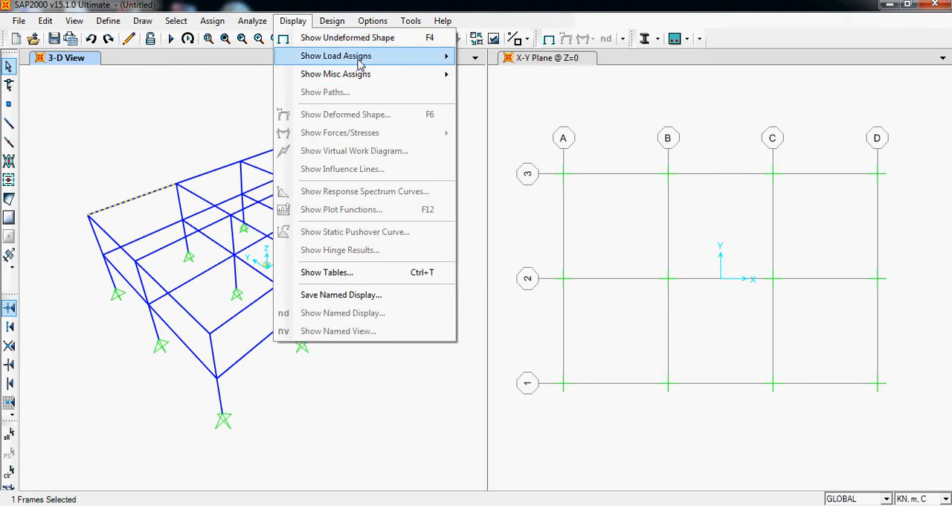
Step: Show the Design menu with the Steel Frame Design options expanded
{"action": "left_click", "coordinate": [332, 21]}
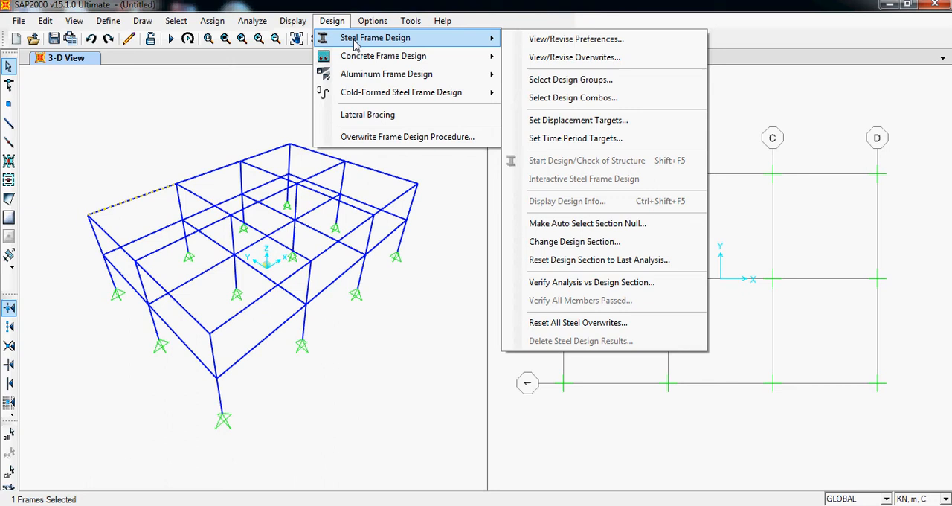
{"action": "mouse_move", "coordinate": [575, 241]}
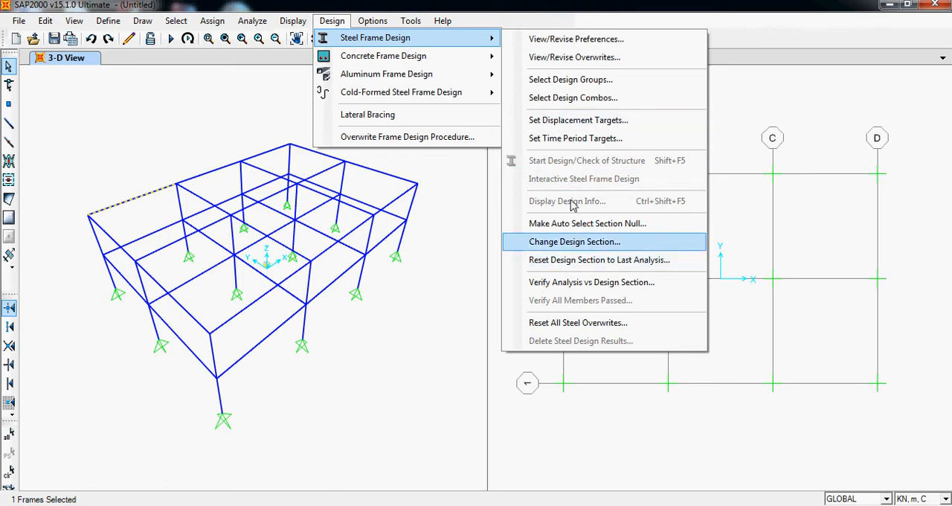
{"action": "mouse_move", "coordinate": [384, 55]}
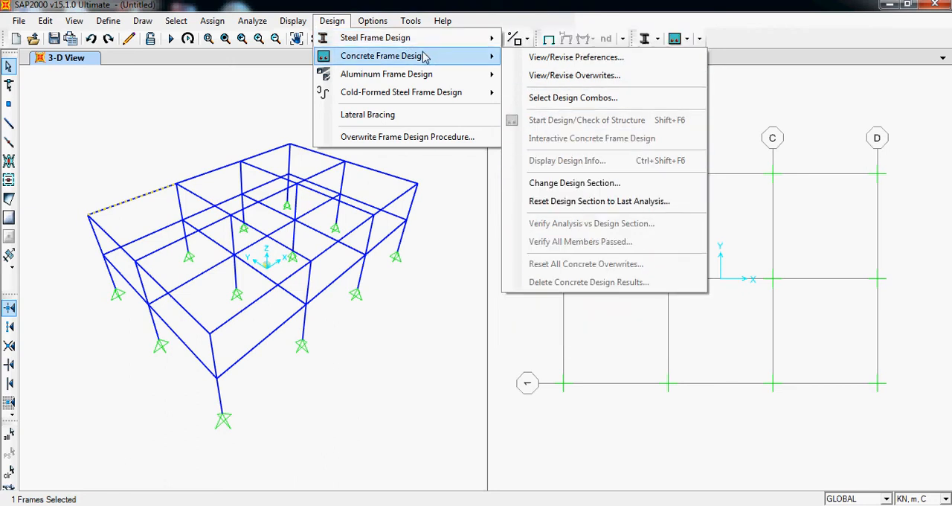
{"action": "mouse_move", "coordinate": [375, 37]}
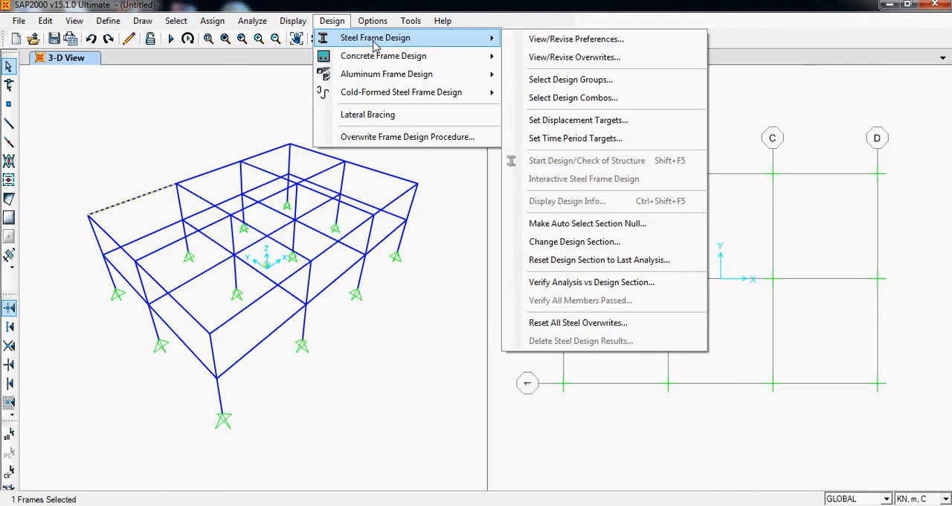
{"action": "mouse_move", "coordinate": [384, 57]}
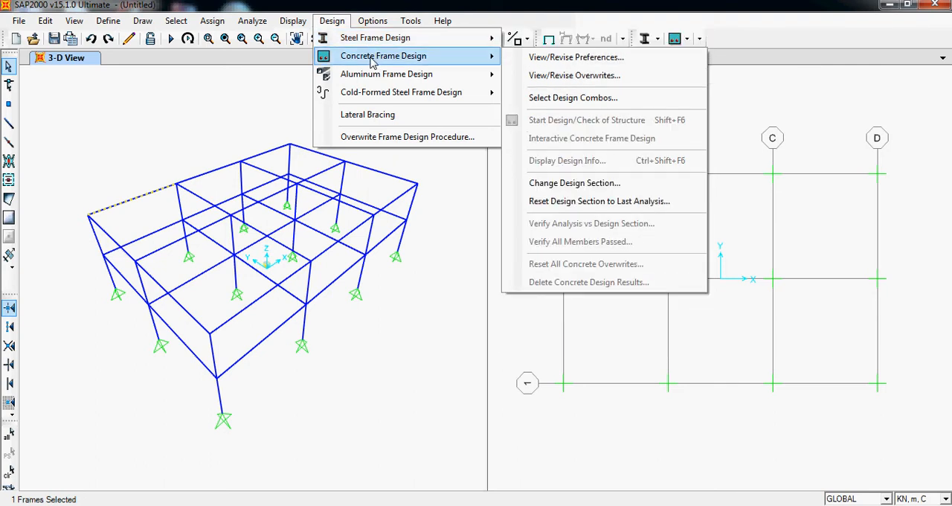
{"action": "mouse_move", "coordinate": [415, 67]}
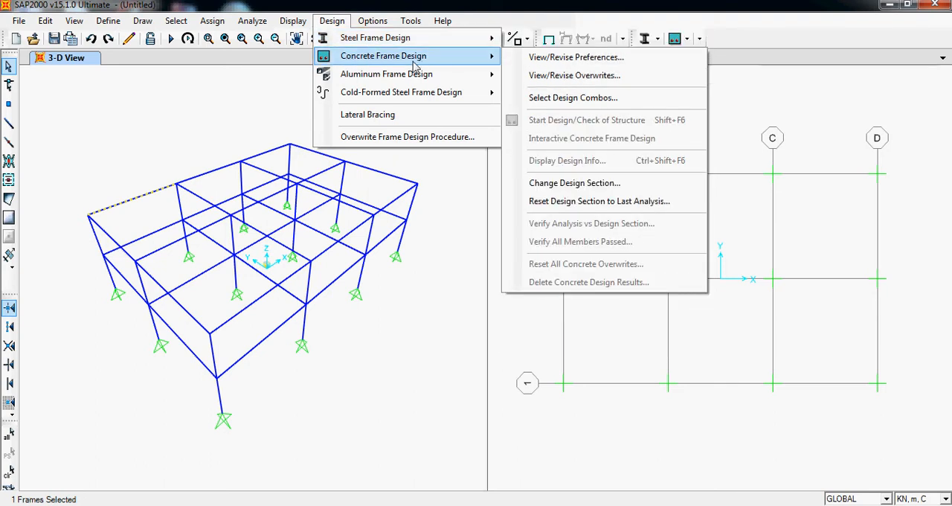
{"action": "mouse_move", "coordinate": [387, 74]}
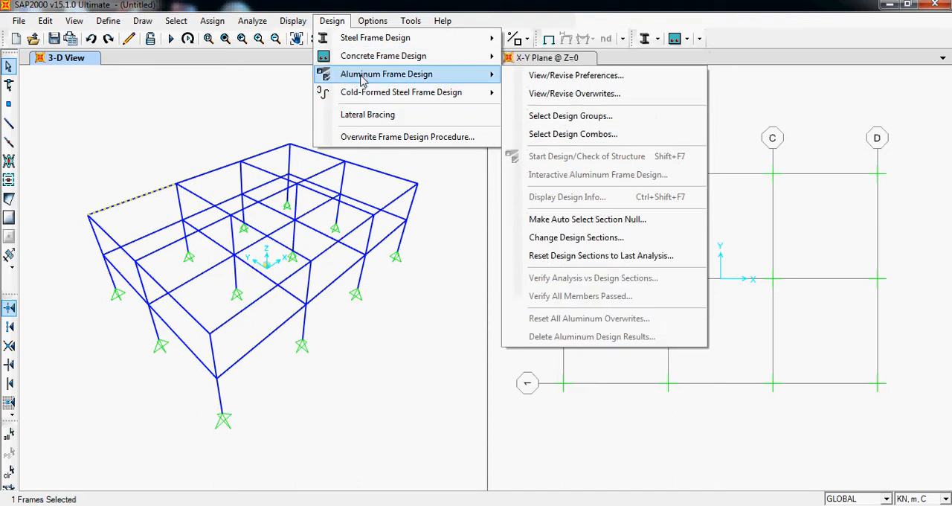
{"action": "mouse_move", "coordinate": [401, 92]}
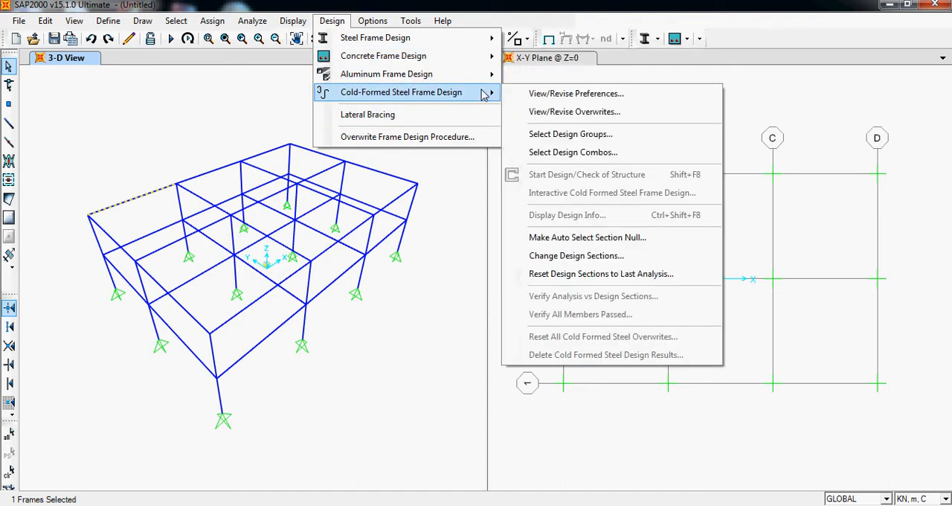
{"action": "mouse_move", "coordinate": [367, 113]}
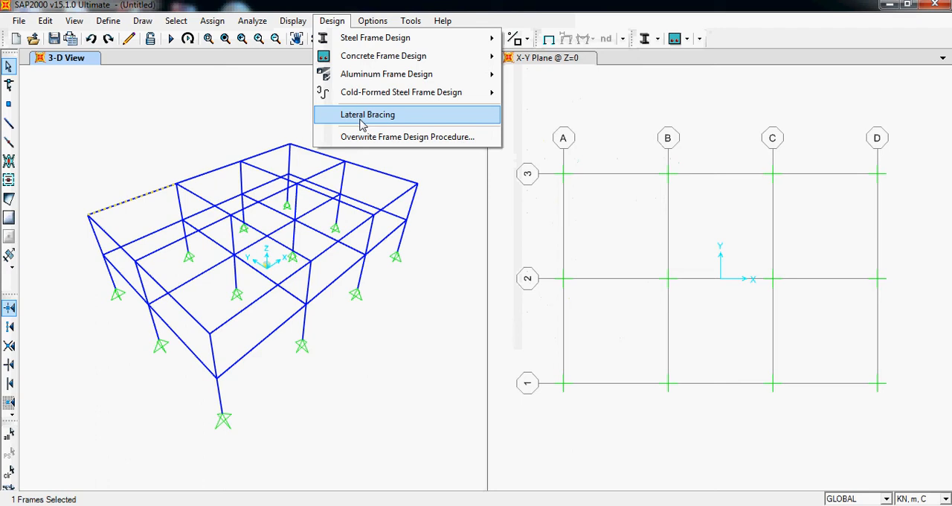
{"action": "left_click", "coordinate": [371, 21]}
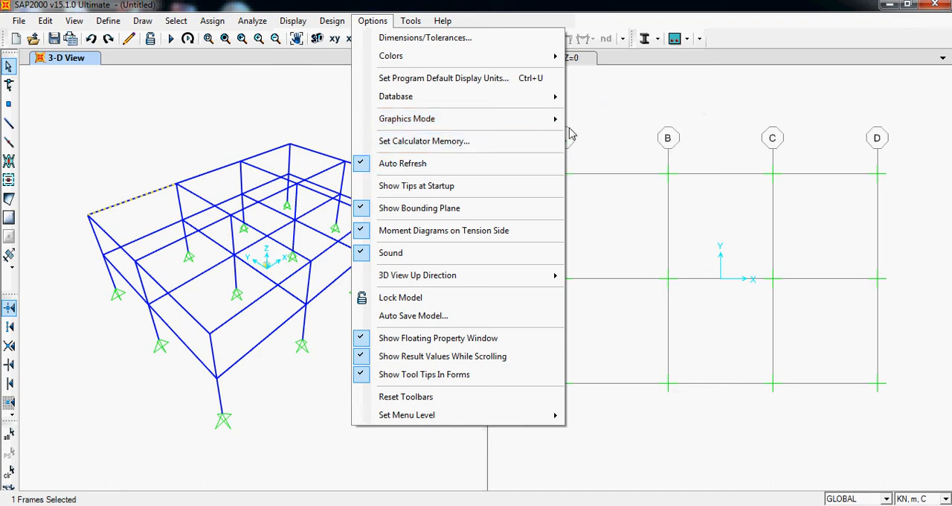
{"action": "mouse_move", "coordinate": [407, 119]}
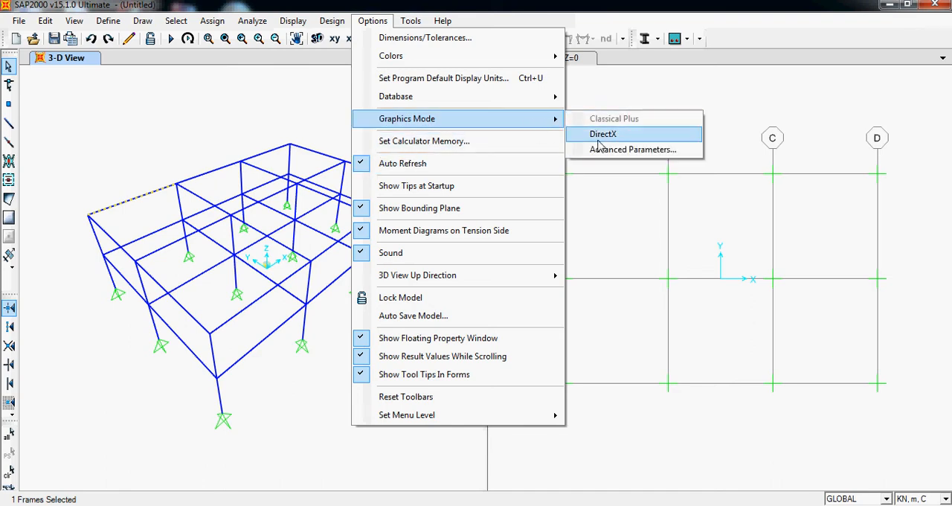
Step: Switch the graphics mode to DirectX via Options > Graphics Mode
{"action": "left_click", "coordinate": [604, 134]}
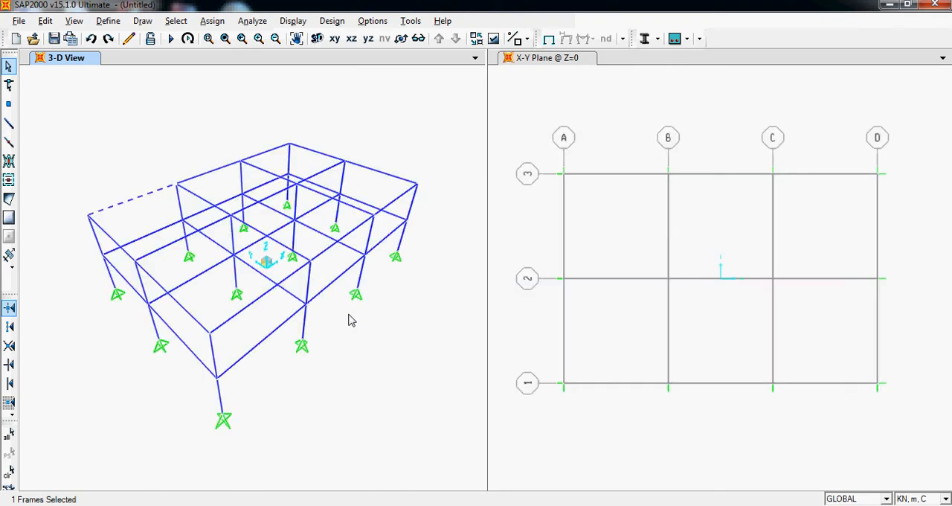
{"action": "mouse_move", "coordinate": [284, 65]}
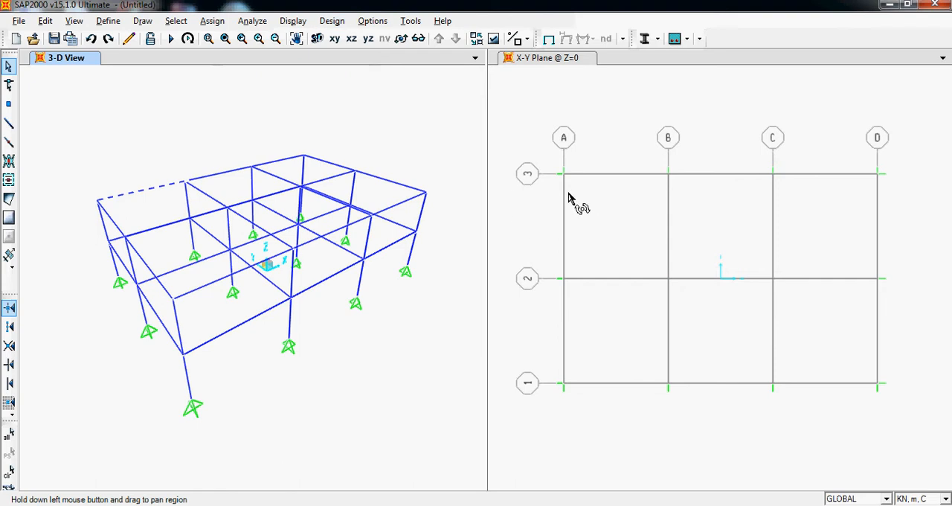
Step: Switch the graphics mode back to Classical Plus via Options > Graphics Mode
{"action": "left_click", "coordinate": [332, 21]}
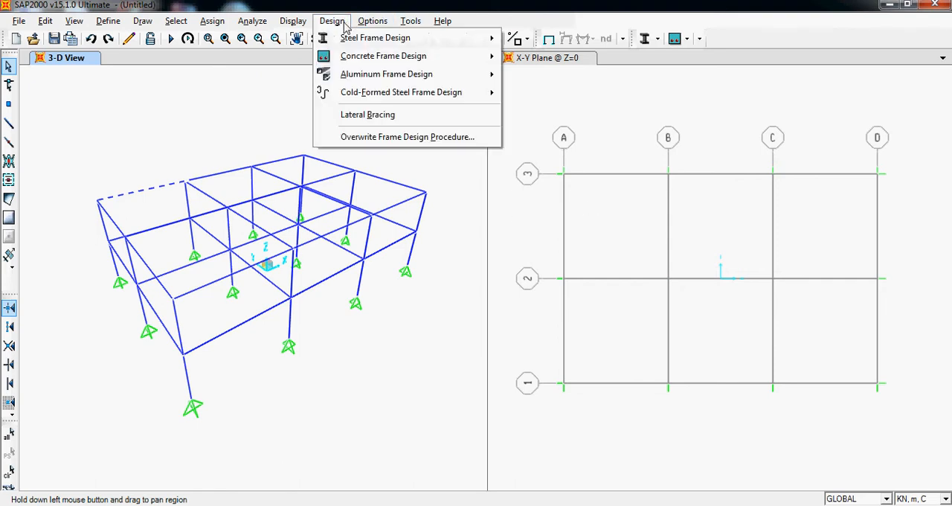
{"action": "left_click", "coordinate": [372, 21]}
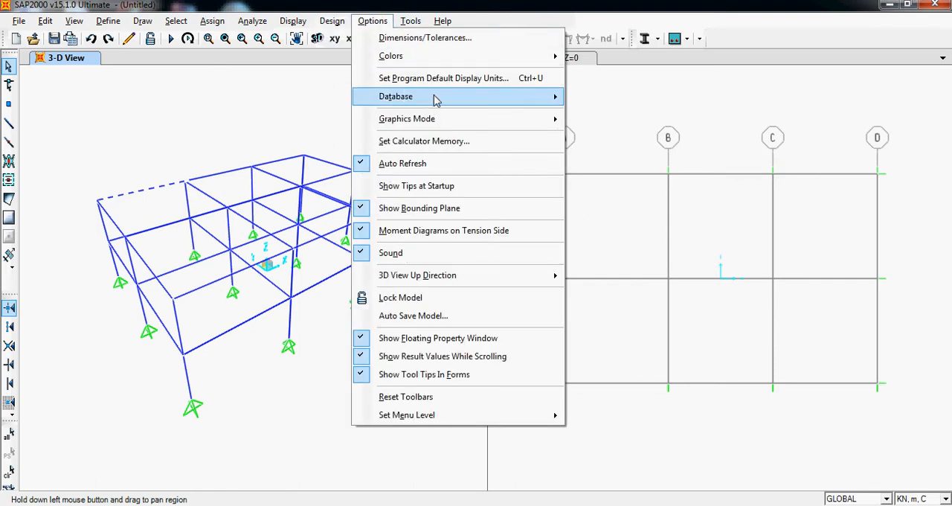
{"action": "mouse_move", "coordinate": [408, 119]}
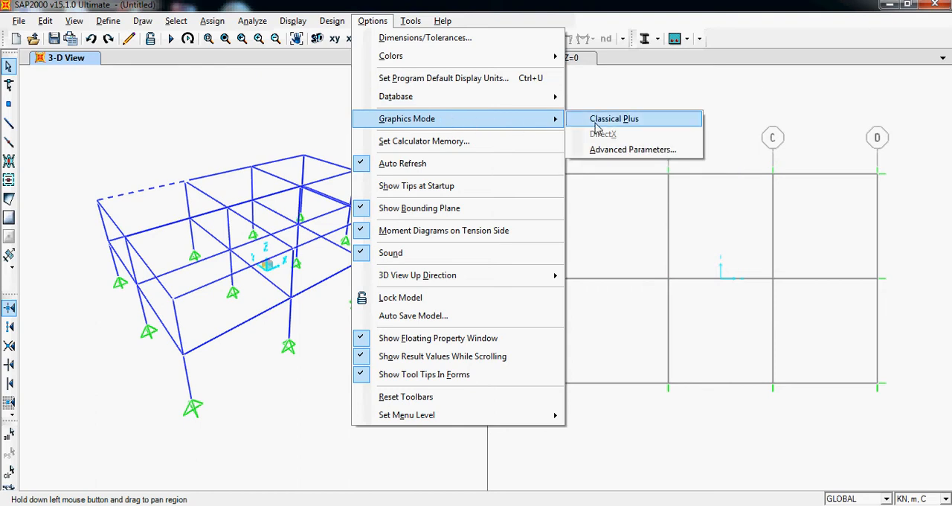
{"action": "left_click", "coordinate": [613, 119]}
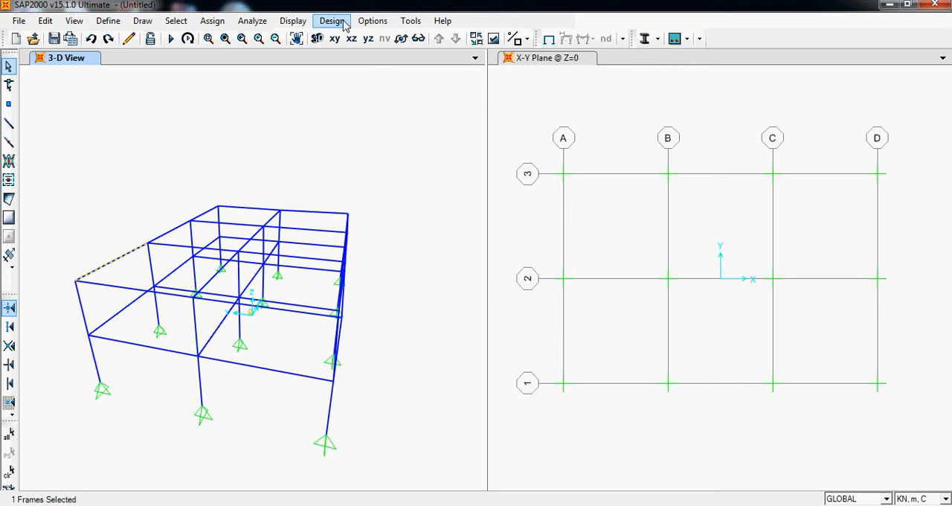
Step: Browse the Options menu entries: Database, Graphics Mode and Set Calculator Memory
{"action": "left_click", "coordinate": [372, 21]}
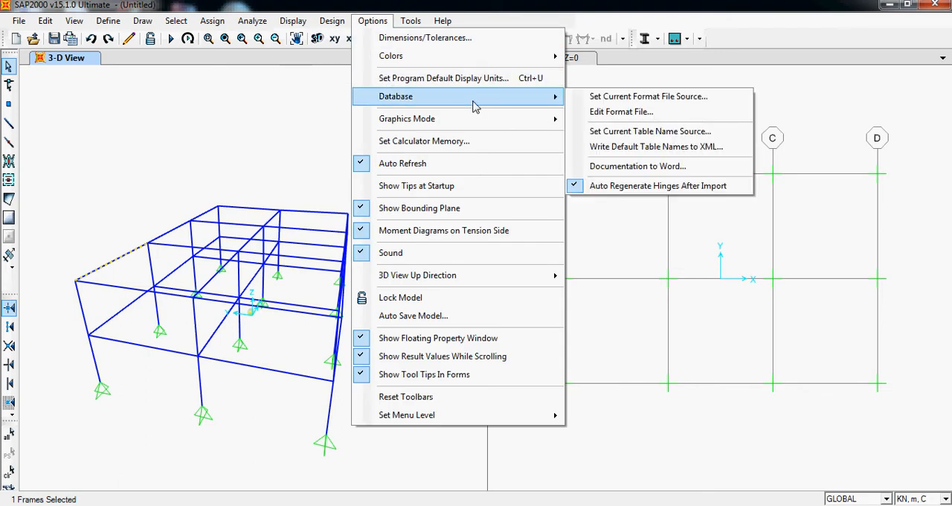
{"action": "mouse_move", "coordinate": [407, 119]}
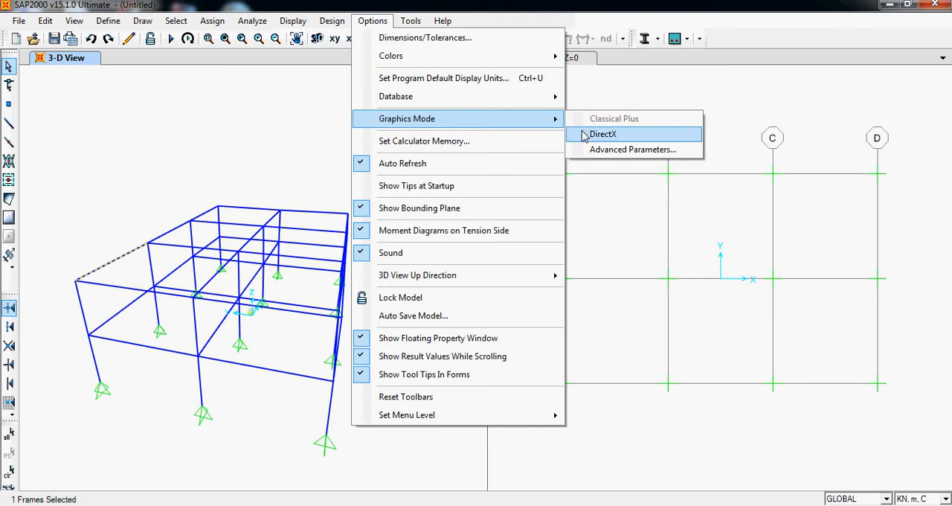
{"action": "mouse_move", "coordinate": [424, 140]}
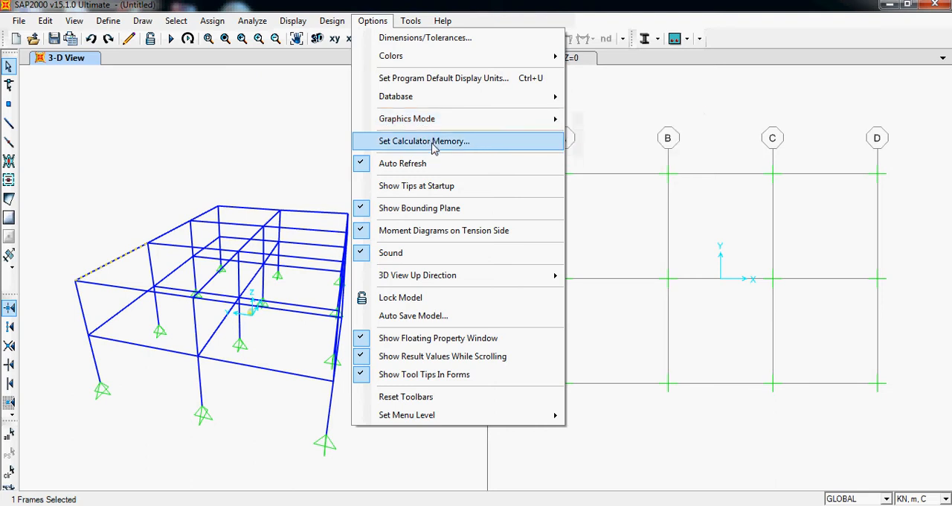
{"action": "mouse_move", "coordinate": [408, 119]}
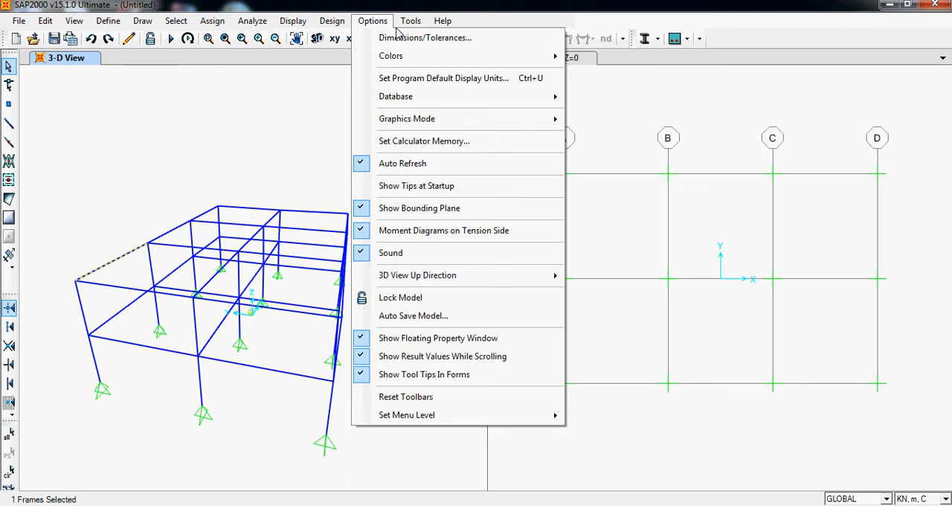
{"action": "left_click", "coordinate": [410, 21]}
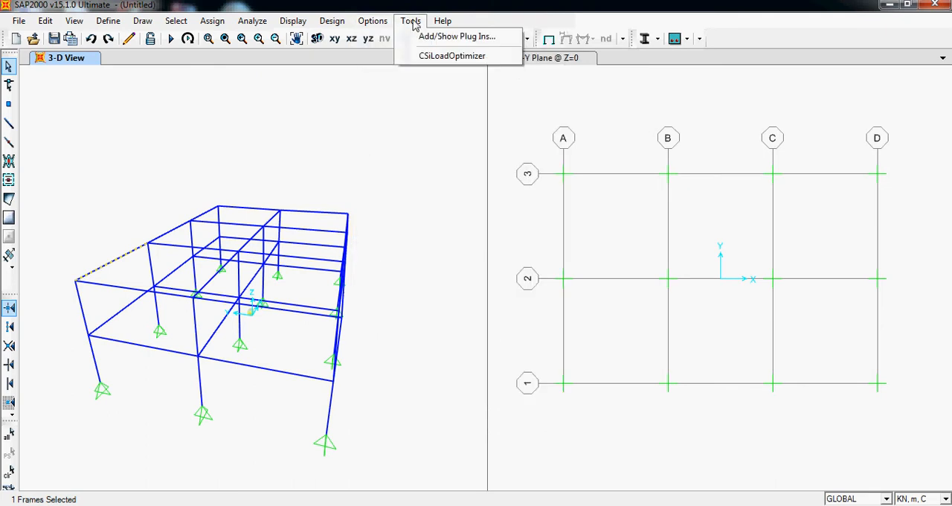
{"action": "left_click", "coordinate": [443, 21]}
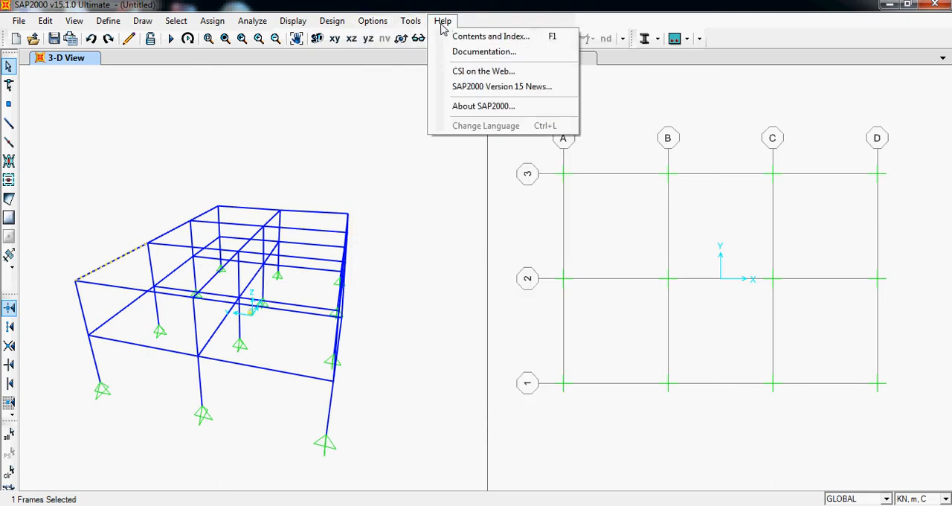
{"action": "mouse_move", "coordinate": [503, 86]}
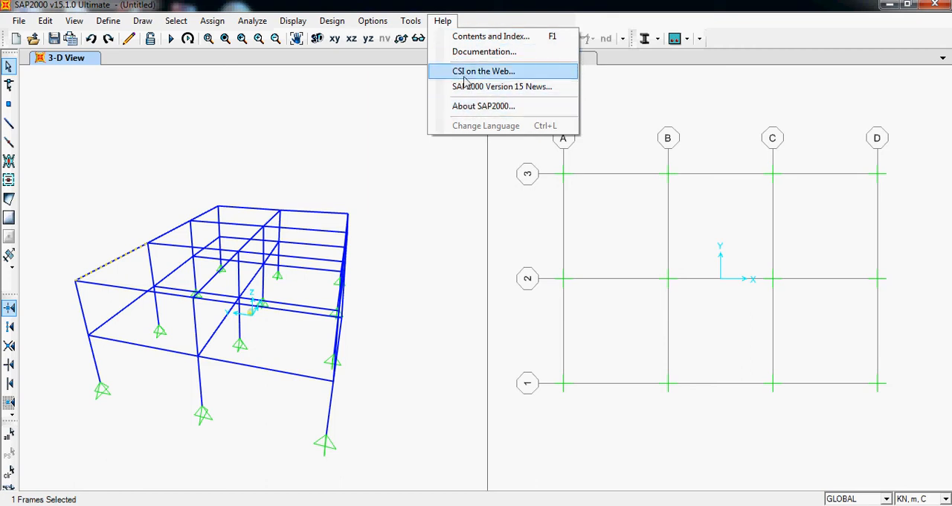
{"action": "mouse_move", "coordinate": [503, 86]}
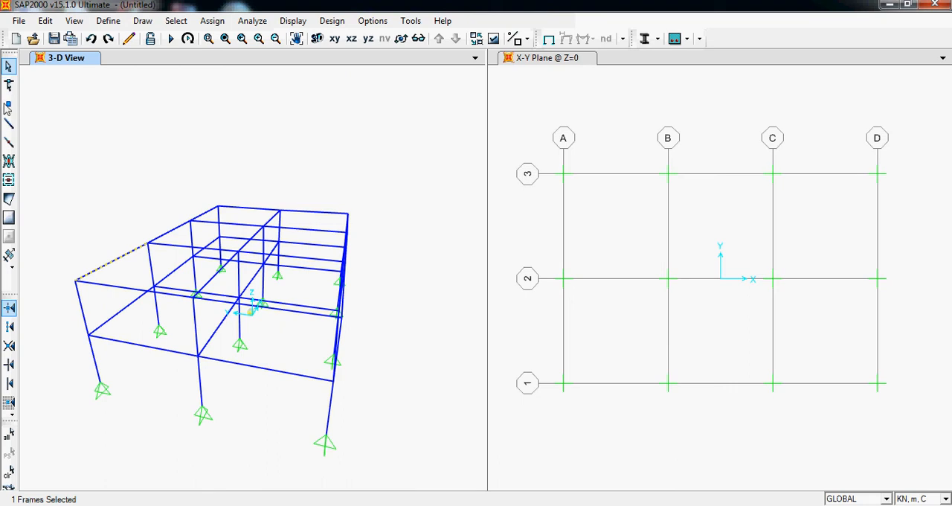
{"action": "mouse_move", "coordinate": [9, 142]}
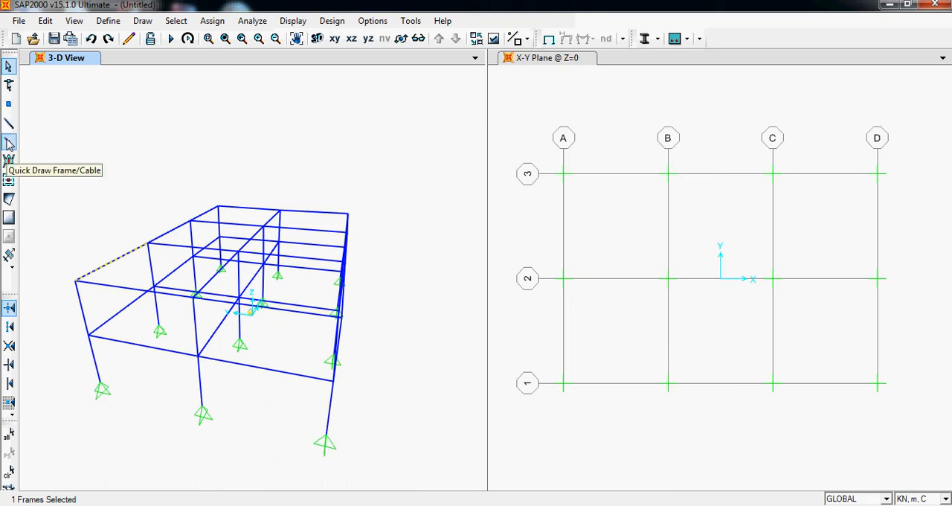
{"action": "mouse_move", "coordinate": [10, 125]}
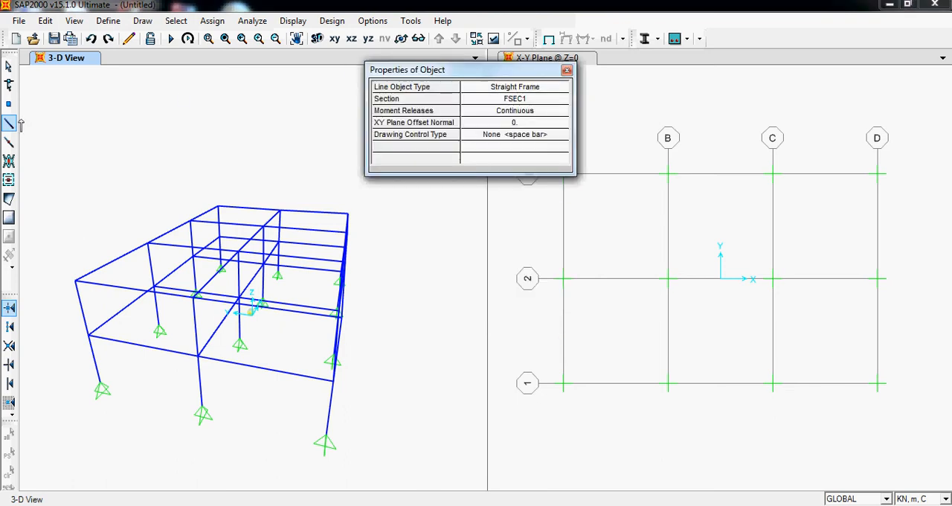
{"action": "mouse_move", "coordinate": [80, 134]}
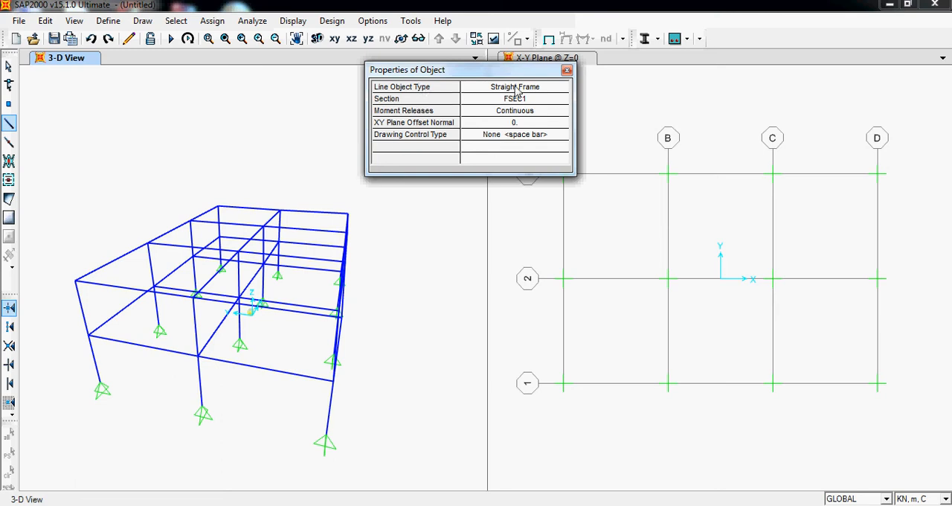
Step: Keep Straight Frame as the line object type in the Draw Frame properties box
{"action": "left_click", "coordinate": [513, 86]}
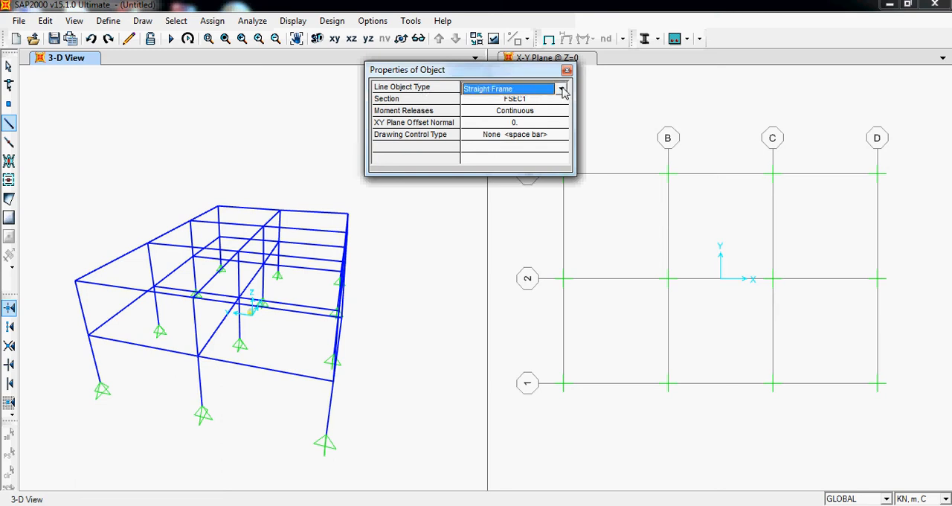
{"action": "left_click", "coordinate": [563, 88]}
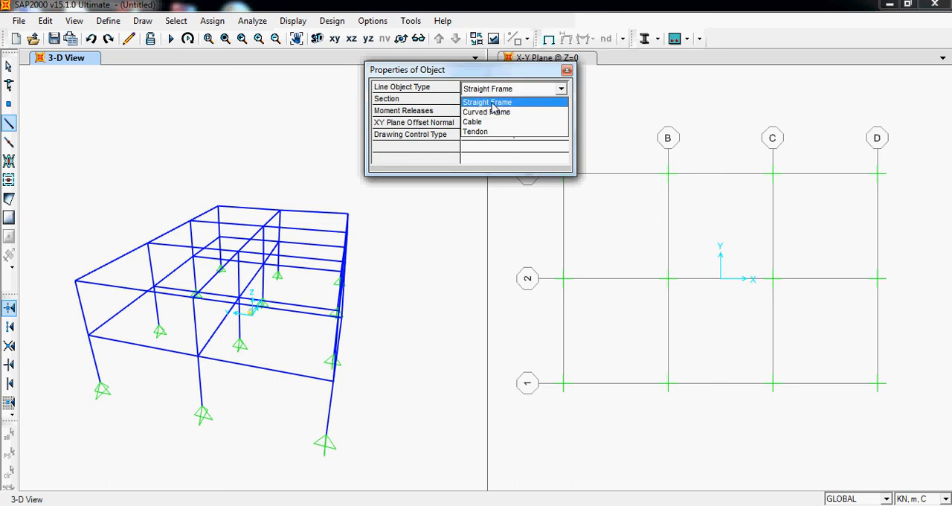
{"action": "left_click", "coordinate": [488, 101]}
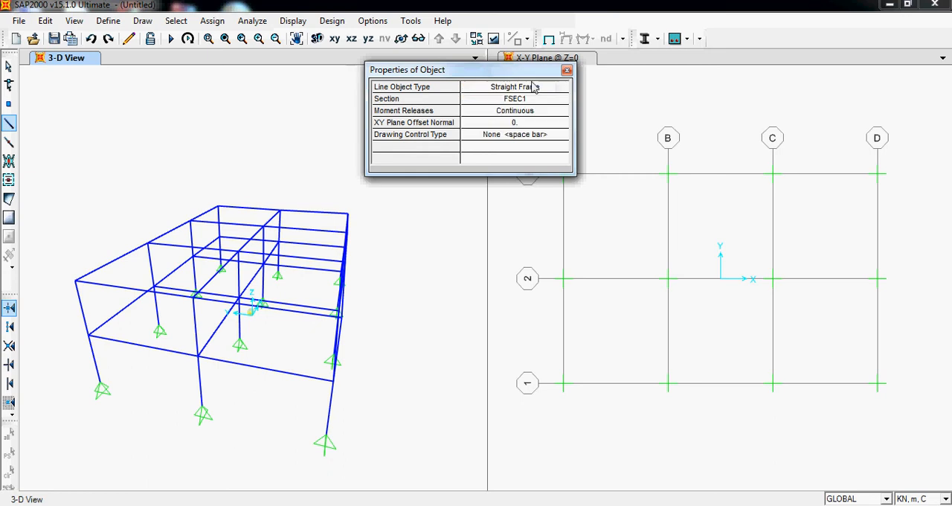
{"action": "left_click", "coordinate": [561, 88]}
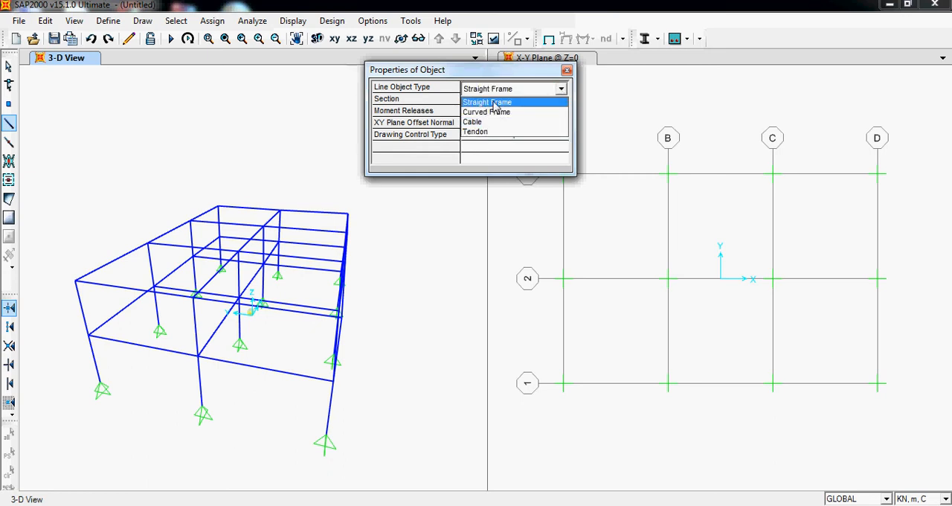
{"action": "left_click", "coordinate": [488, 101]}
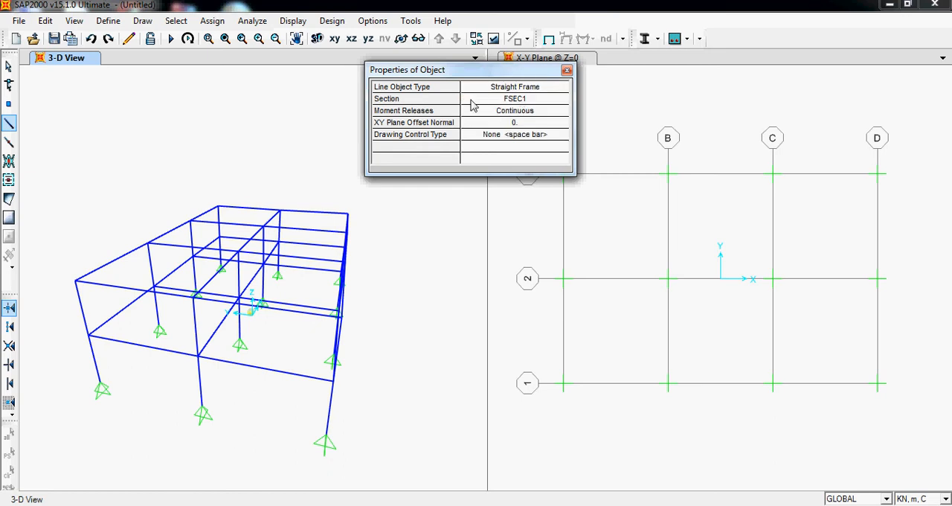
{"action": "mouse_move", "coordinate": [518, 107]}
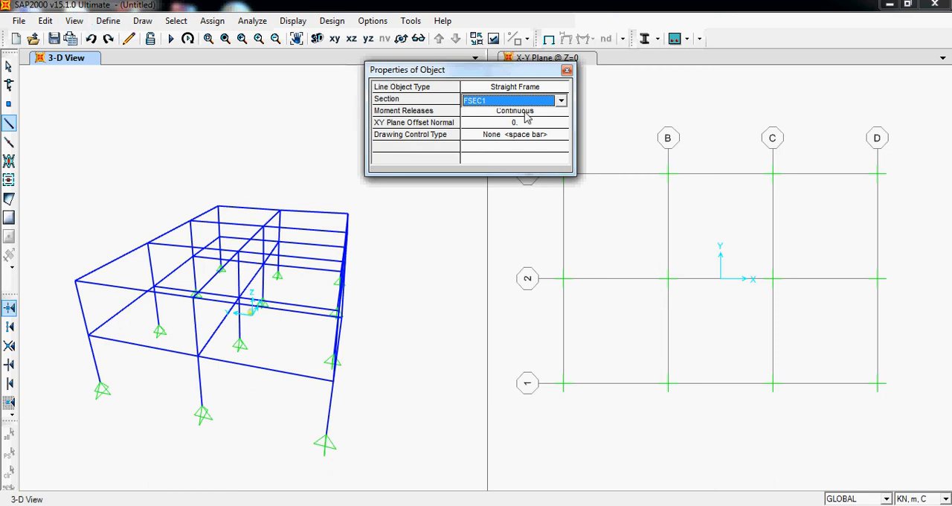
{"action": "mouse_move", "coordinate": [423, 104]}
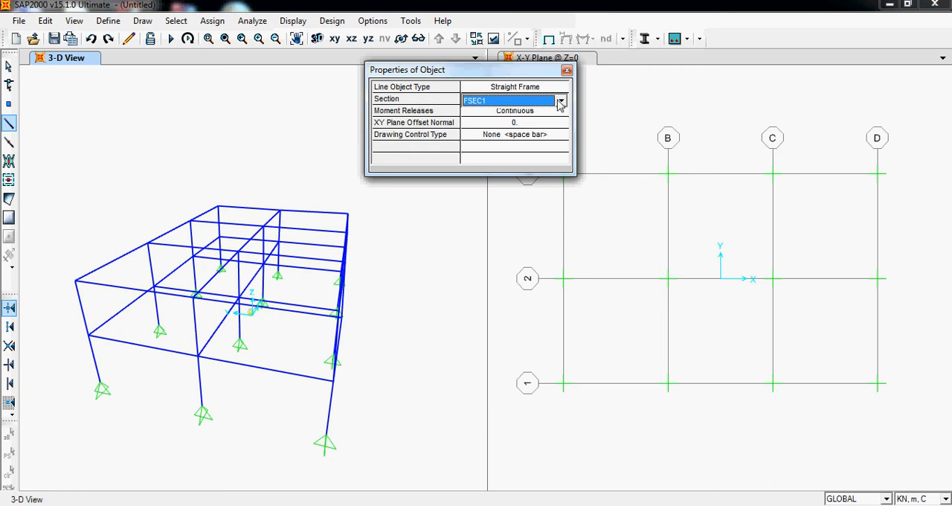
Step: Set the frame section to FSEC1 with Continuous moment releases for new frame lines
{"action": "left_click", "coordinate": [559, 102]}
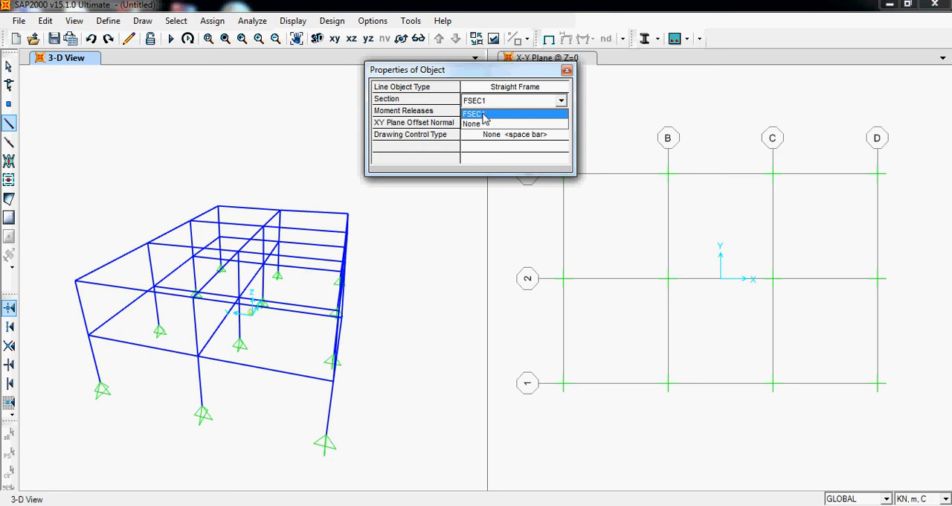
{"action": "left_click", "coordinate": [474, 113]}
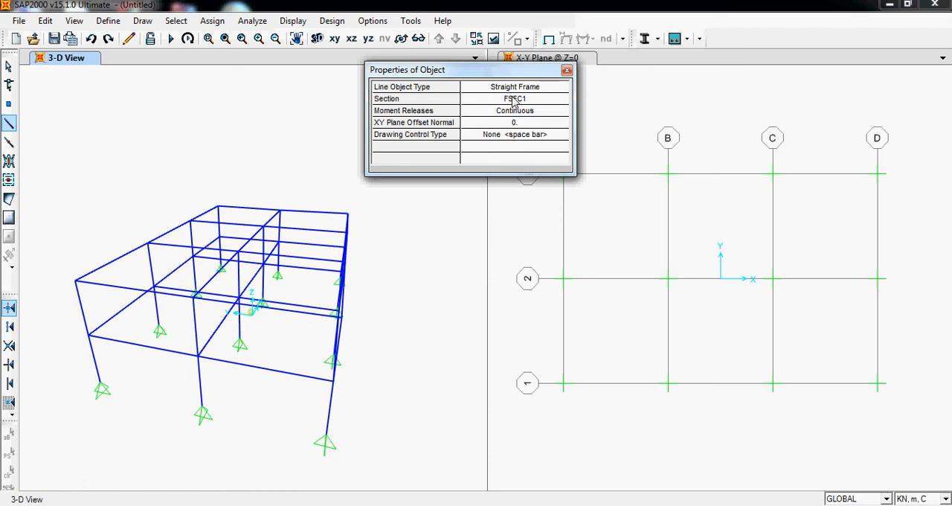
{"action": "left_click", "coordinate": [515, 98]}
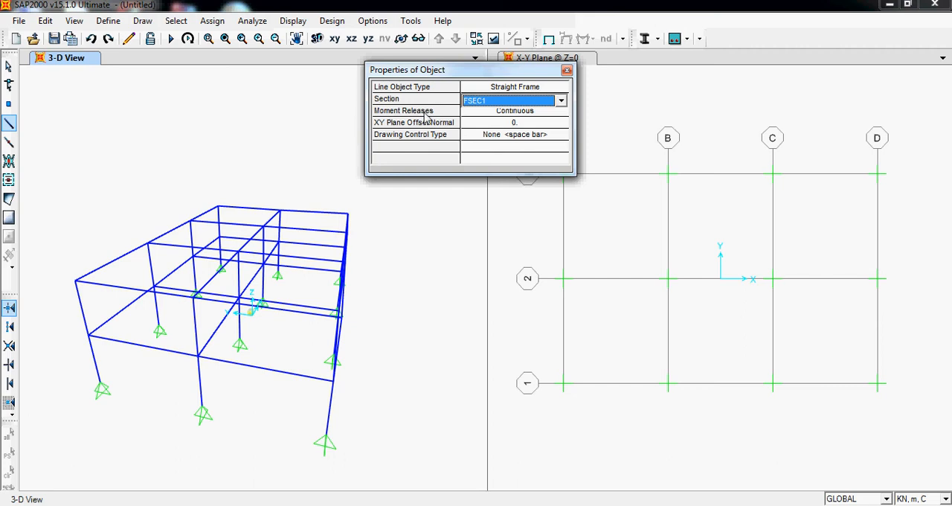
{"action": "left_click", "coordinate": [559, 110]}
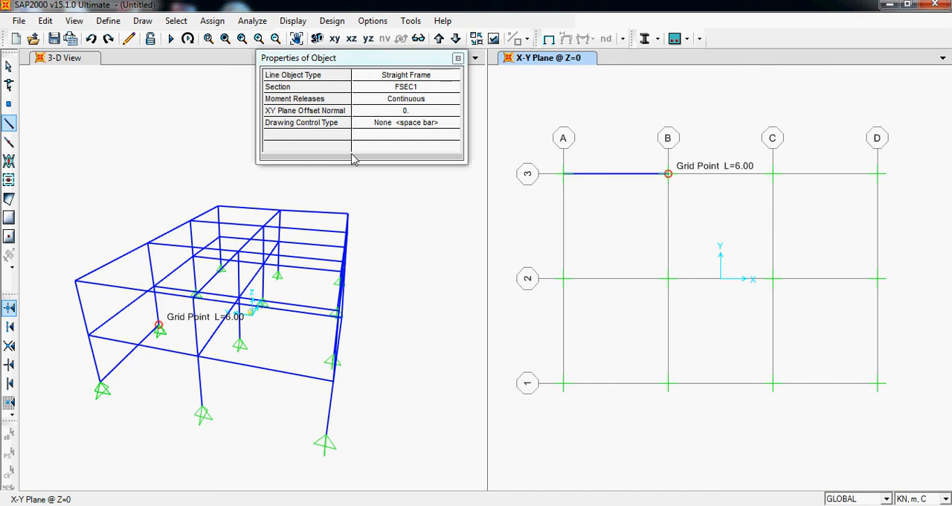
{"action": "mouse_move", "coordinate": [9, 141]}
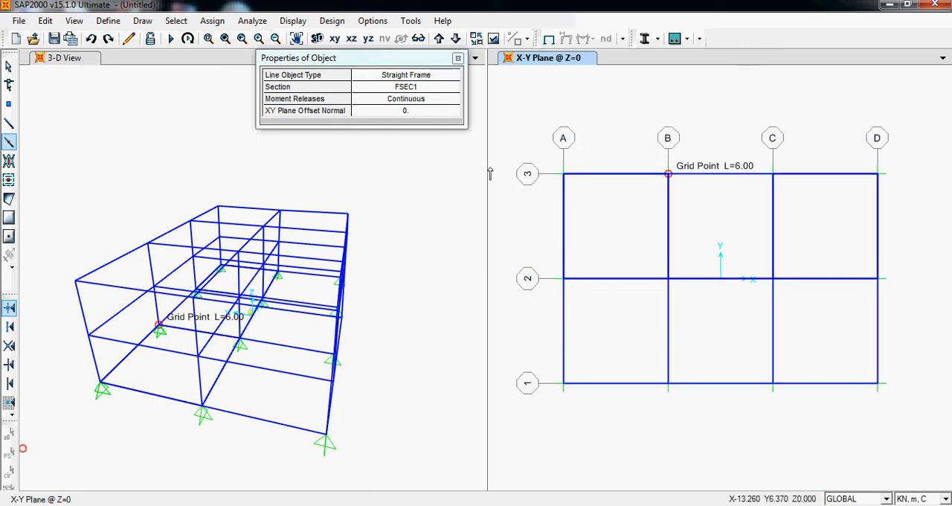
{"action": "mouse_move", "coordinate": [9, 161]}
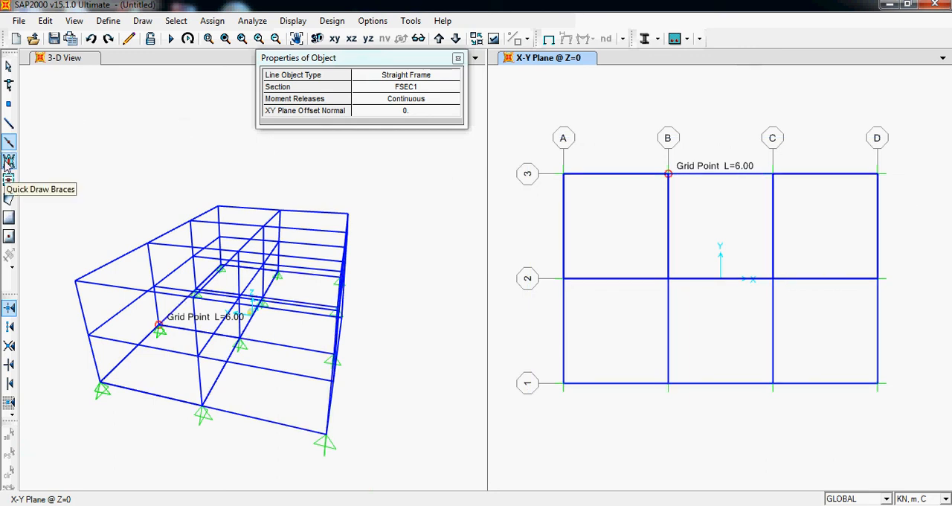
{"action": "mouse_move", "coordinate": [9, 175]}
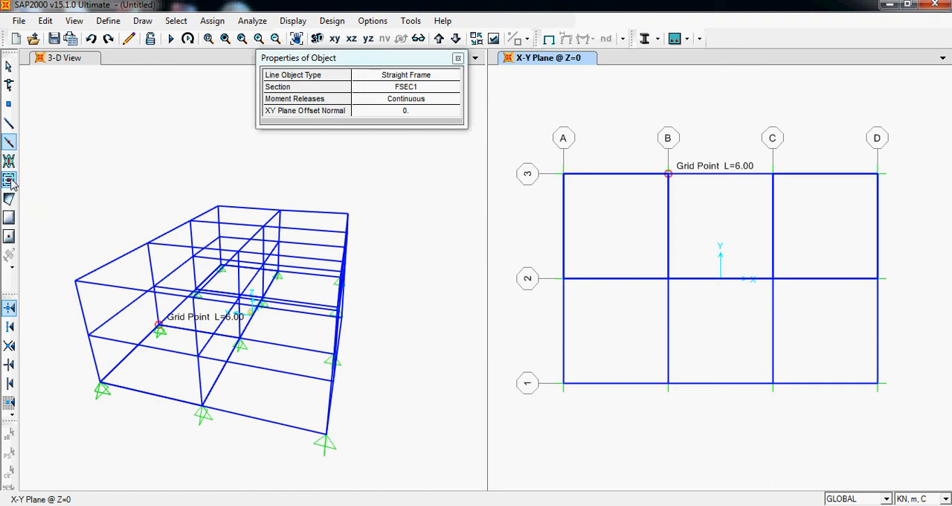
{"action": "mouse_move", "coordinate": [11, 200]}
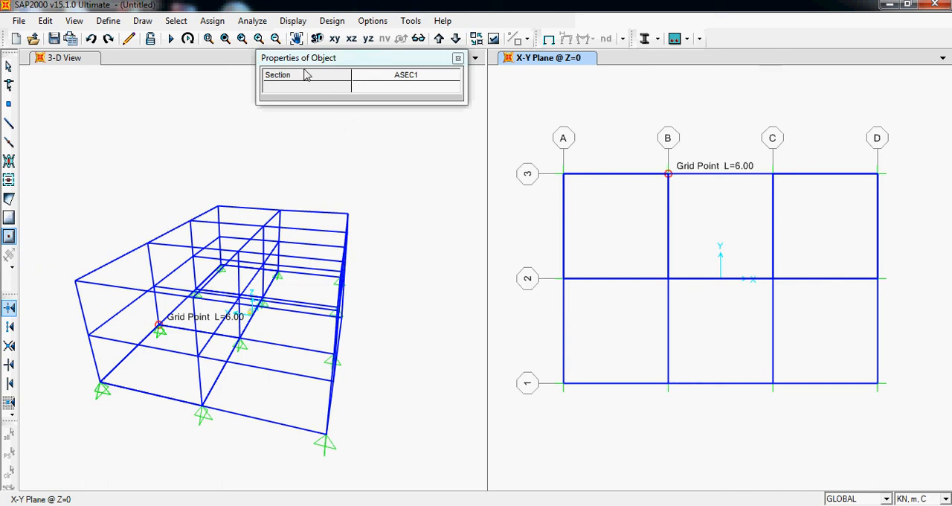
Step: Choose ASEC1 as the area section for drawing the slab in bay A–B / 2–3
{"action": "left_click", "coordinate": [452, 76]}
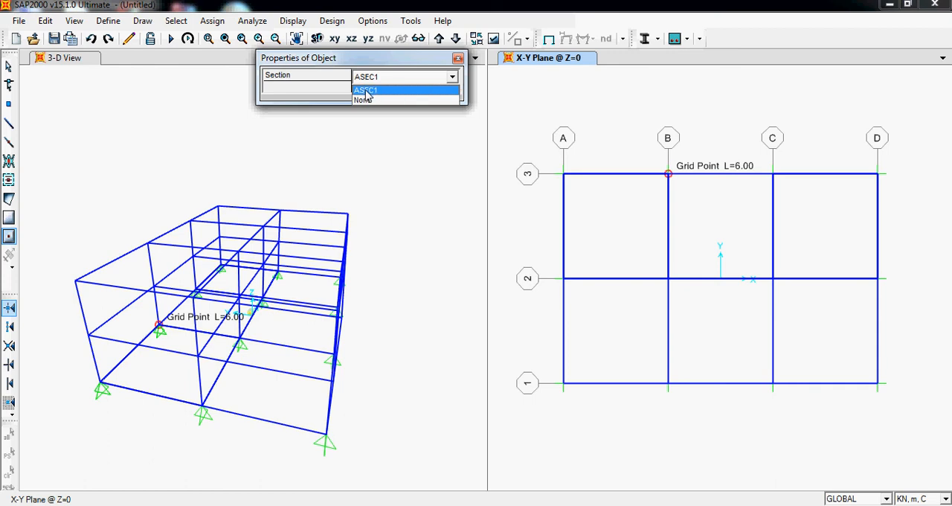
{"action": "left_click", "coordinate": [364, 89]}
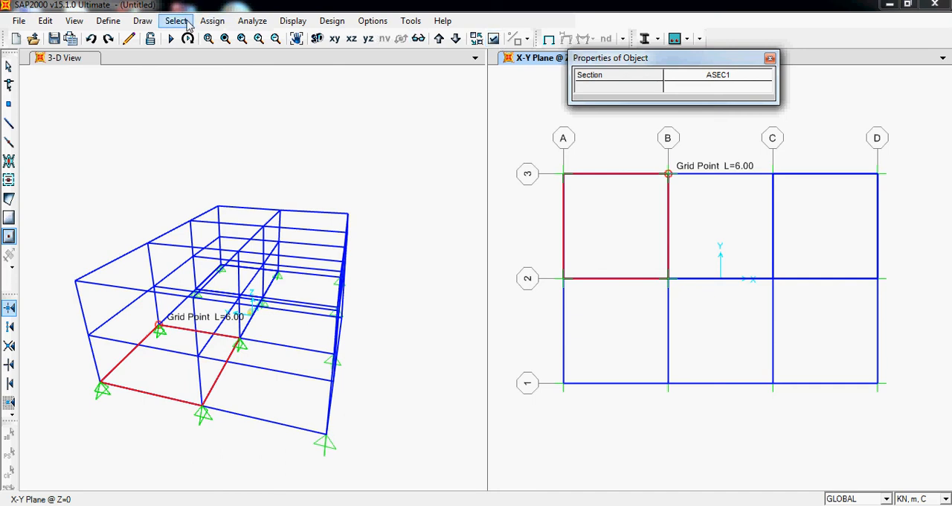
Step: Browse the Assign, Draw and Define menus, then bring up View > Set Display Options
{"action": "left_click", "coordinate": [211, 21]}
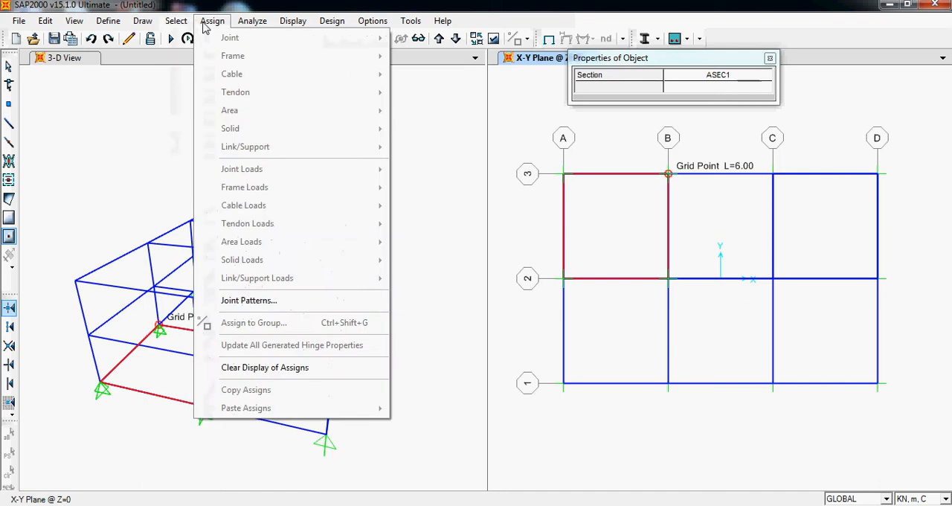
{"action": "left_click", "coordinate": [142, 21]}
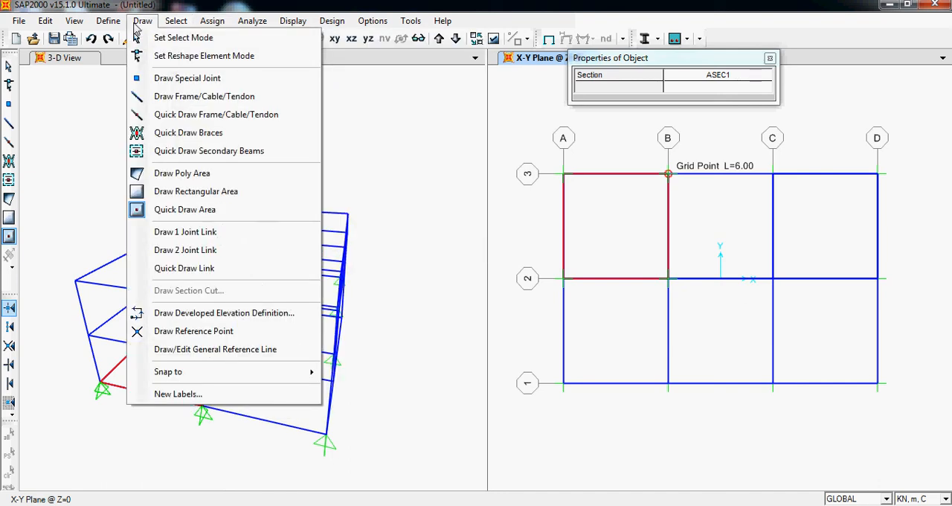
{"action": "left_click", "coordinate": [107, 21]}
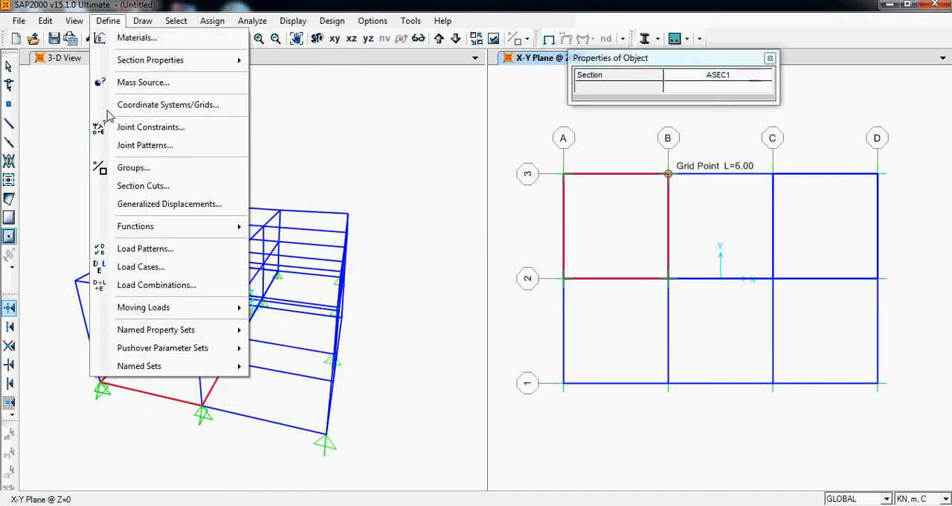
{"action": "left_click", "coordinate": [74, 21]}
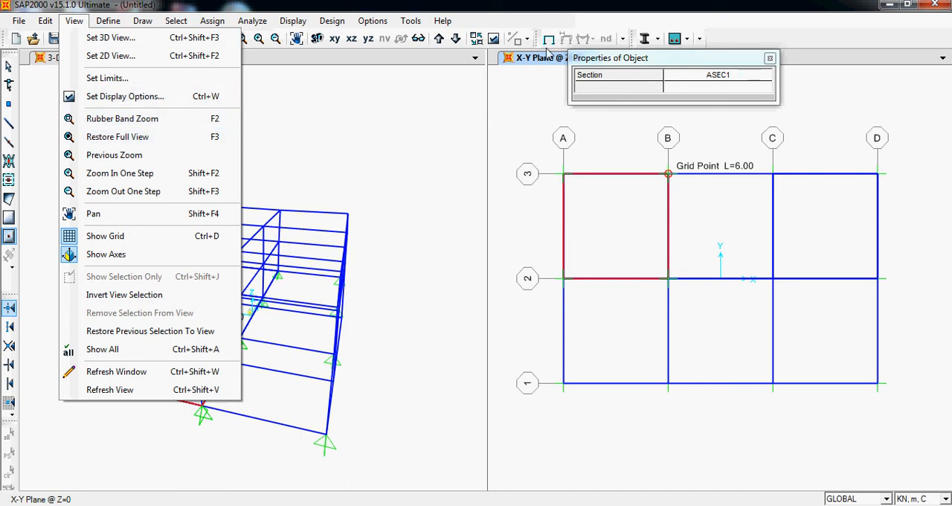
{"action": "left_click", "coordinate": [125, 95]}
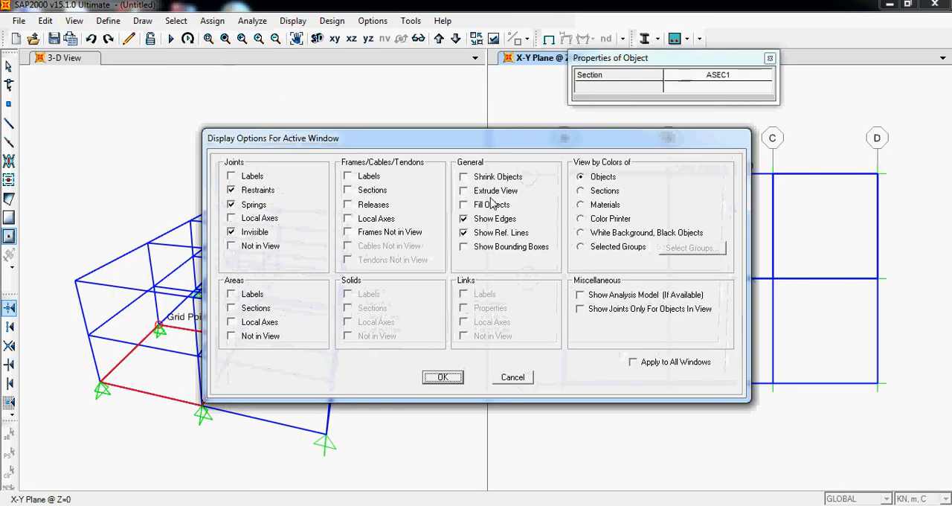
Step: Enable Fill Objects and Extrude View, applied to all windows, so the slab shows filled
{"action": "left_click", "coordinate": [464, 205]}
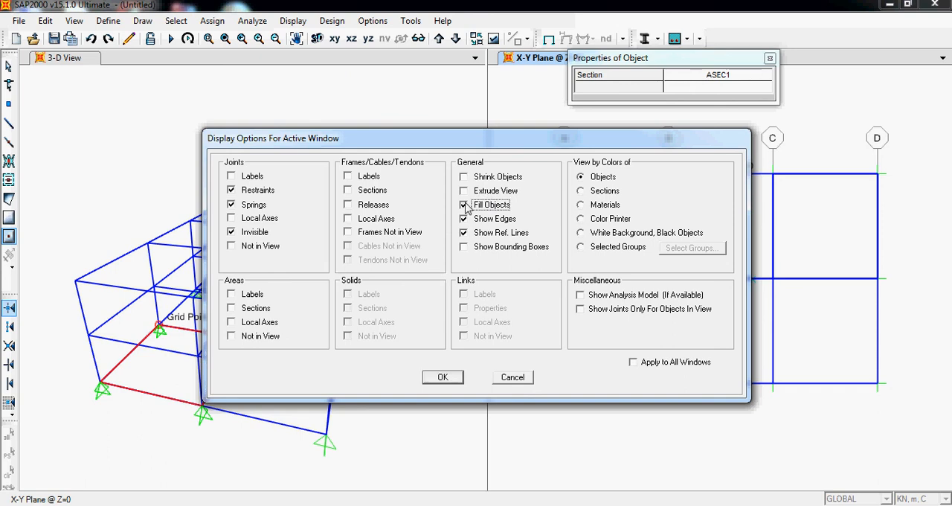
{"action": "left_click", "coordinate": [464, 190]}
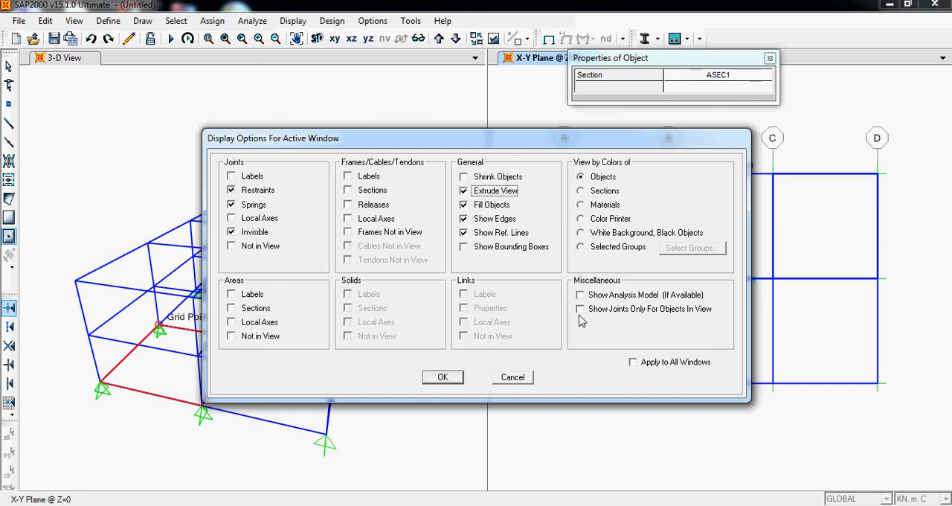
{"action": "left_click", "coordinate": [634, 362]}
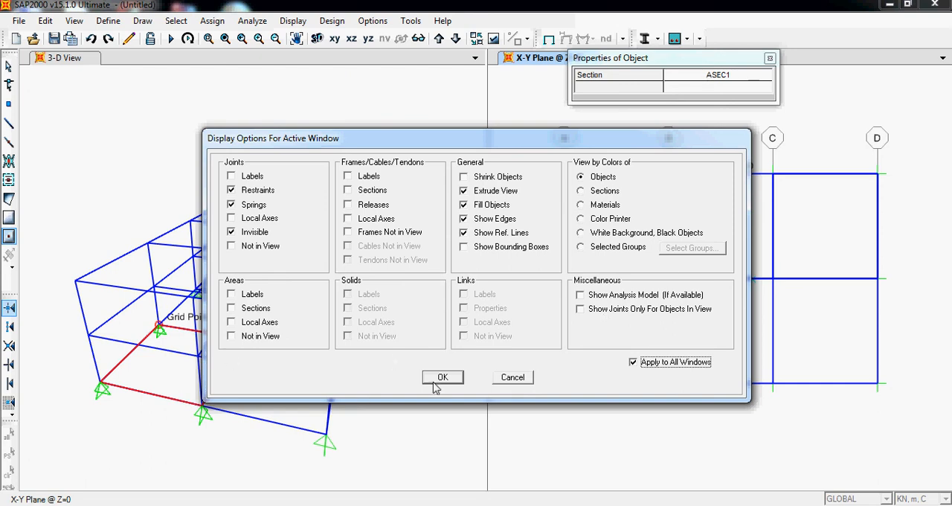
{"action": "left_click", "coordinate": [443, 378]}
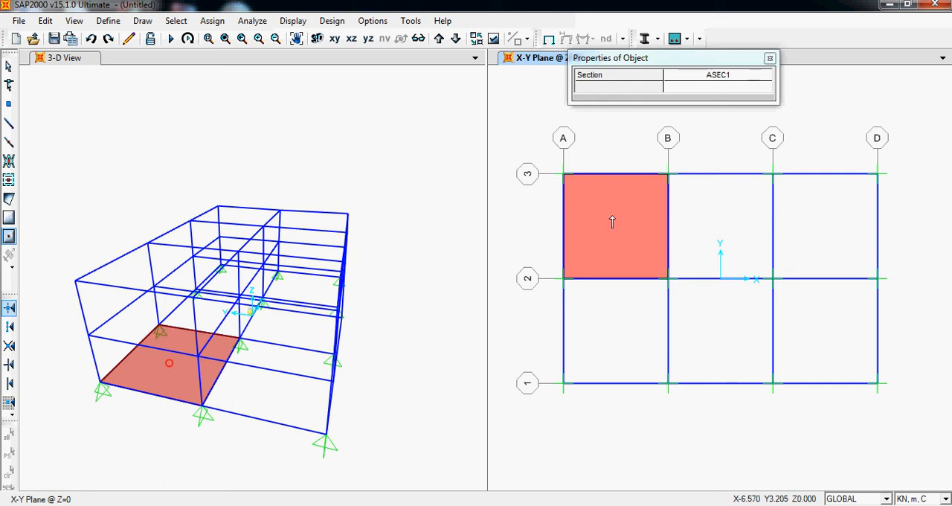
{"action": "mouse_move", "coordinate": [606, 205]}
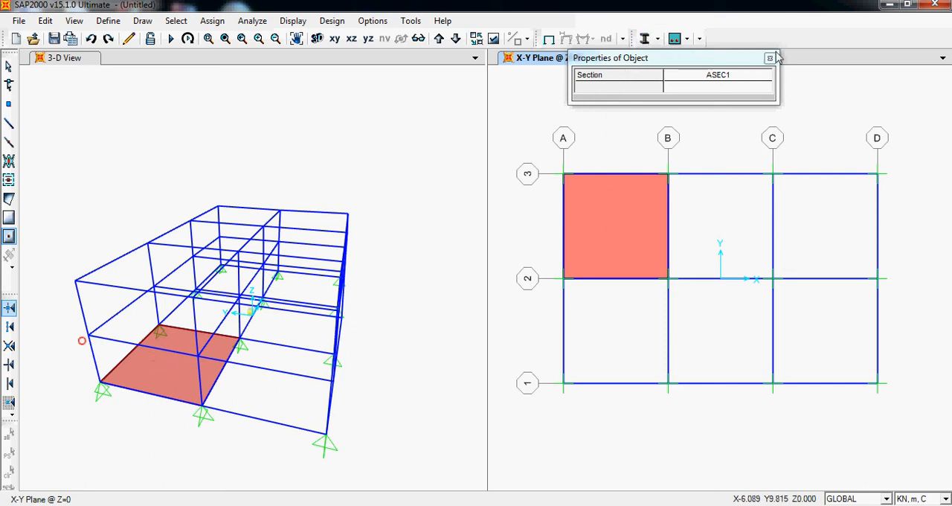
{"action": "mouse_move", "coordinate": [9, 220]}
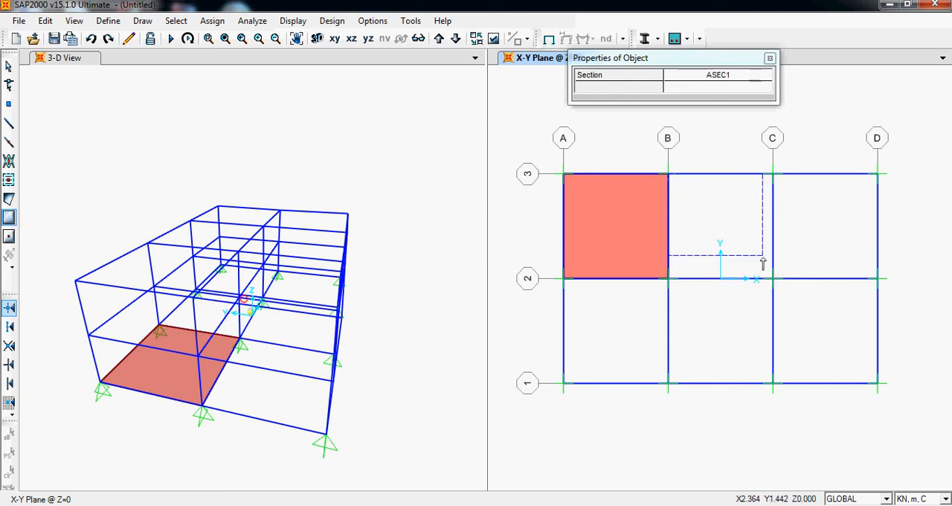
Step: Add a second ASEC1 slab area in the bay between grids B–C and 2–3
{"action": "left_click", "coordinate": [720, 226]}
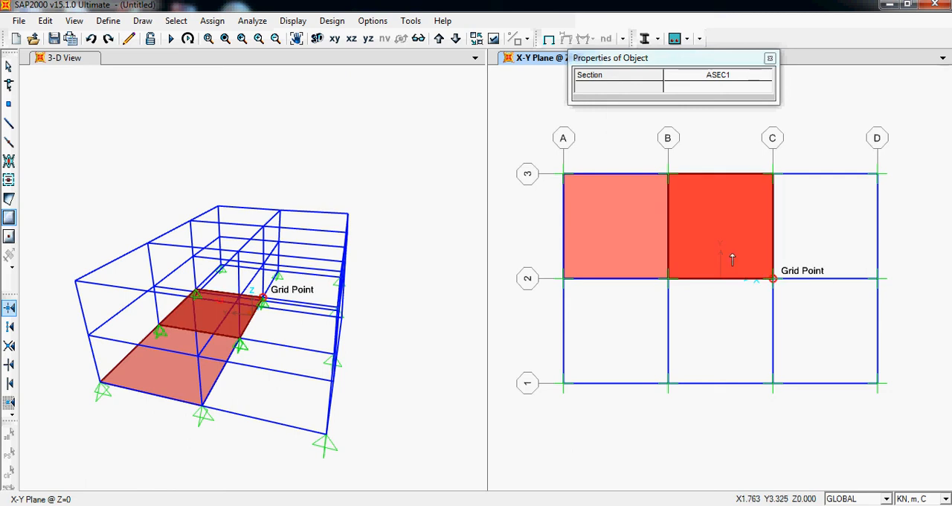
{"action": "left_click", "coordinate": [771, 58]}
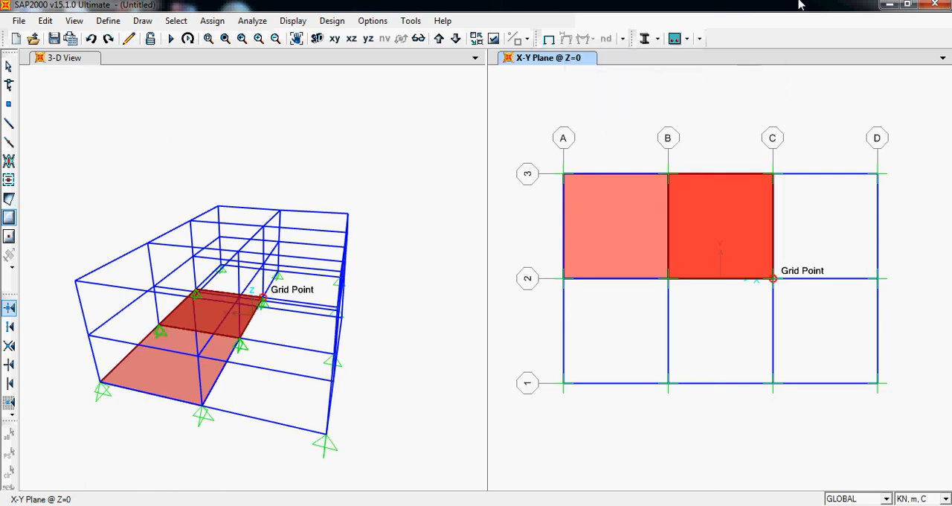
{"action": "mouse_move", "coordinate": [290, 17]}
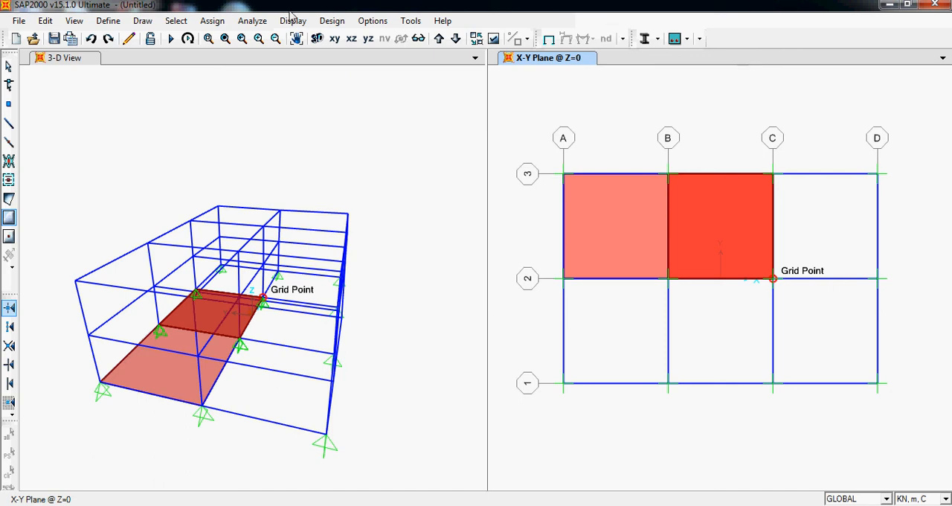
{"action": "mouse_move", "coordinate": [226, 59]}
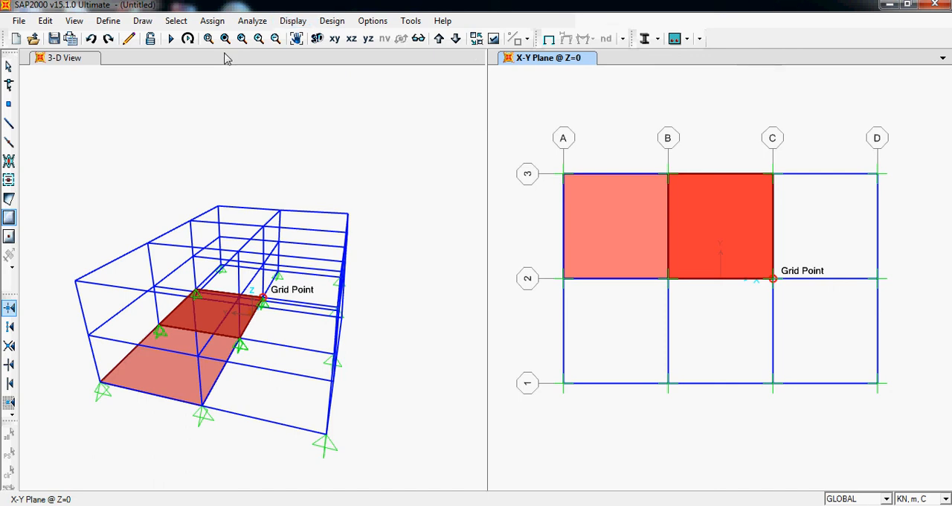